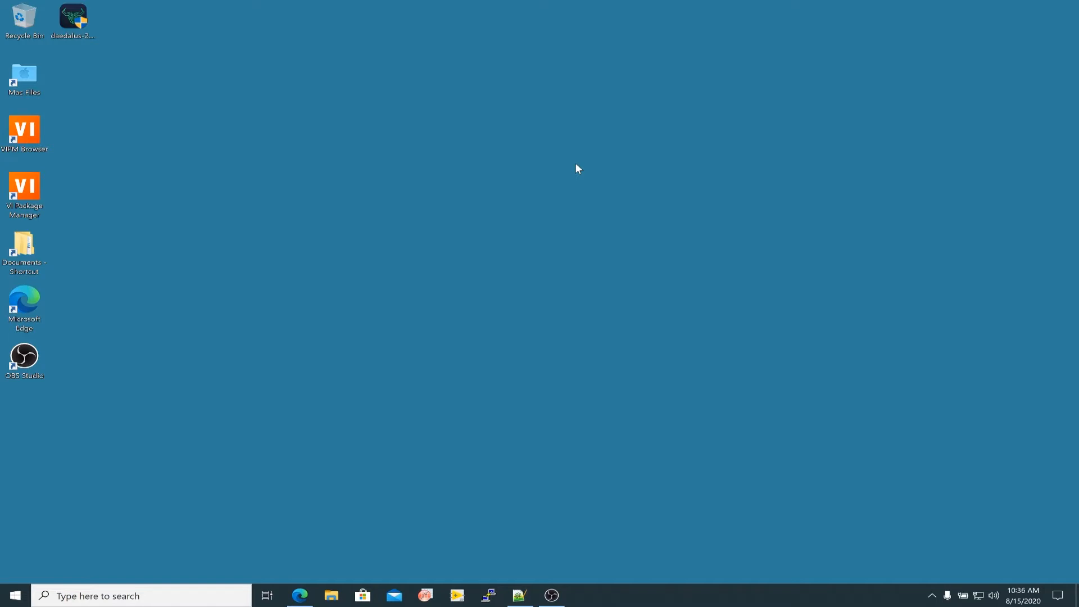
mouse_move(497, 225)
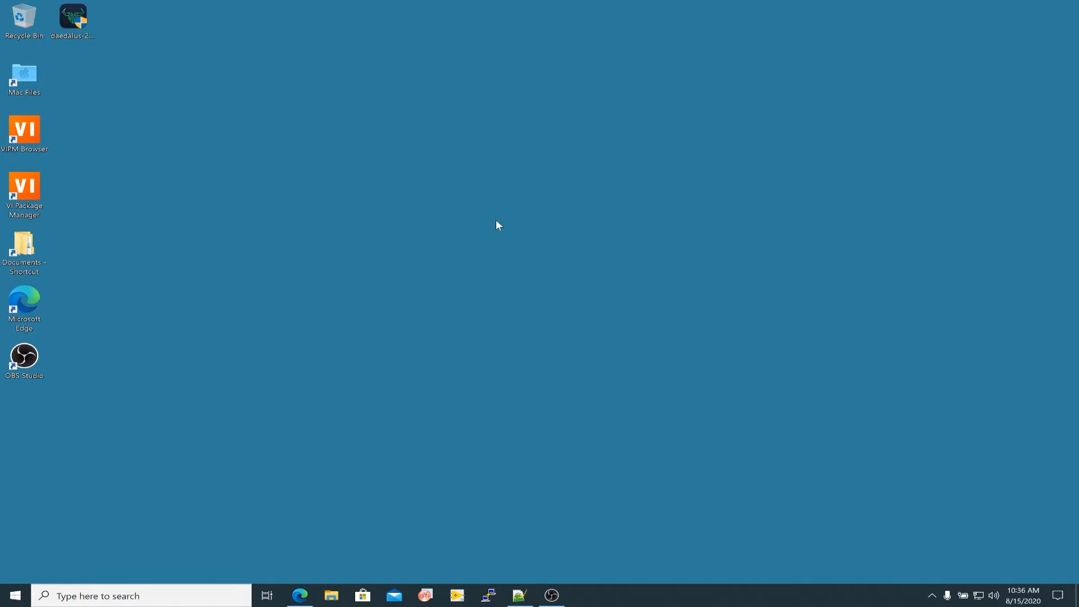
mouse_move(387, 304)
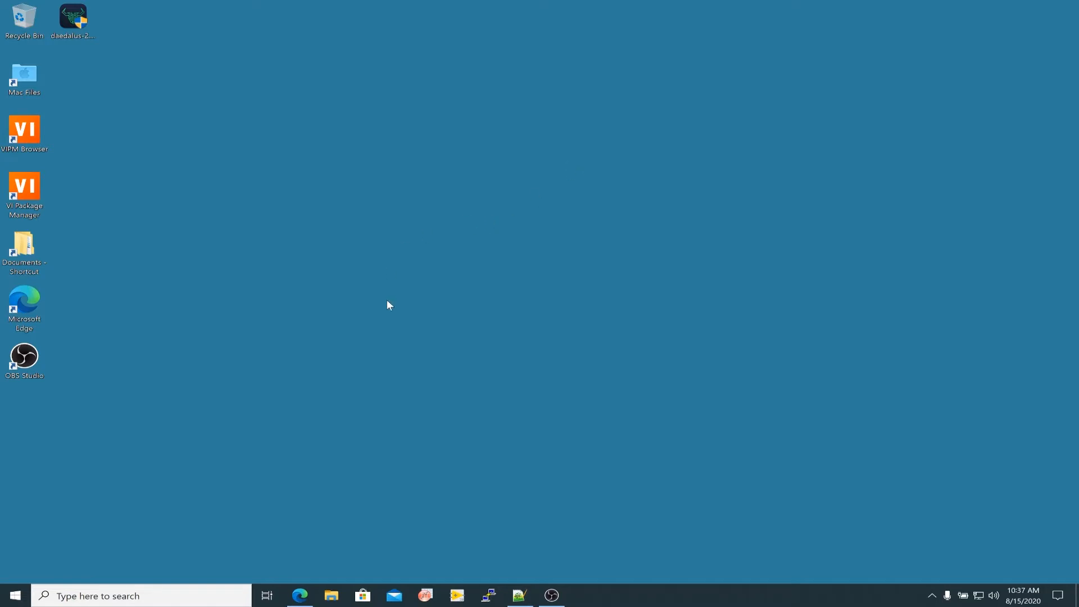
Launch Edge on daedaluswallet.io and browse the home page, then return to top
left_click(300, 596)
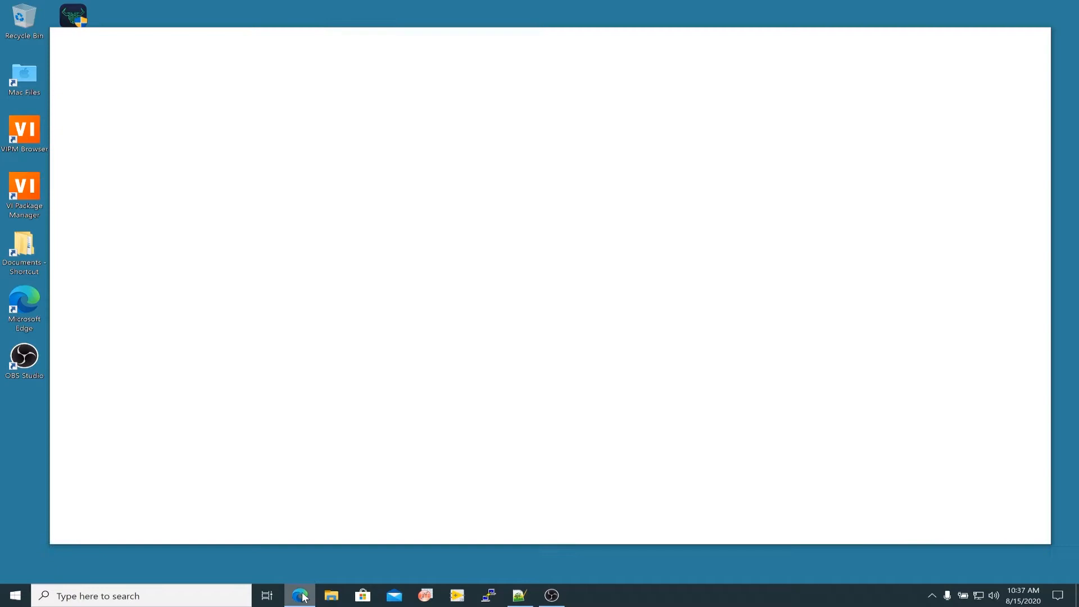
left_click(299, 595)
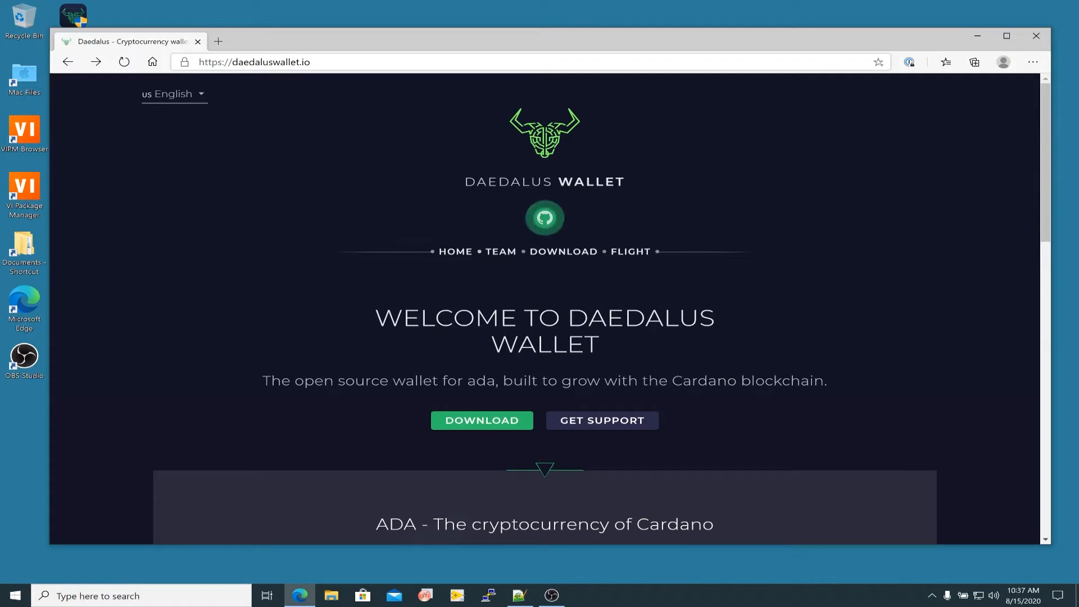
mouse_move(344, 131)
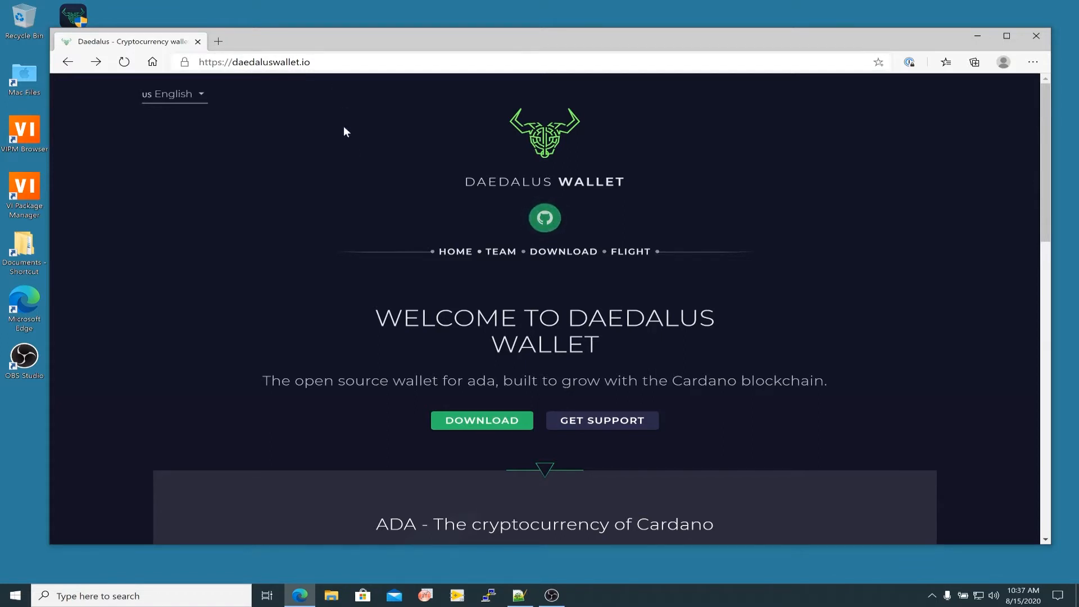
mouse_move(350, 150)
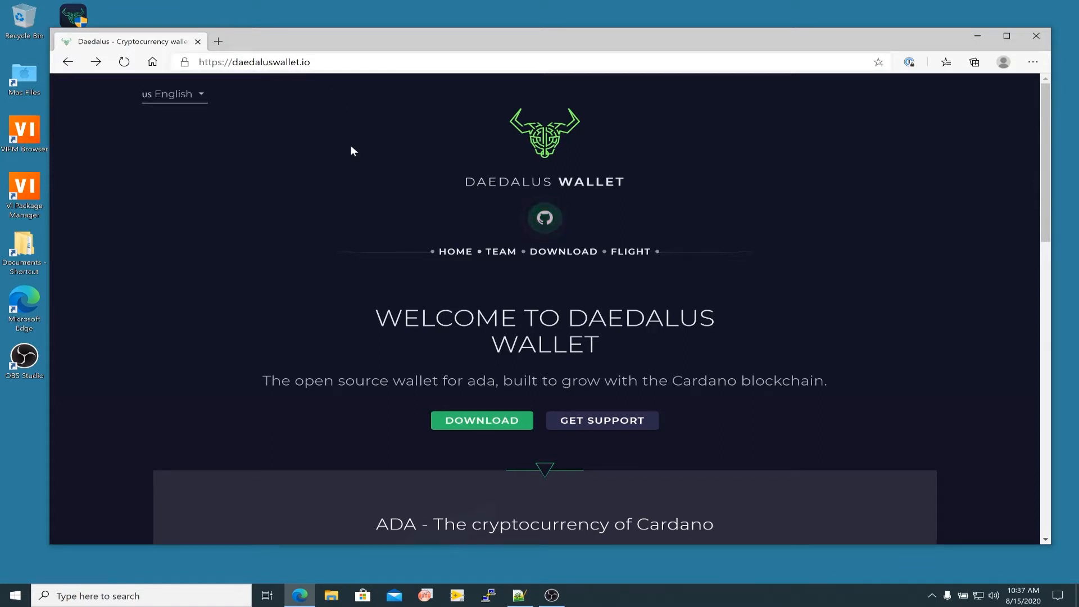
mouse_move(337, 322)
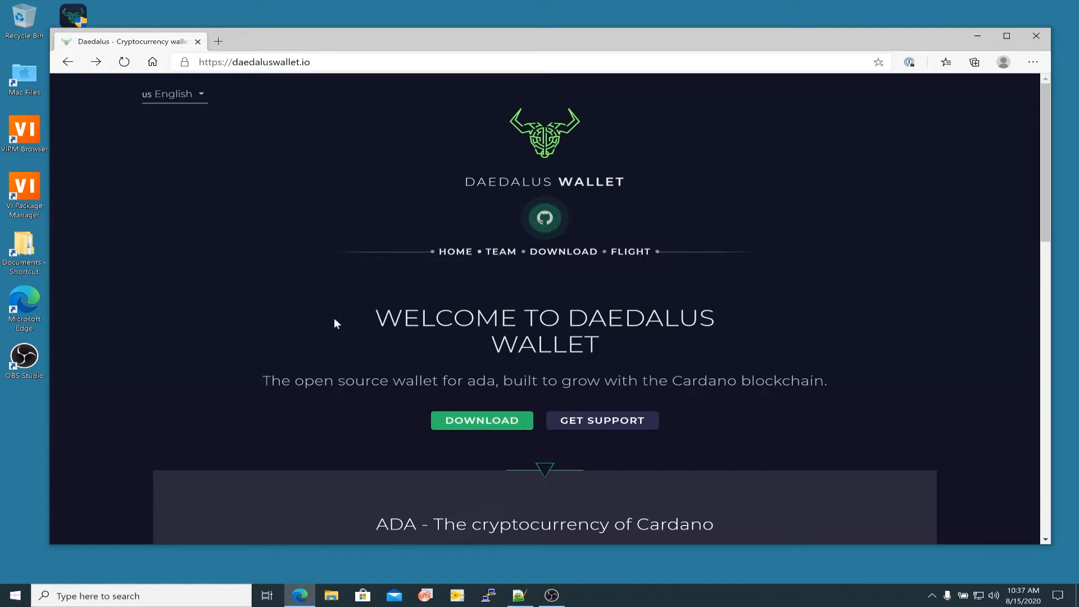
scroll("down", 3)
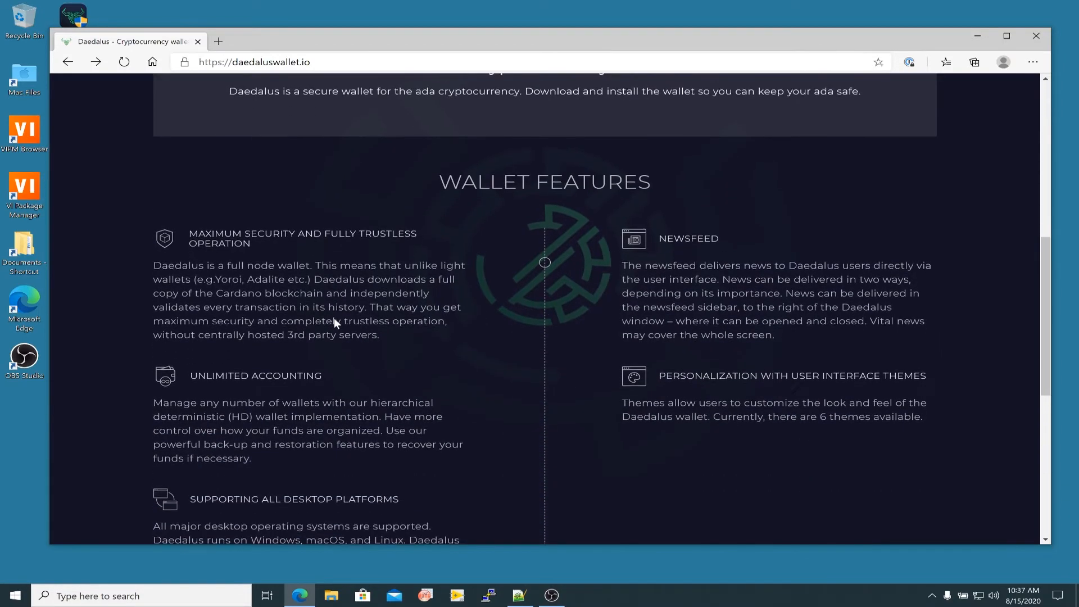
scroll("up", 3)
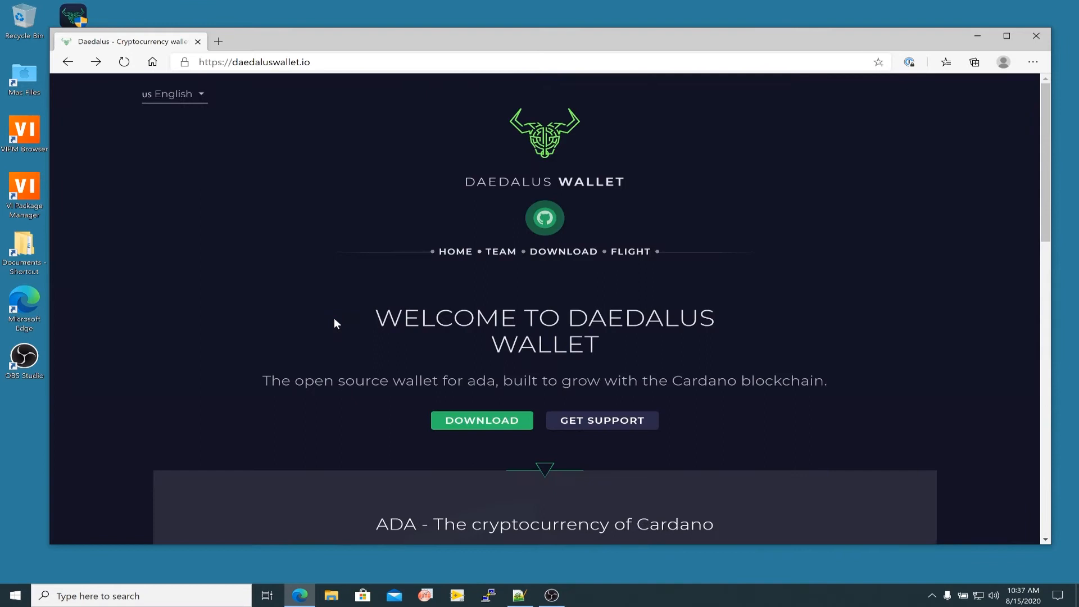
mouse_move(499, 397)
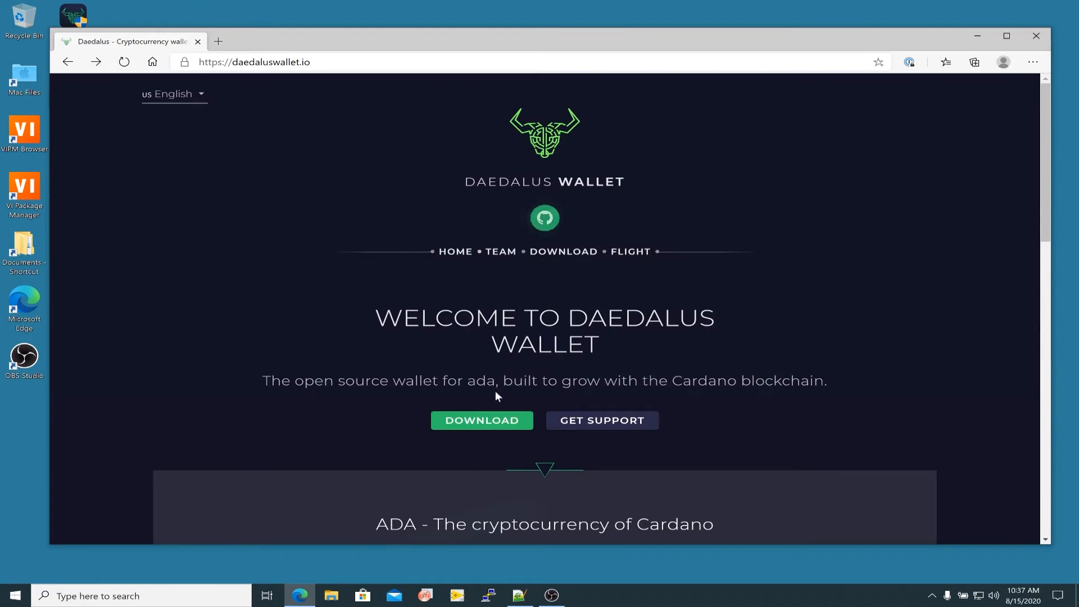
Follow the green DOWNLOAD button and scroll to the macOS, Linux and Windows 2.1.0 downloads
left_click(482, 420)
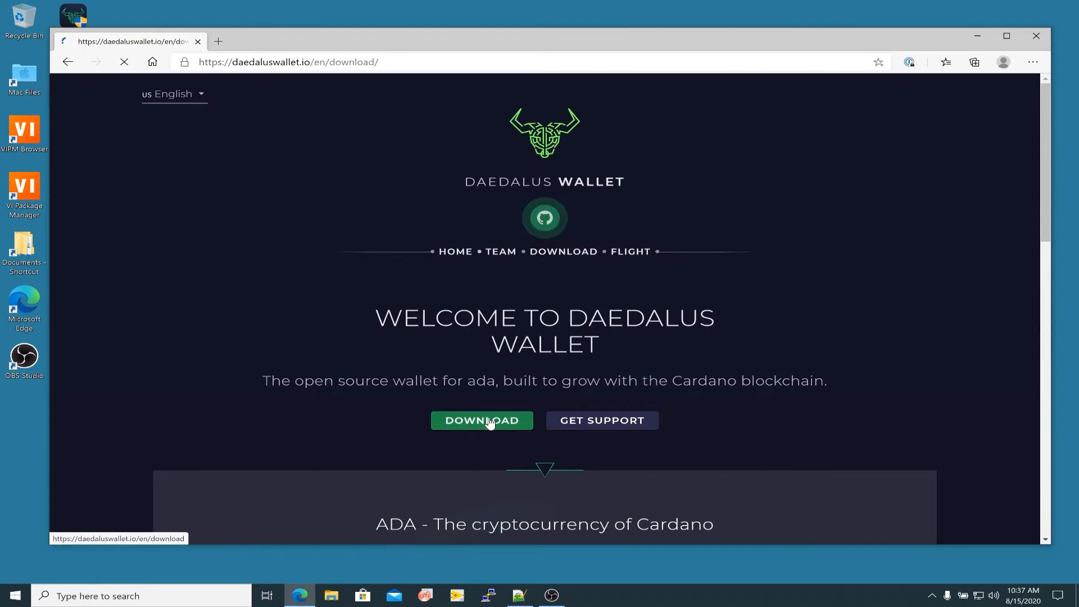
left_click(481, 420)
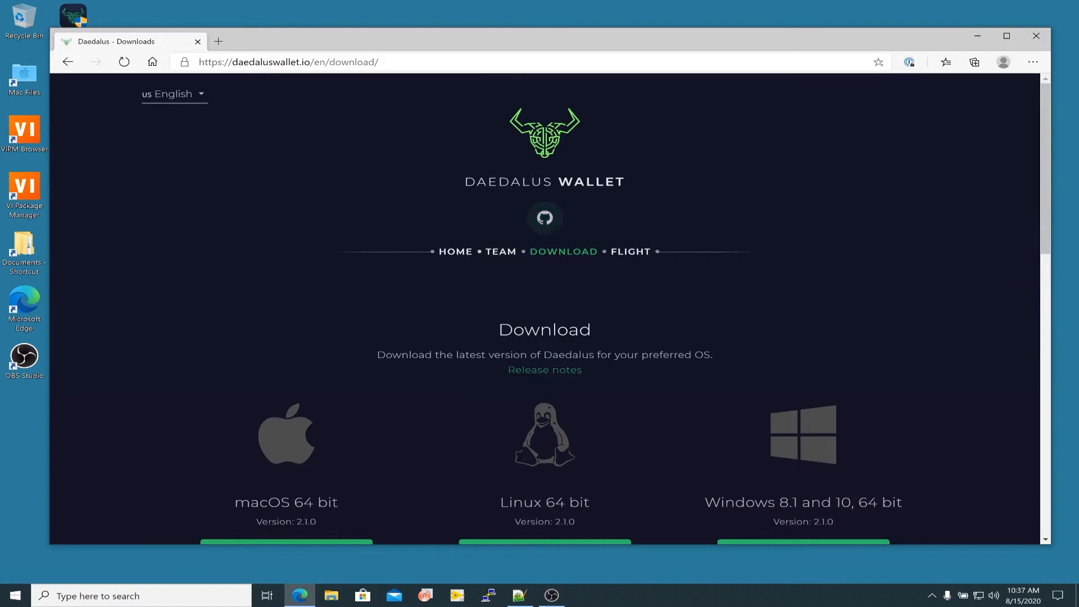
scroll("down", 3)
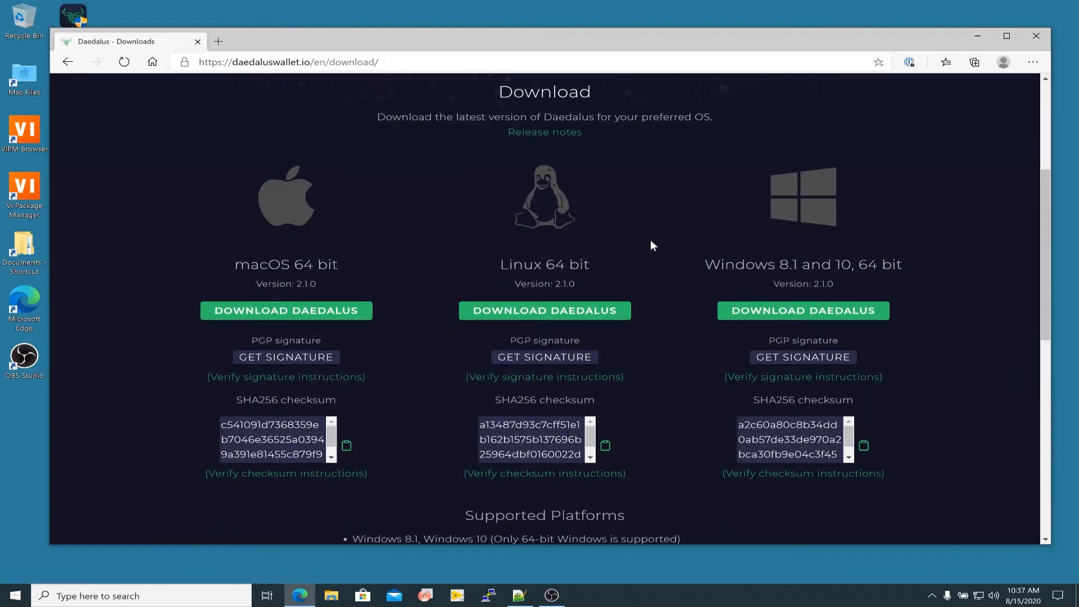
mouse_move(506, 187)
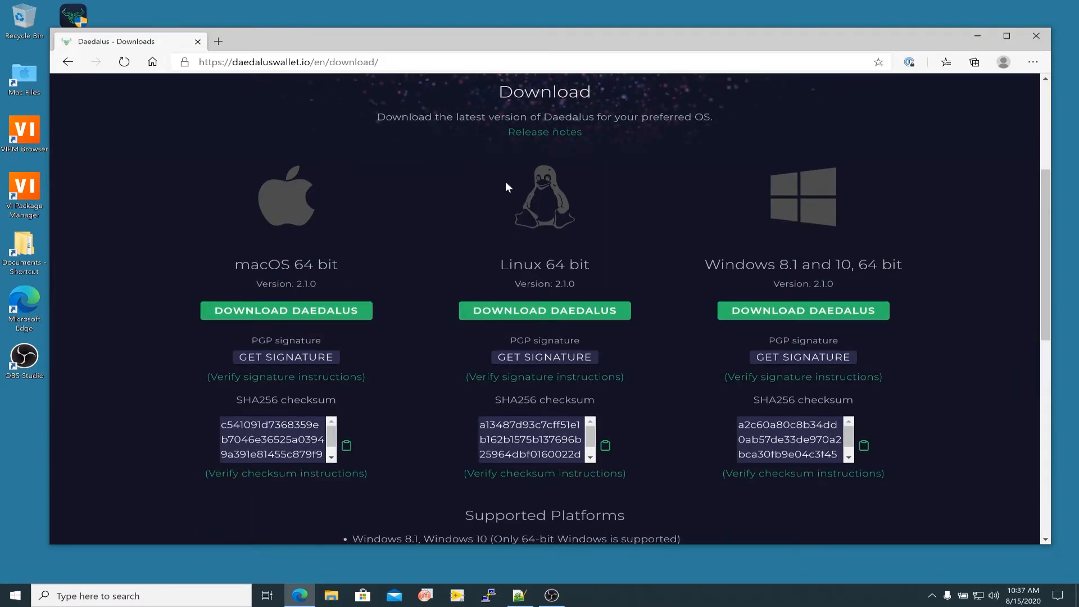
mouse_move(429, 193)
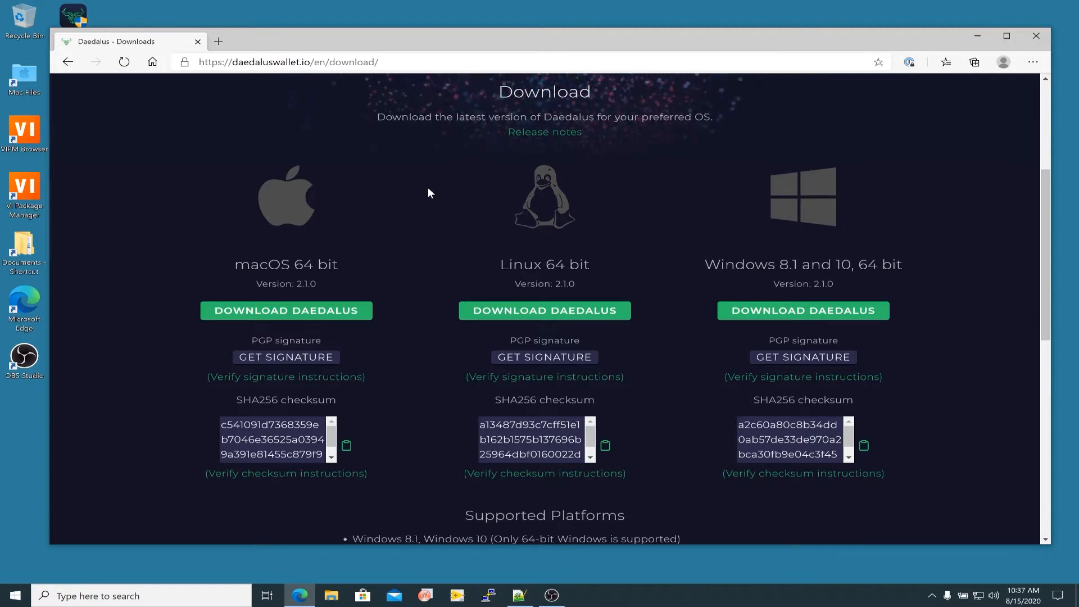
mouse_move(727, 196)
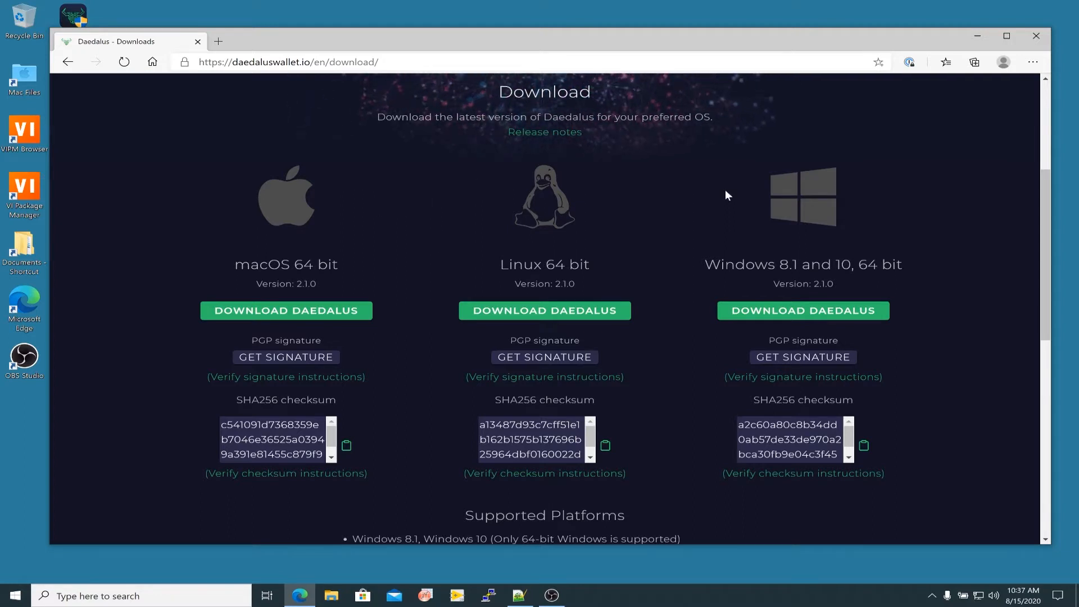
mouse_move(790, 234)
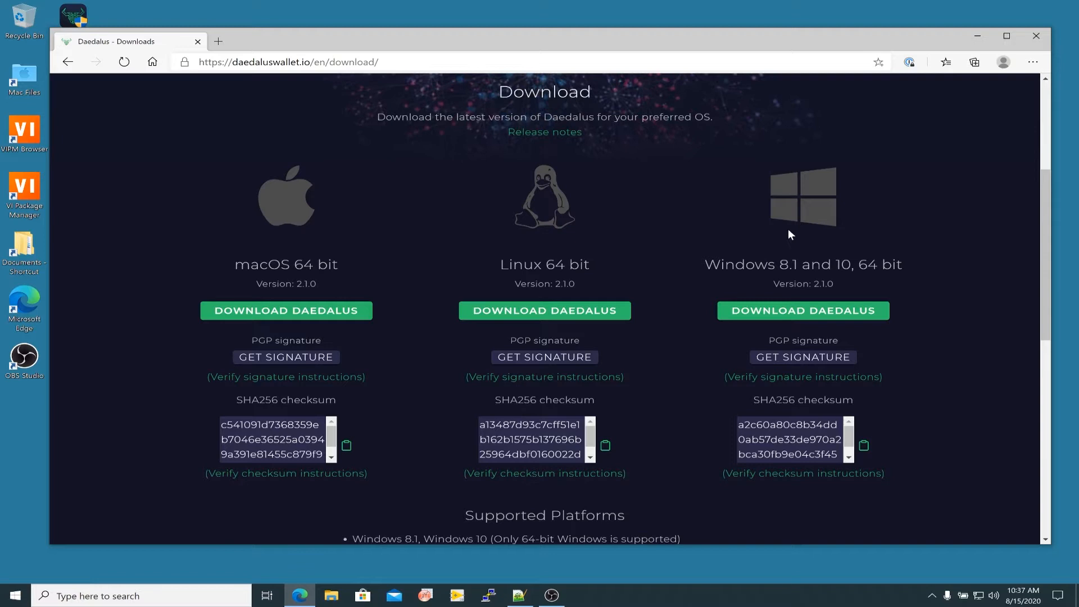
mouse_move(874, 288)
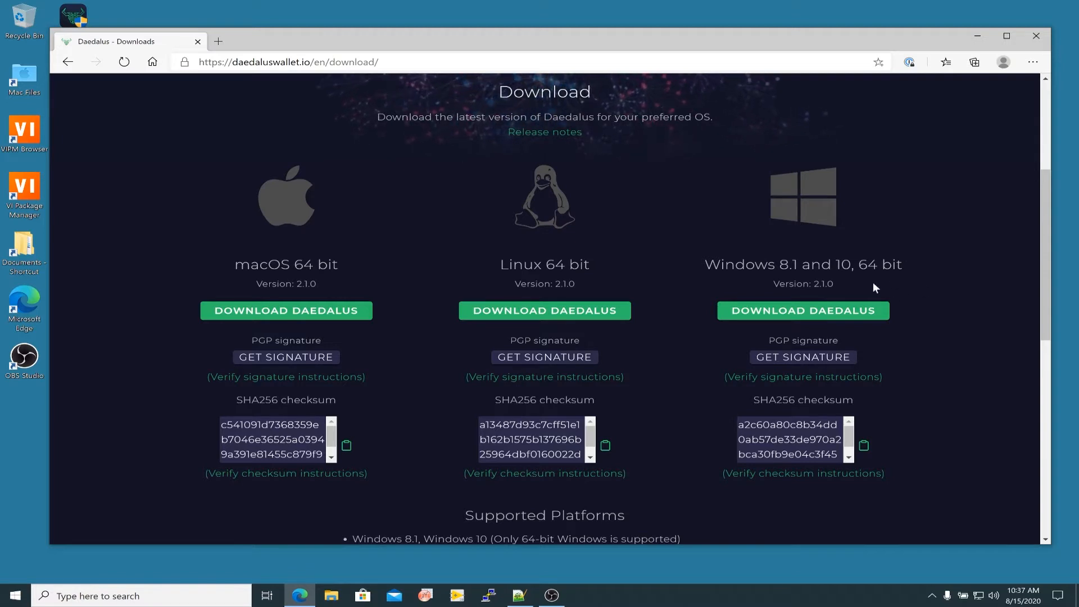
mouse_move(855, 283)
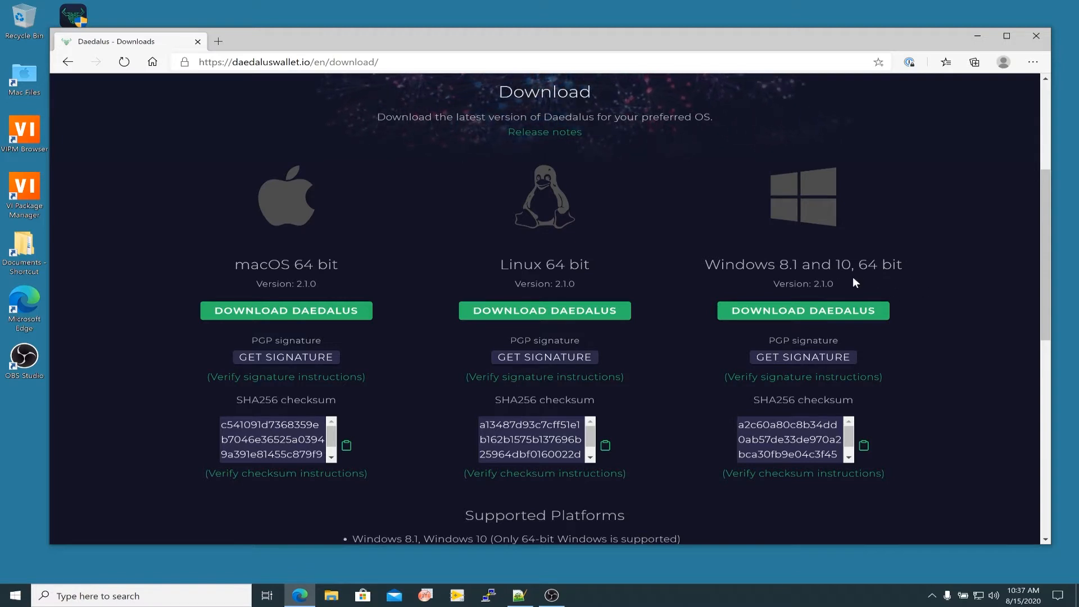
mouse_move(871, 286)
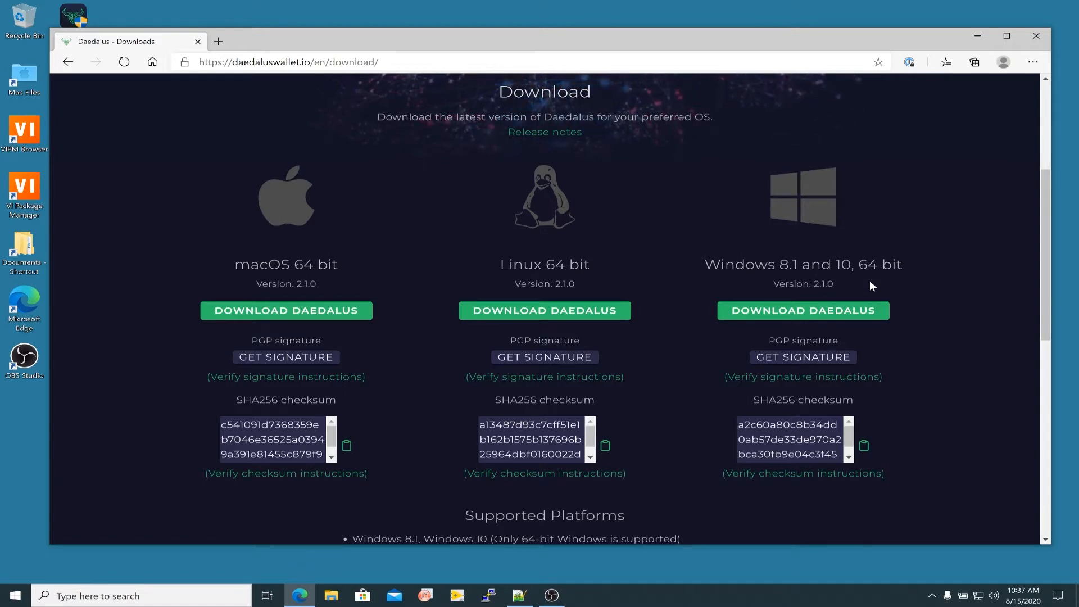
mouse_move(798, 282)
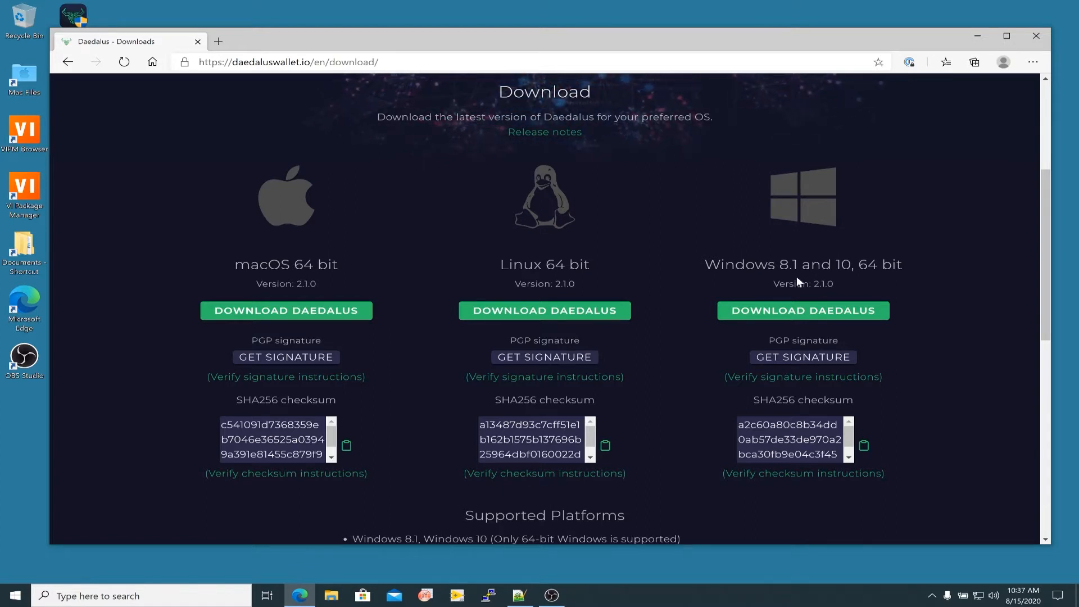
mouse_move(841, 294)
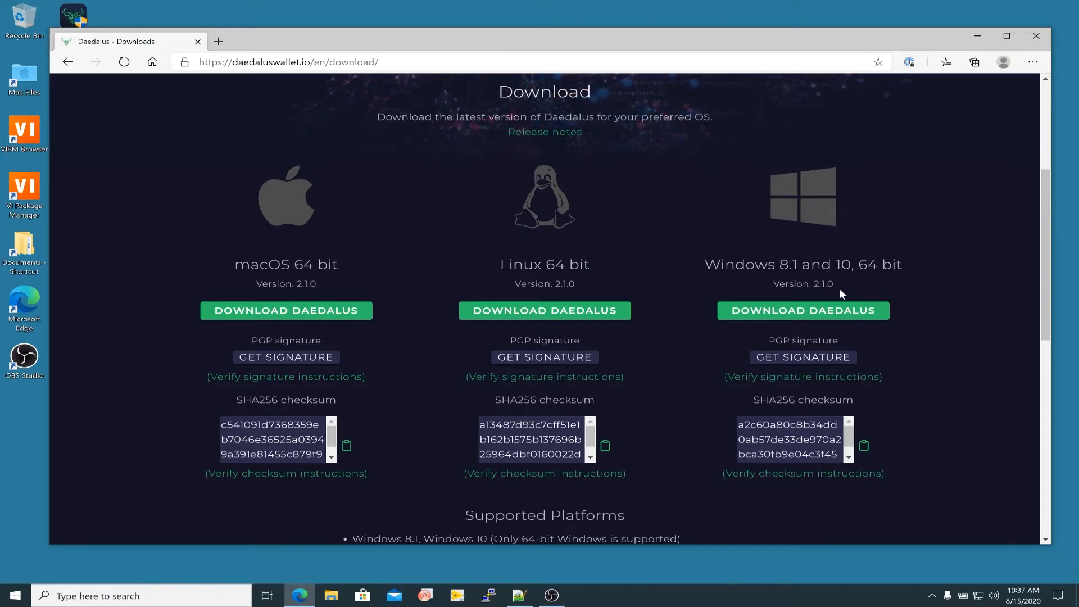
mouse_move(866, 287)
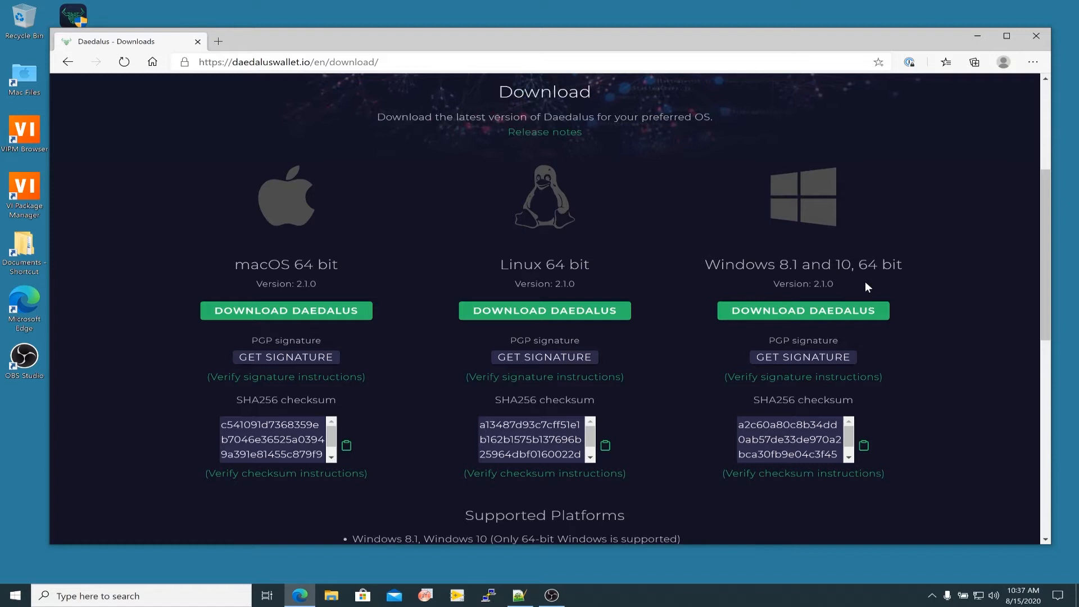
mouse_move(926, 339)
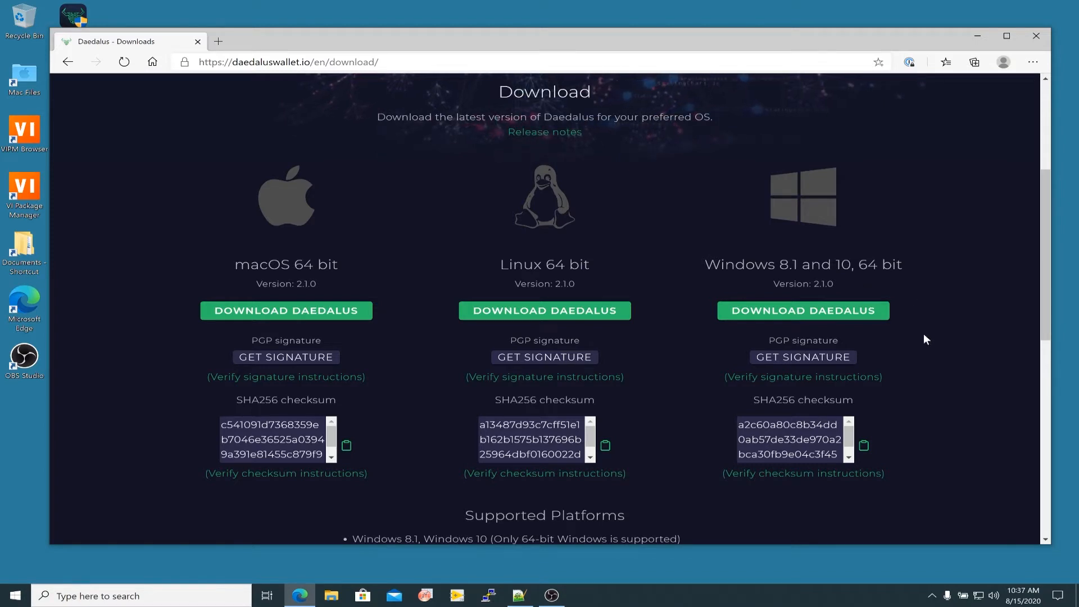
mouse_move(802, 310)
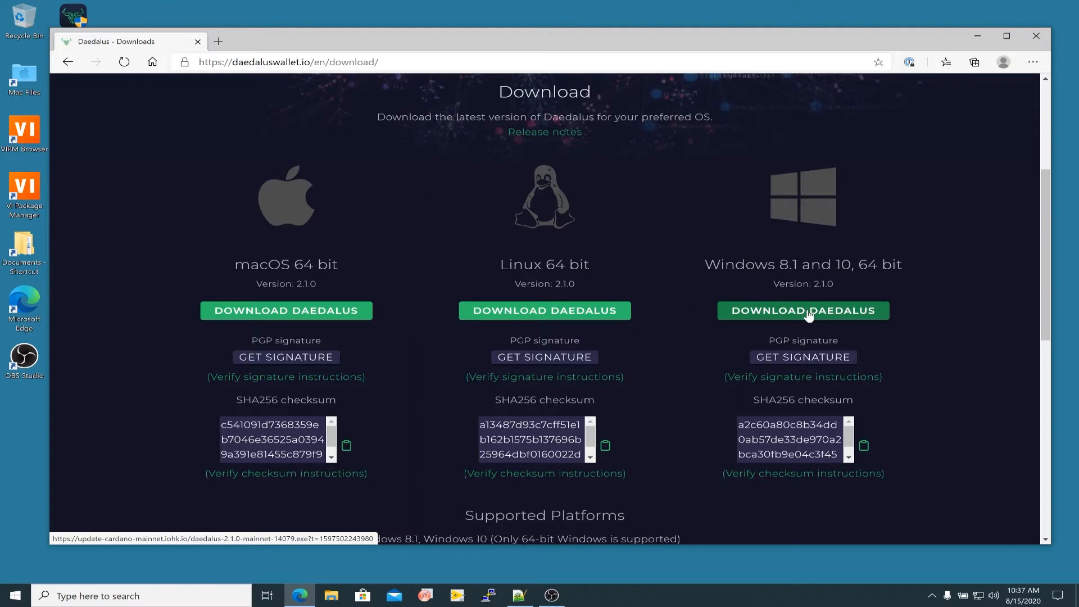
Start the Windows 64-bit Daedalus 2.1.0 installer download and scroll to Supported Platforms
left_click(803, 311)
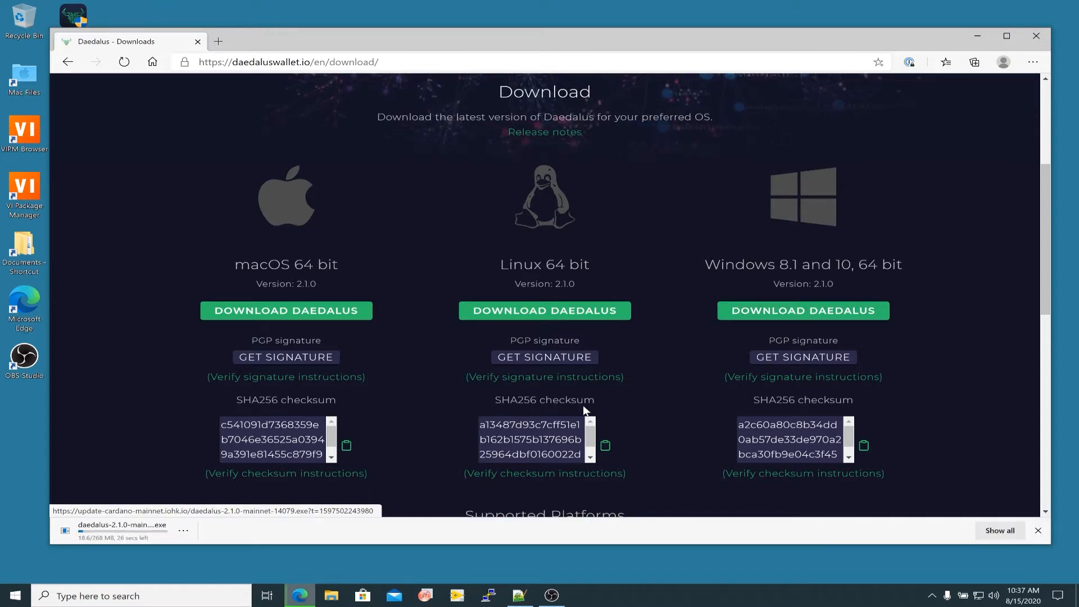
mouse_move(480, 463)
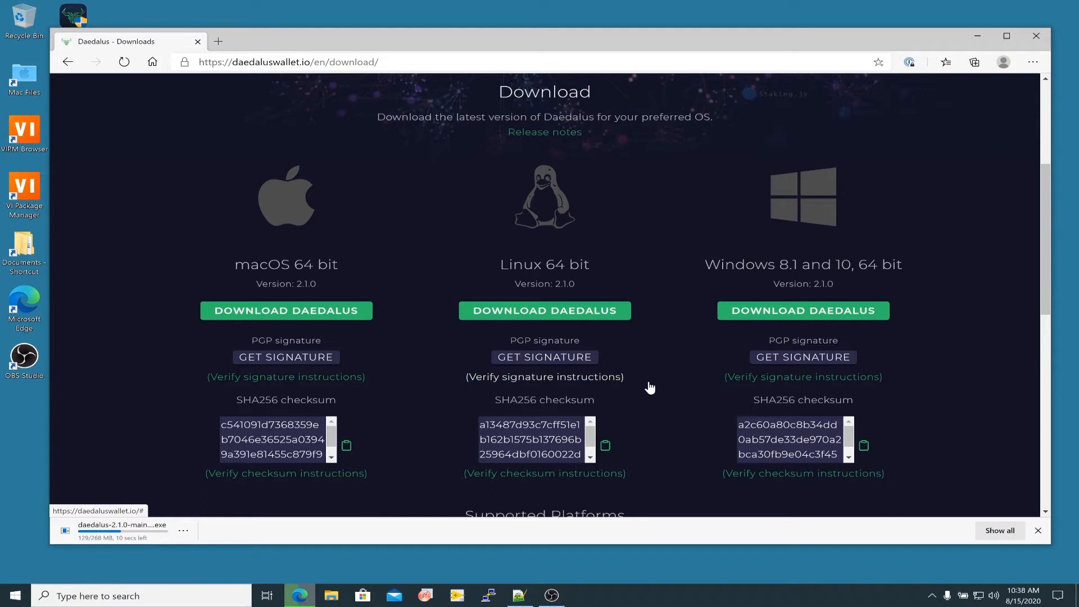
mouse_move(666, 408)
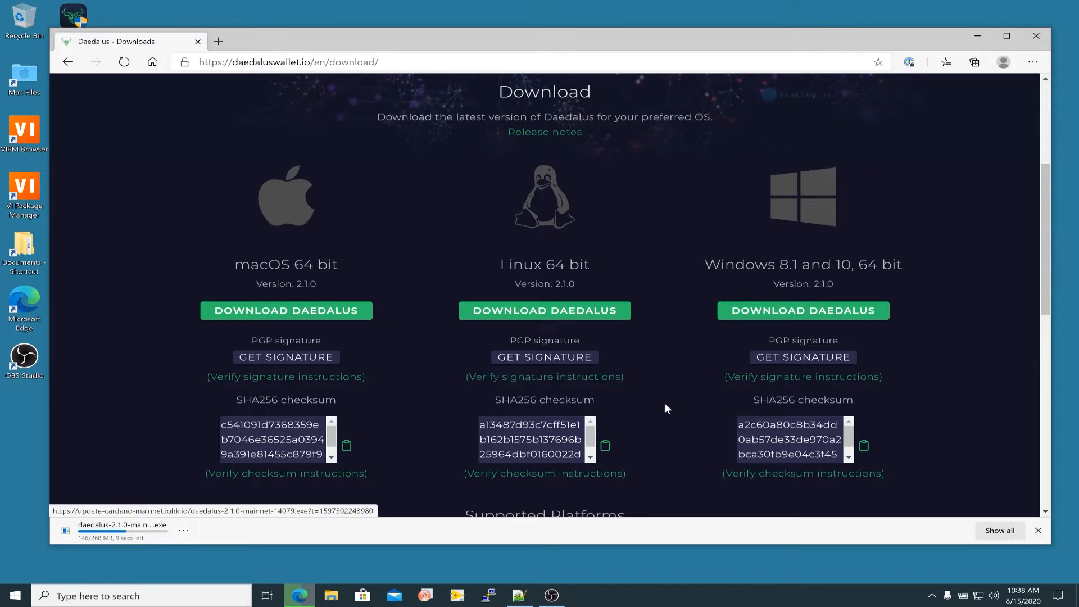
scroll("down", 3)
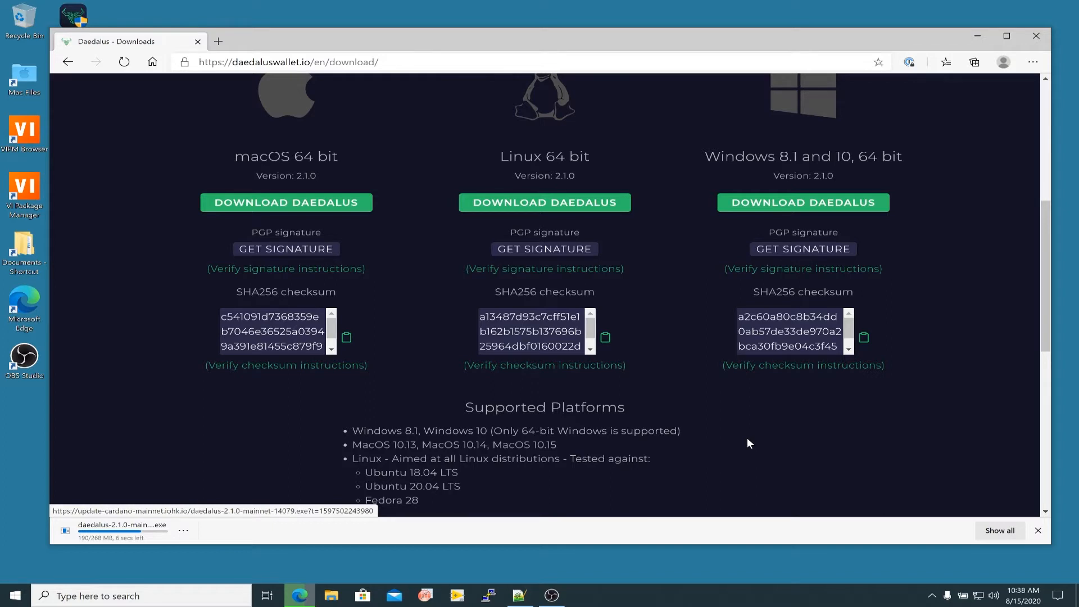
mouse_move(826, 400)
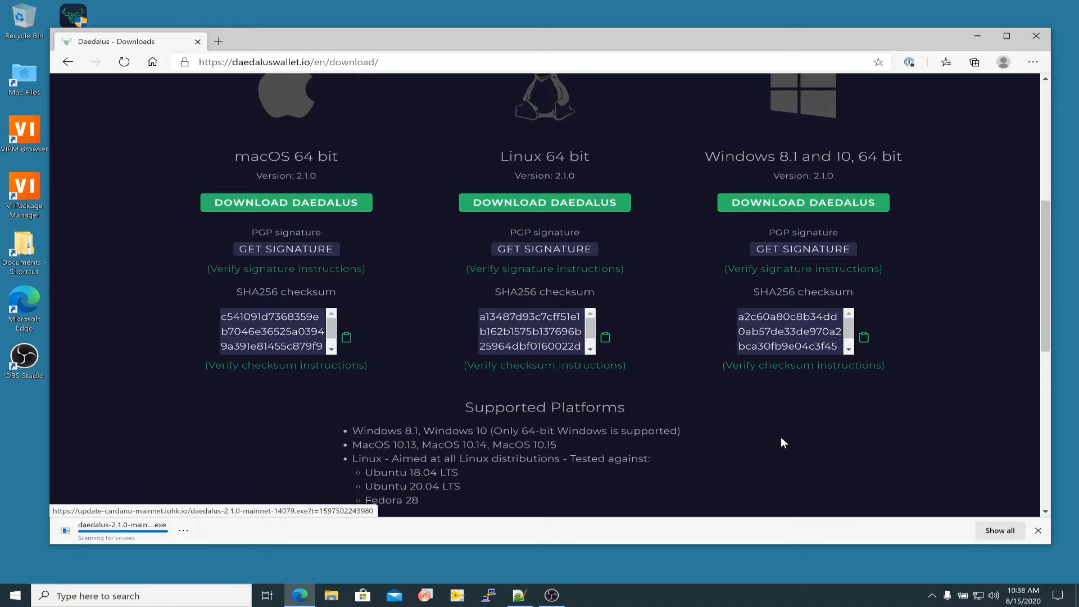
mouse_move(851, 431)
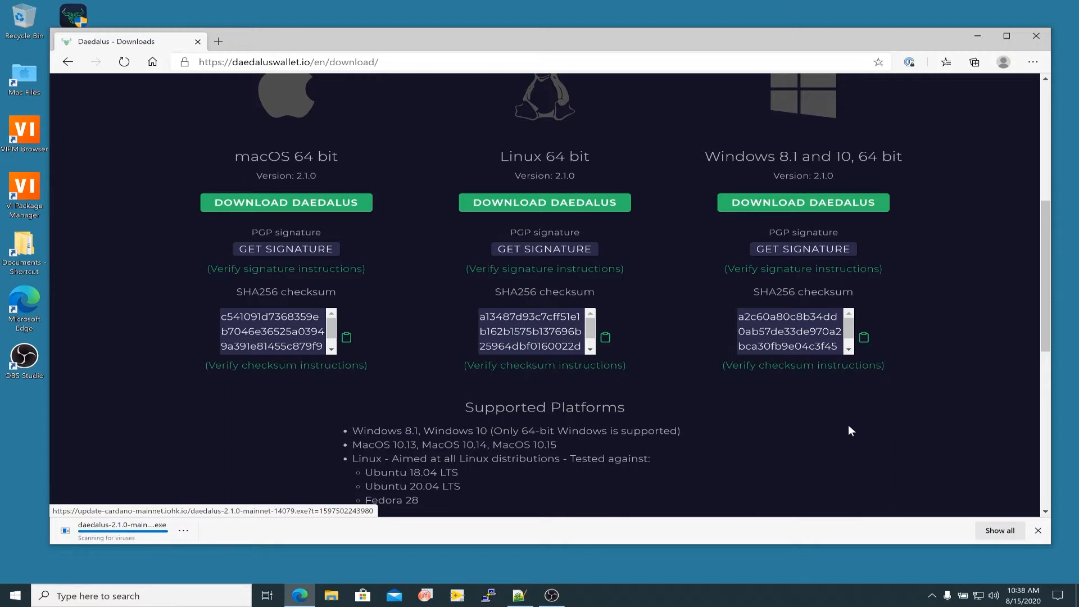
mouse_move(711, 344)
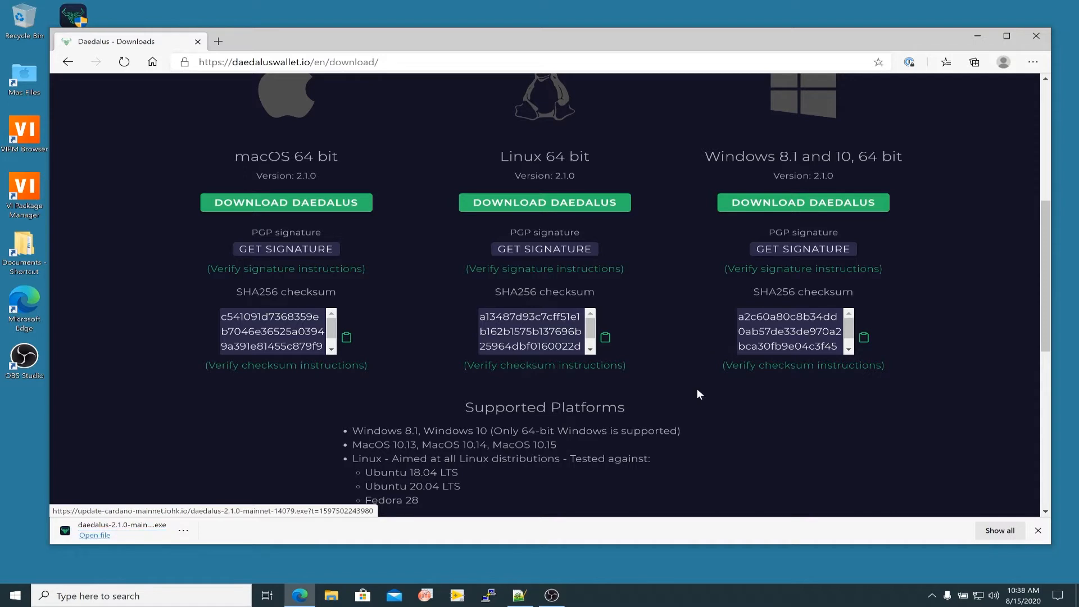
mouse_move(820, 400)
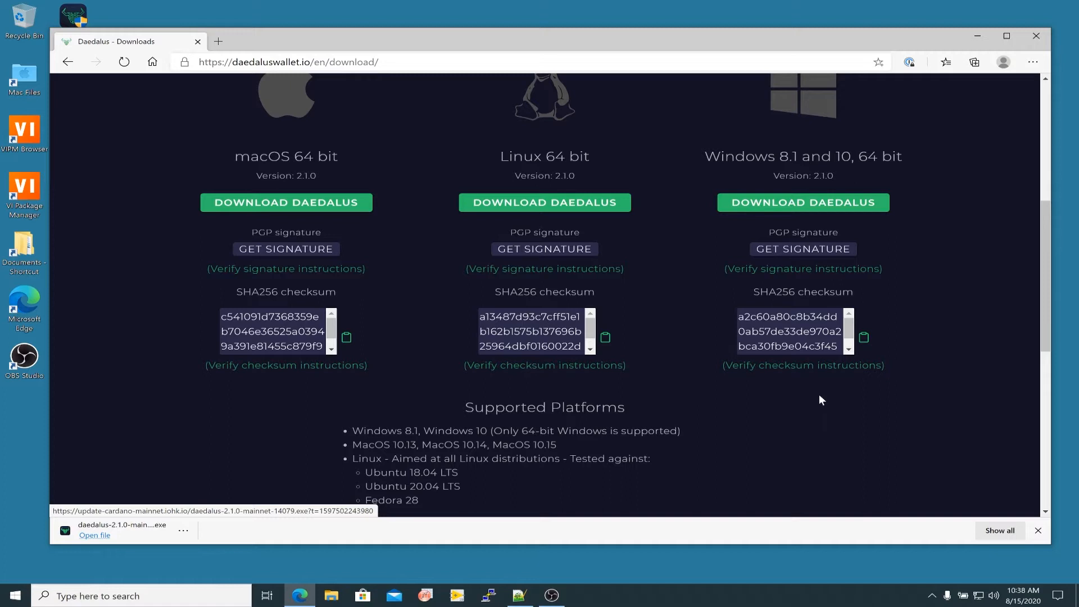
mouse_move(845, 391)
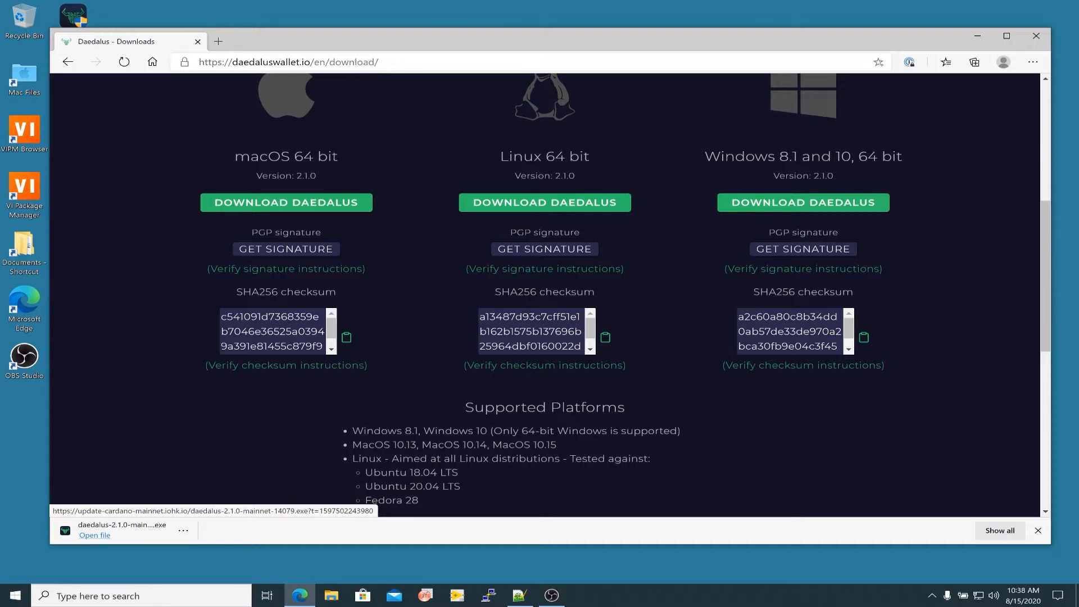
mouse_move(790, 391)
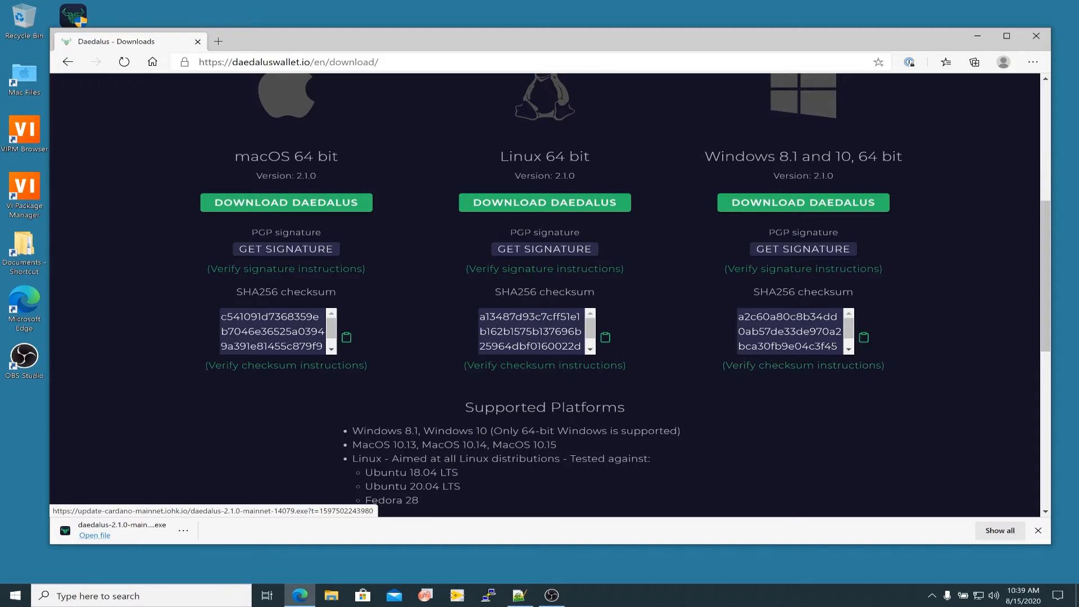
mouse_move(805, 381)
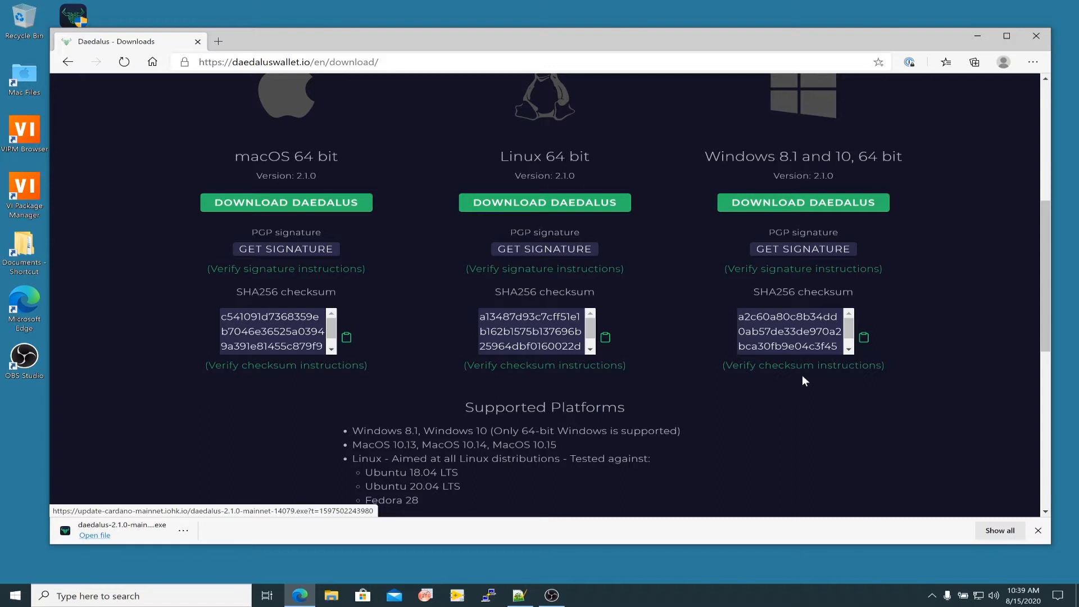
mouse_move(783, 372)
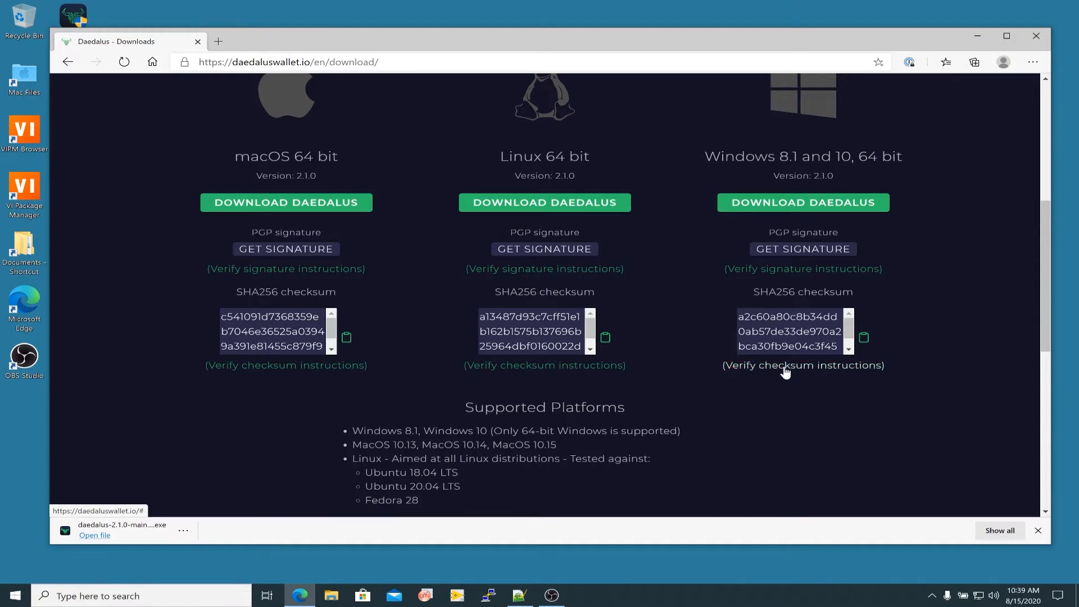
Show the Windows '(Verify checksum instructions)' popup with the certutil SHA256 command
left_click(802, 364)
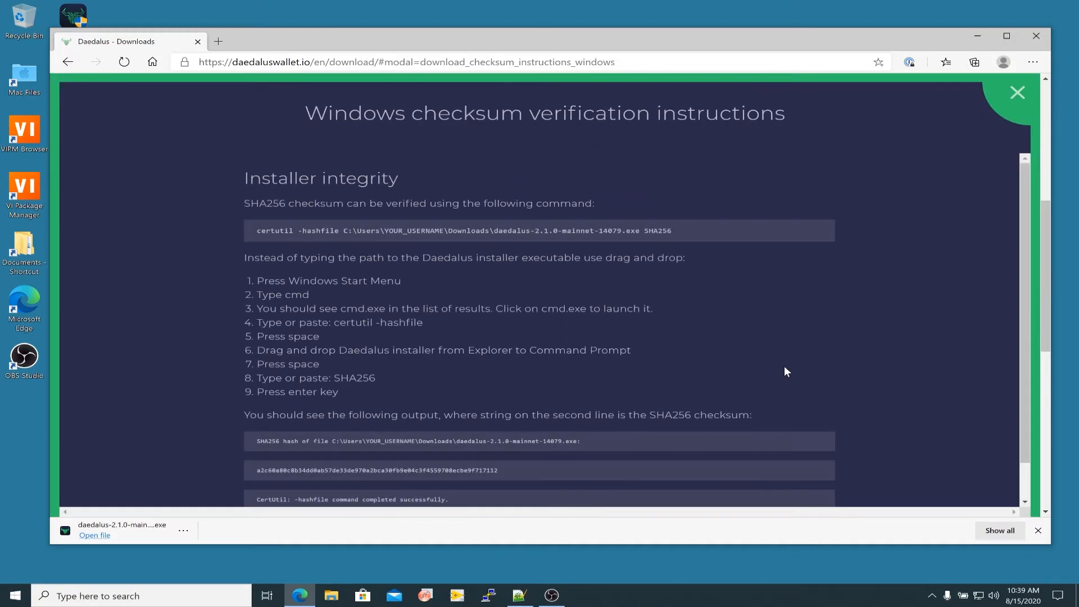
mouse_move(288, 219)
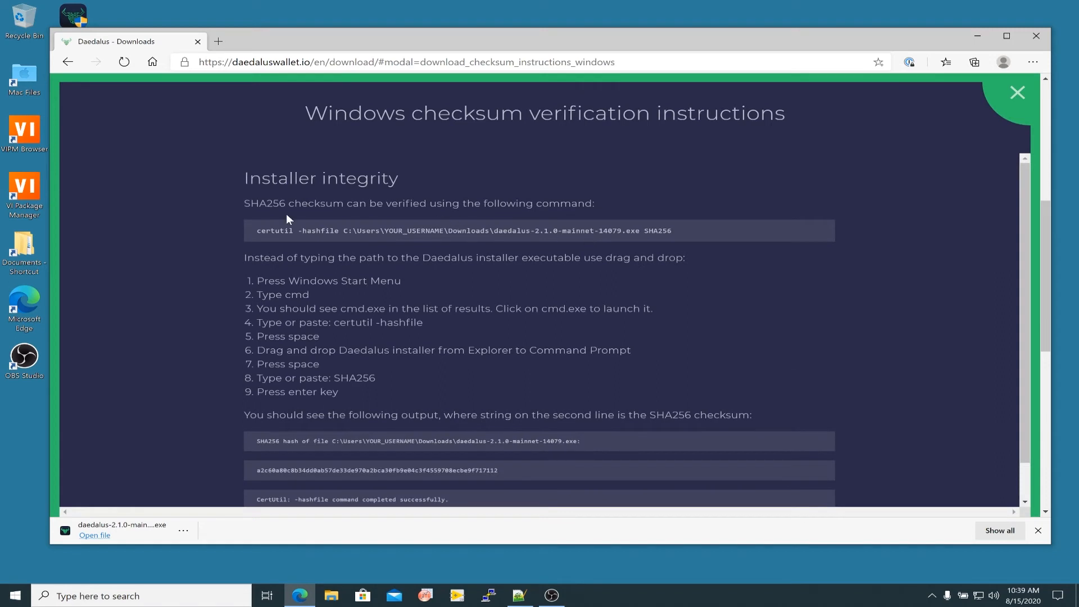
mouse_move(231, 290)
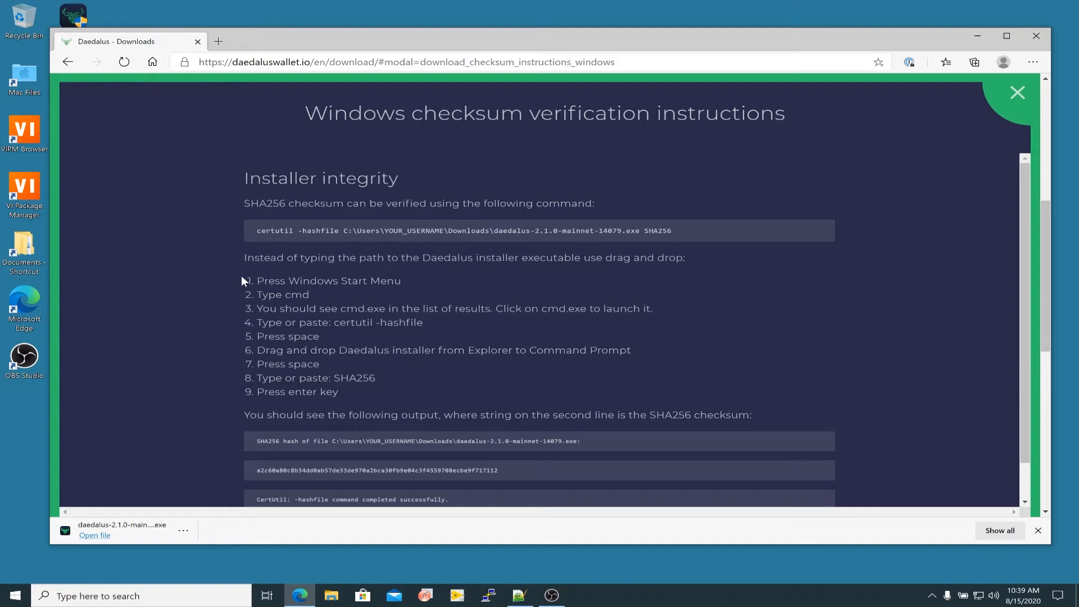
mouse_move(236, 398)
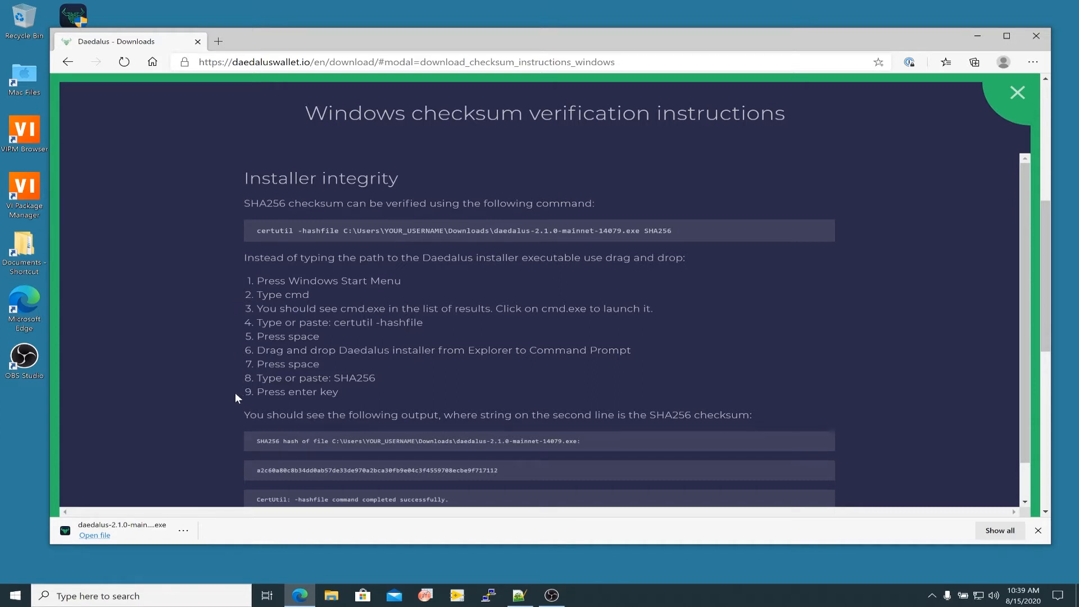
mouse_move(236, 413)
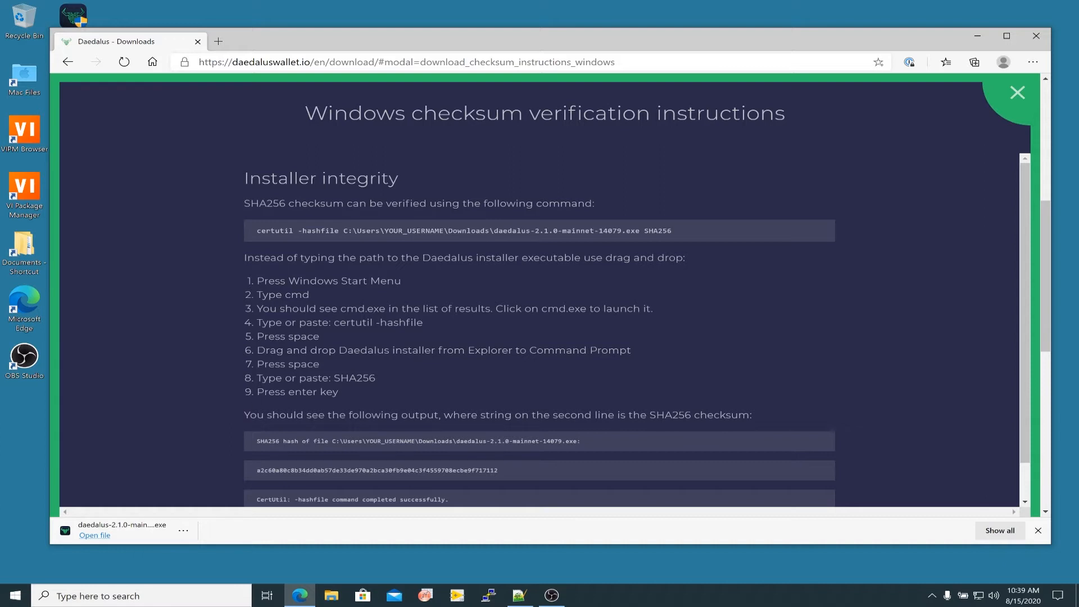
mouse_move(987, 117)
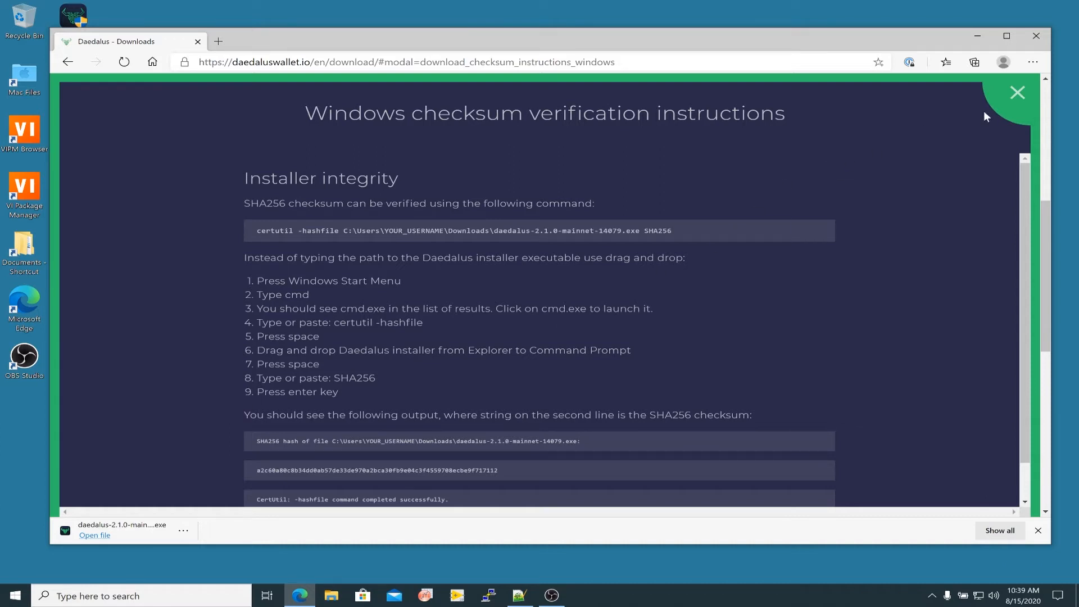
mouse_move(1018, 92)
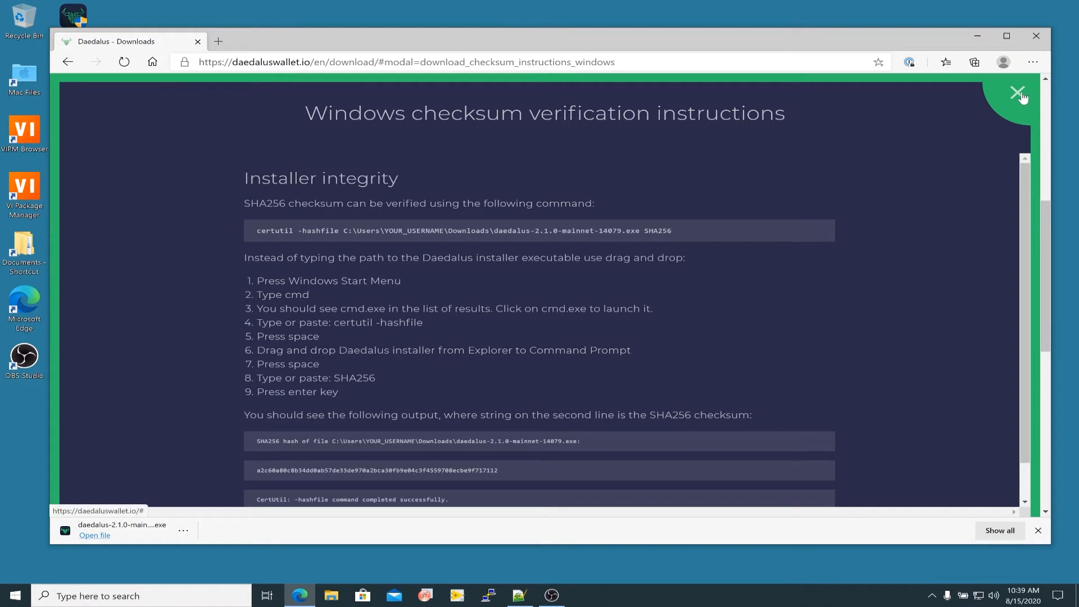
mouse_move(762, 256)
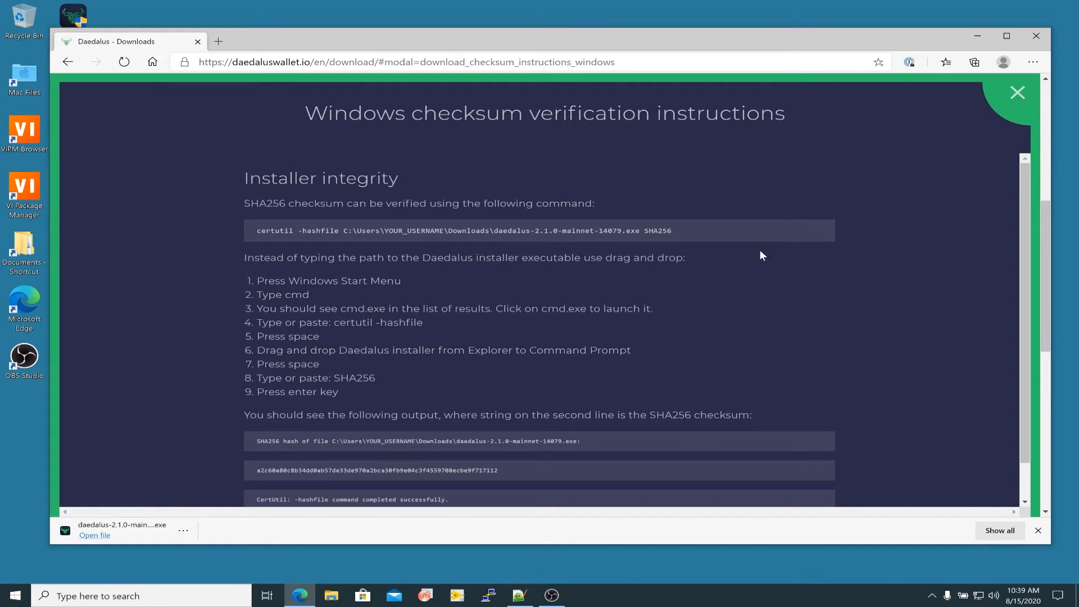
mouse_move(965, 125)
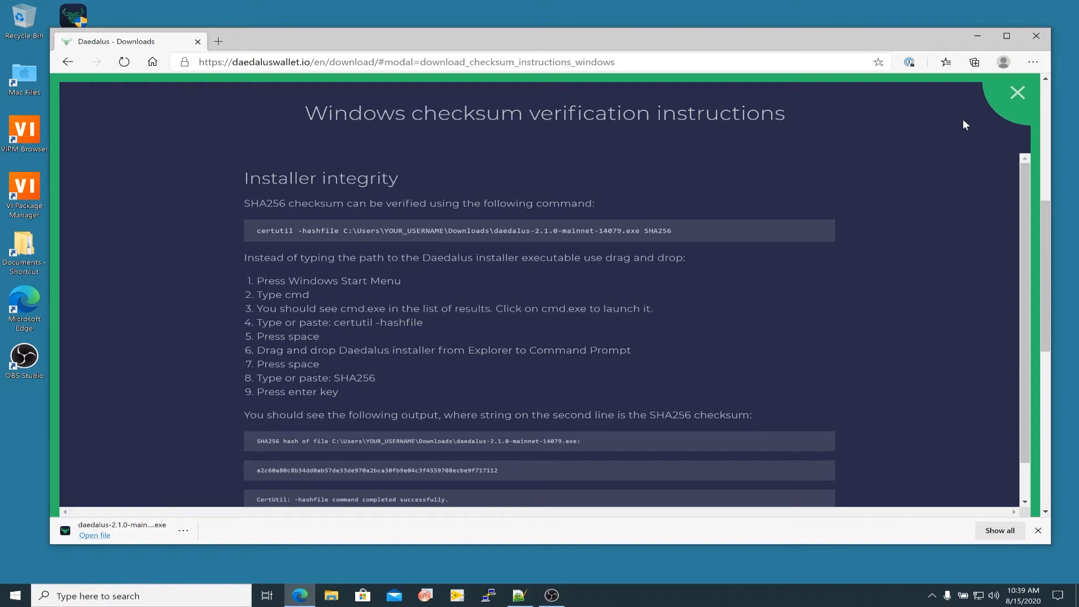
mouse_move(1018, 95)
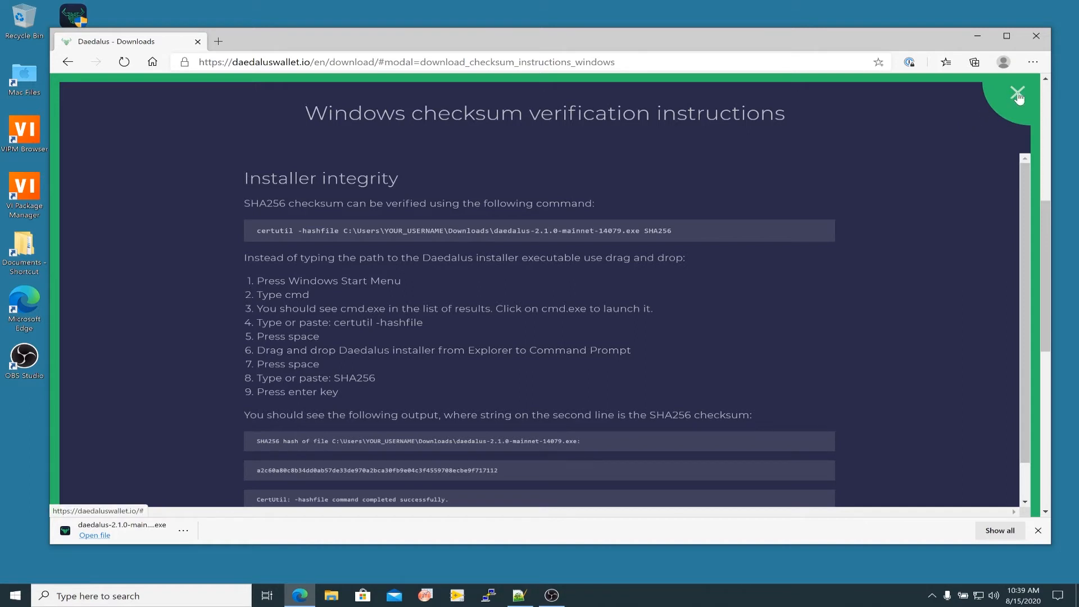
mouse_move(979, 139)
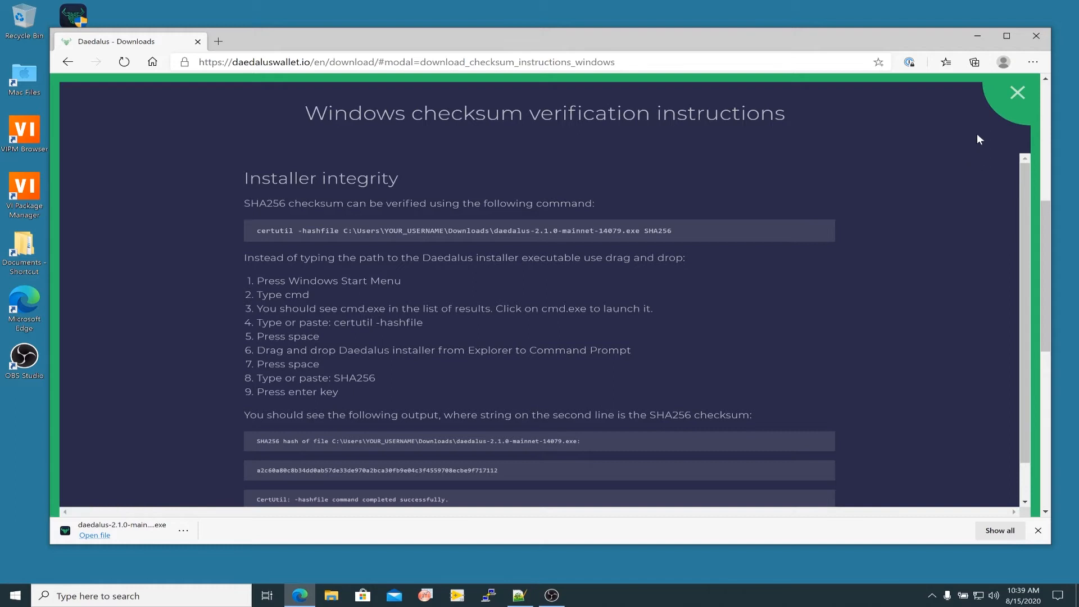
mouse_move(962, 120)
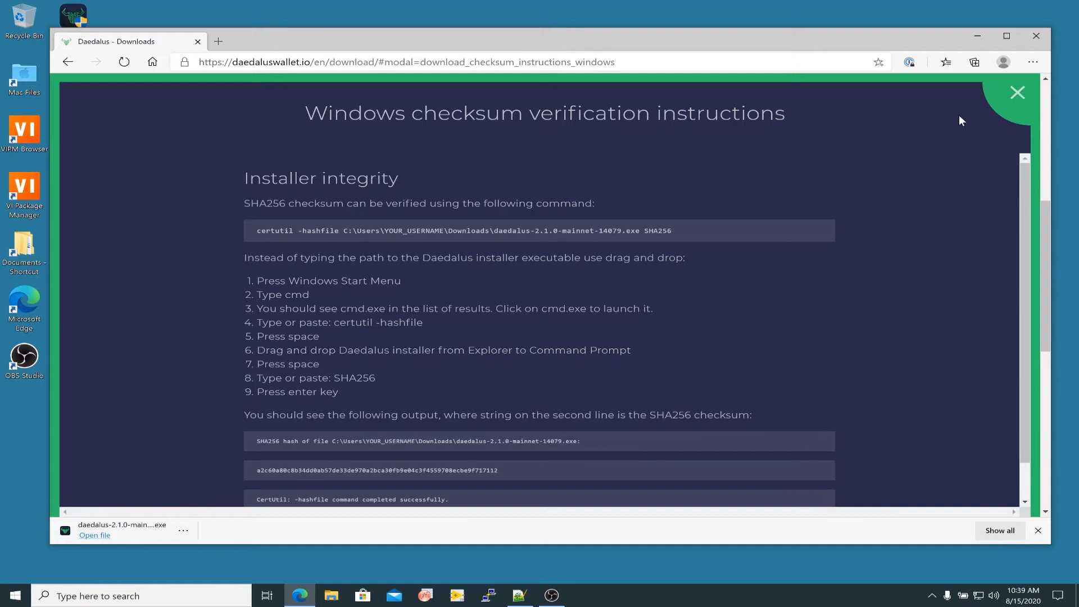
mouse_move(1001, 104)
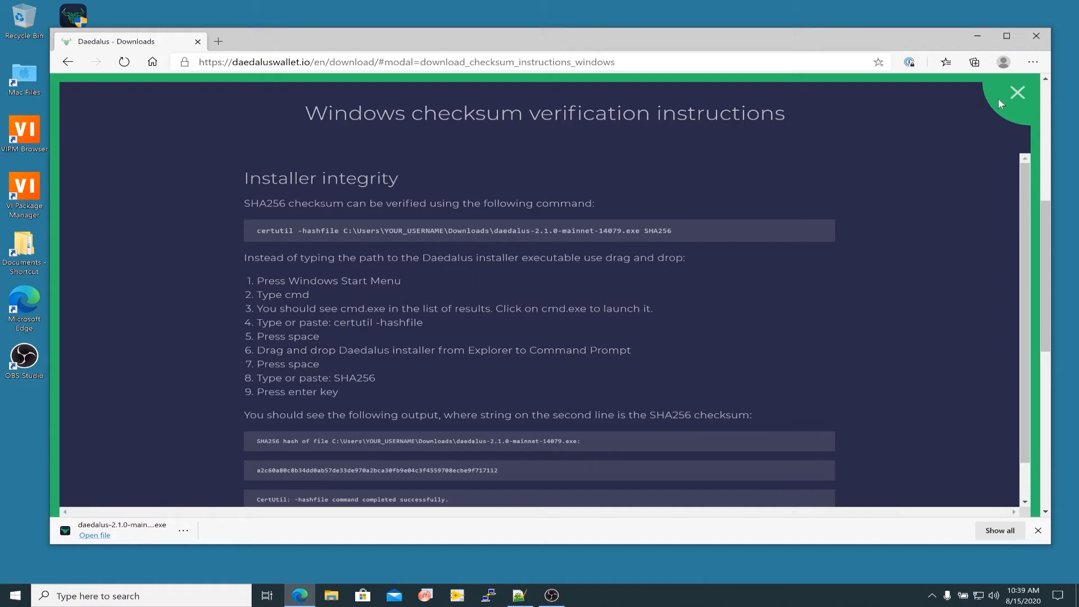
left_click(1017, 92)
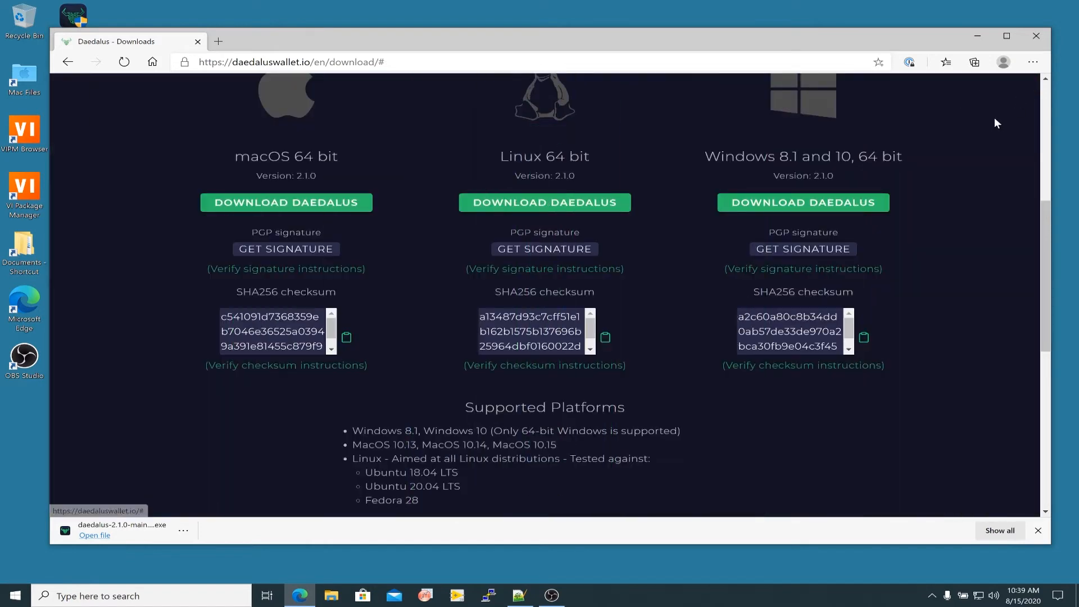
mouse_move(759, 228)
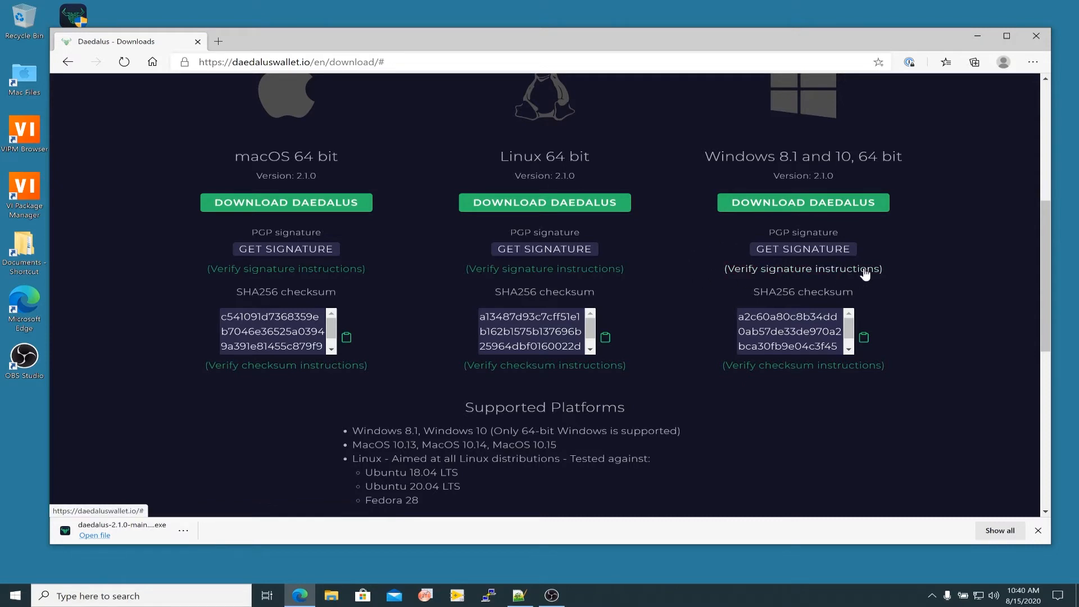
mouse_move(904, 259)
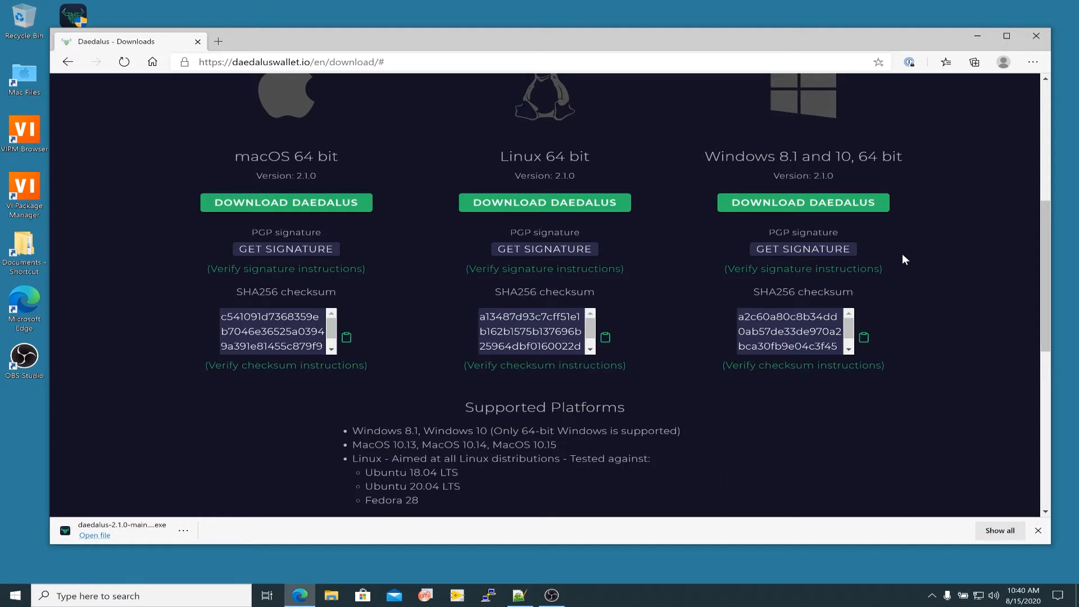
mouse_move(893, 254)
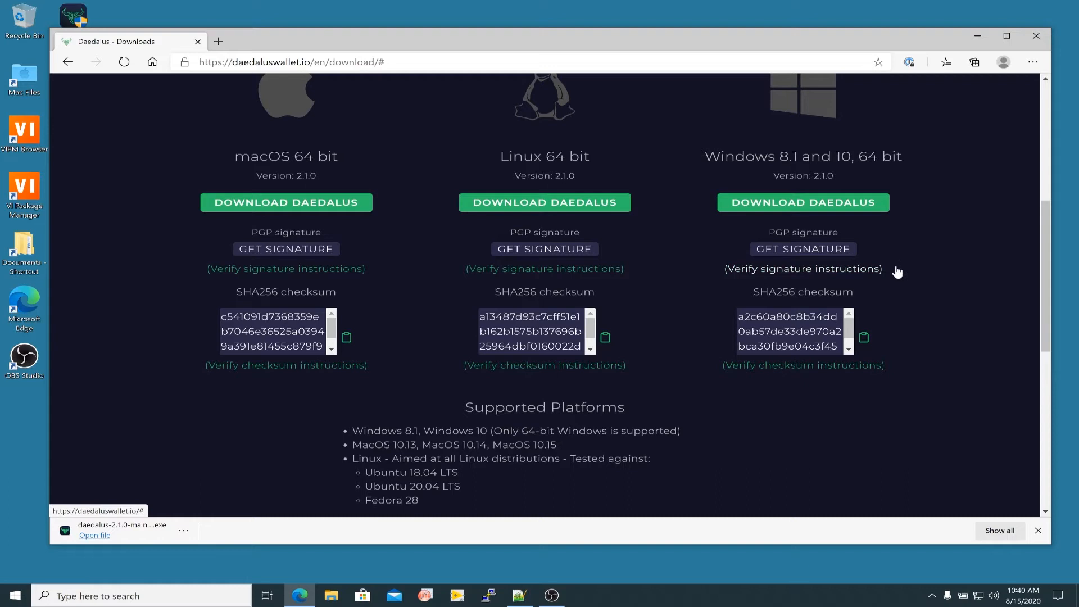
mouse_move(849, 236)
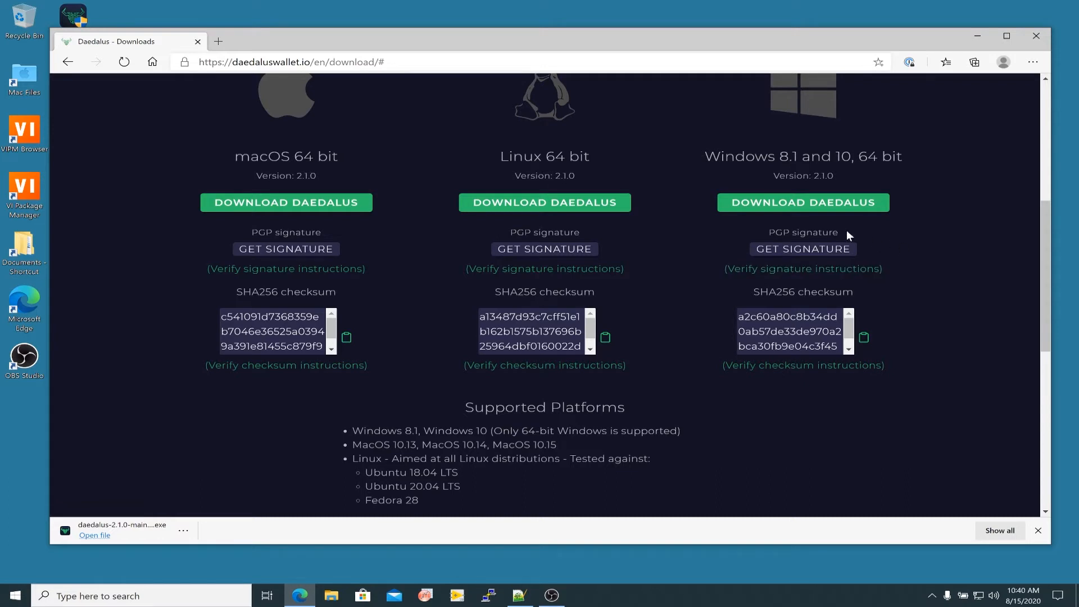
mouse_move(894, 282)
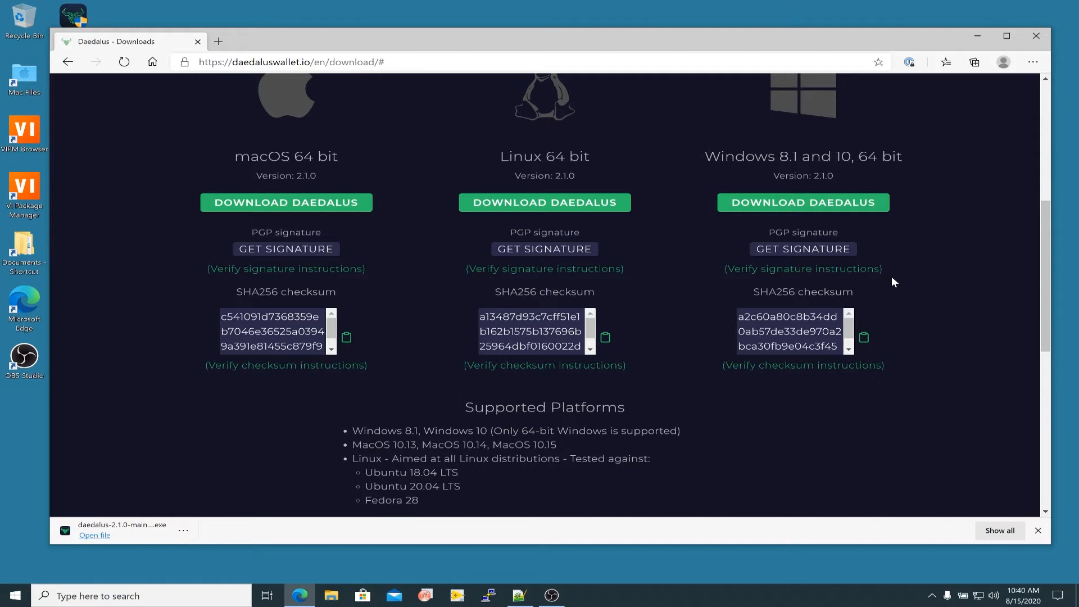
mouse_move(923, 362)
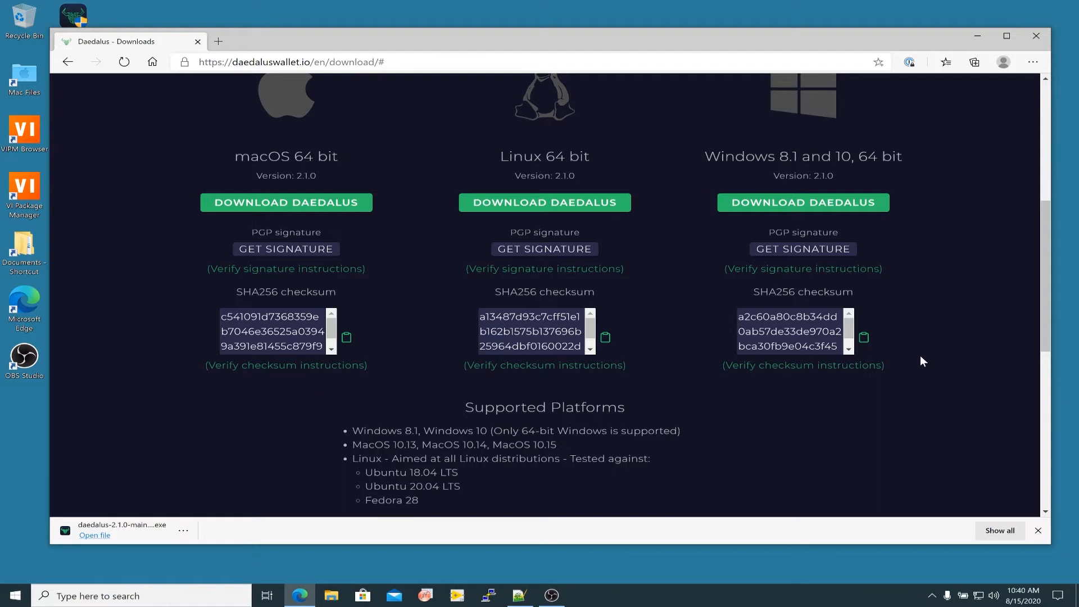
mouse_move(924, 309)
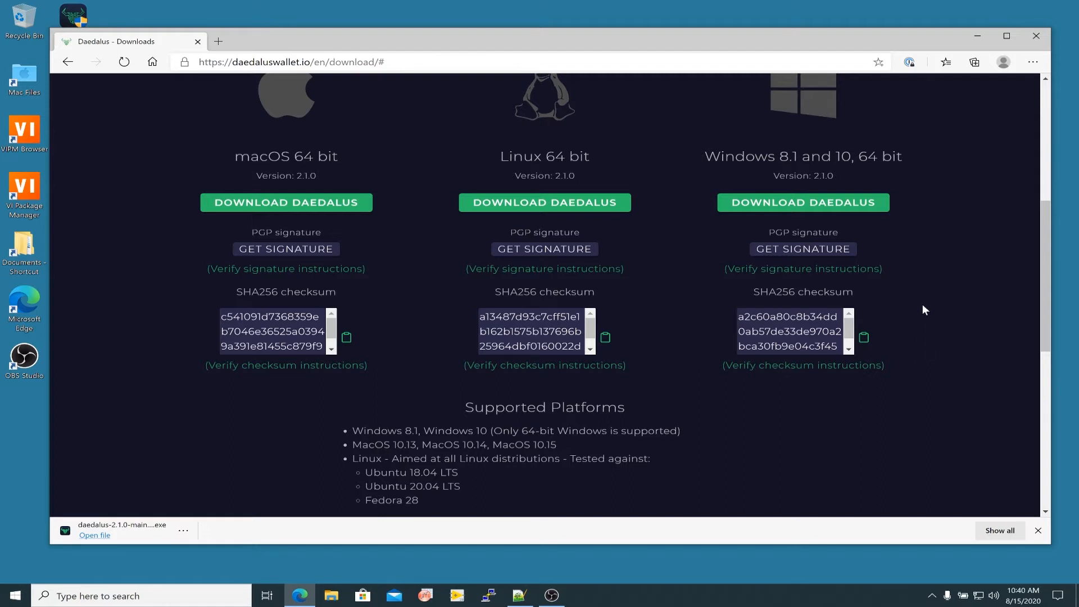
mouse_move(924, 298)
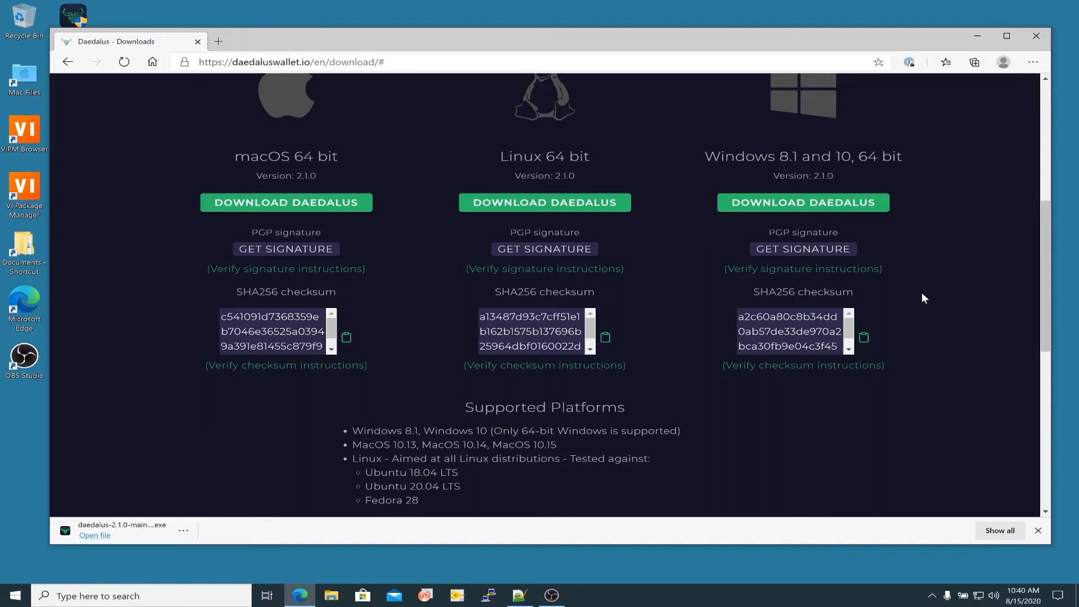
mouse_move(916, 364)
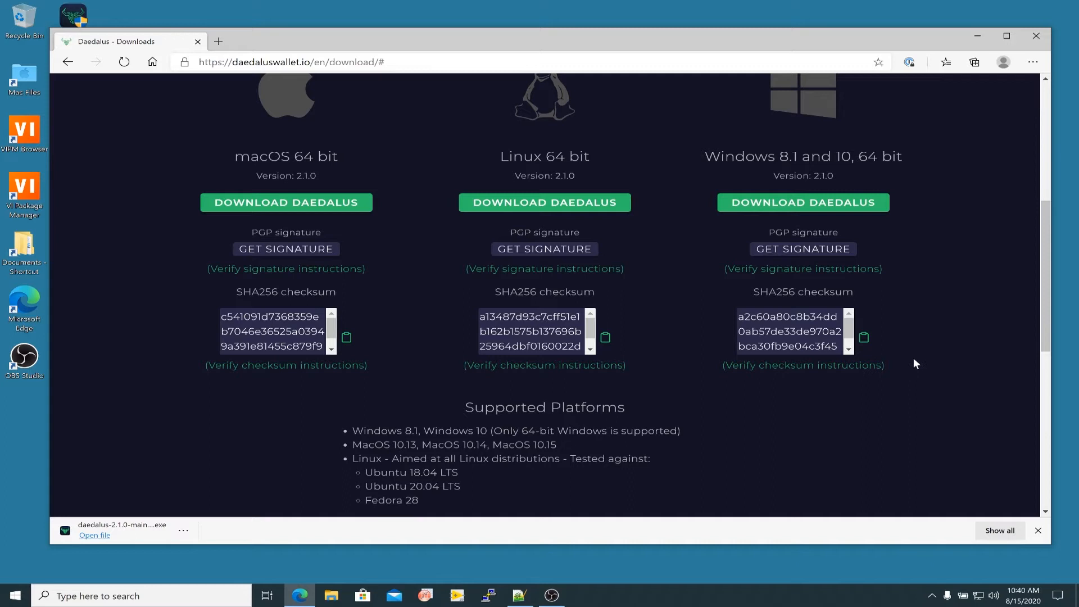
mouse_move(906, 176)
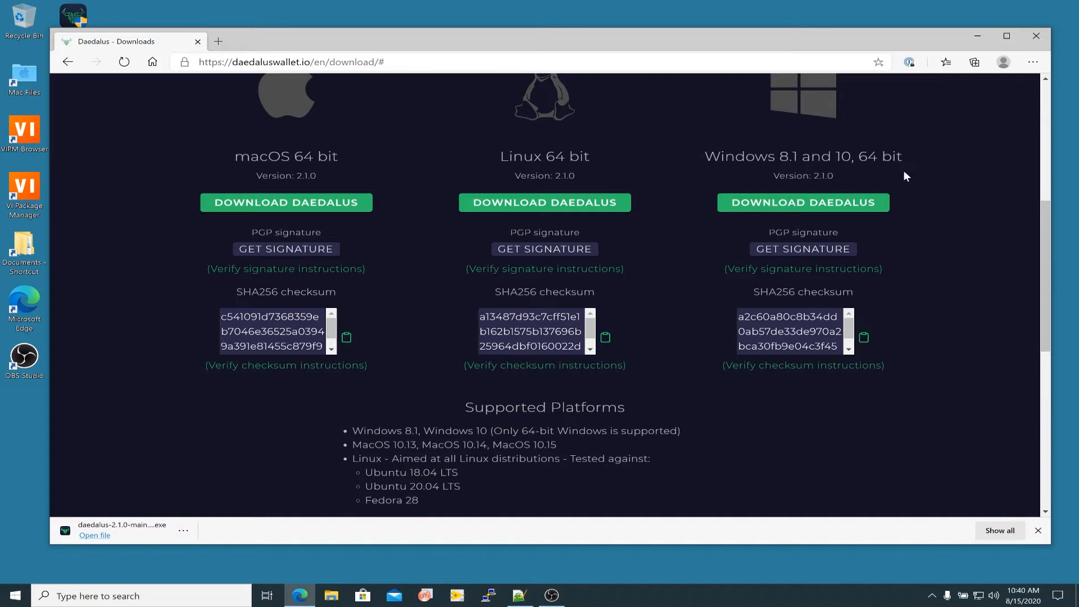
mouse_move(874, 51)
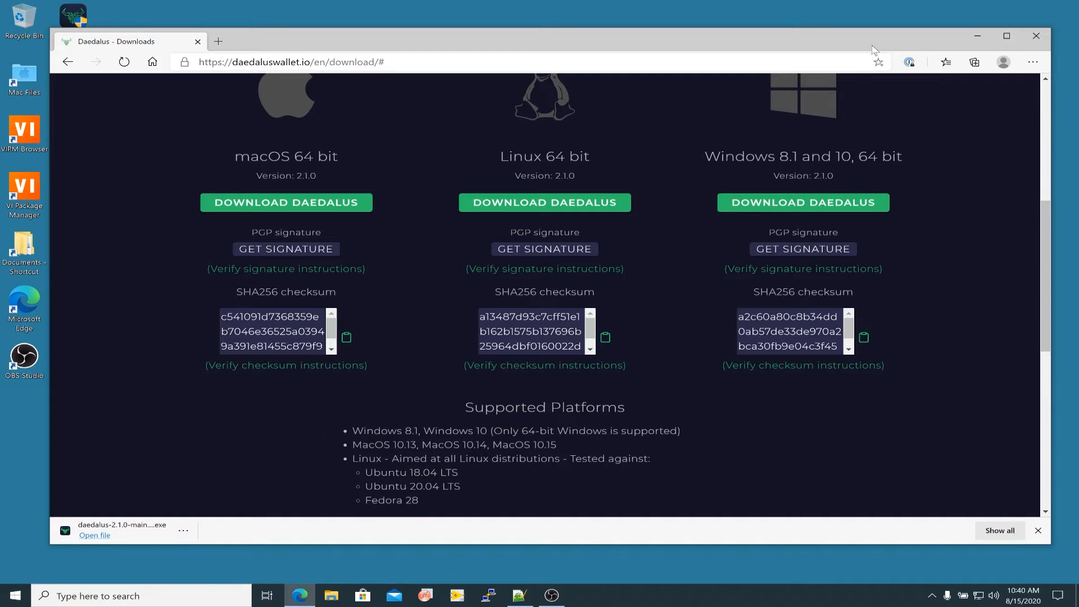
mouse_move(977, 36)
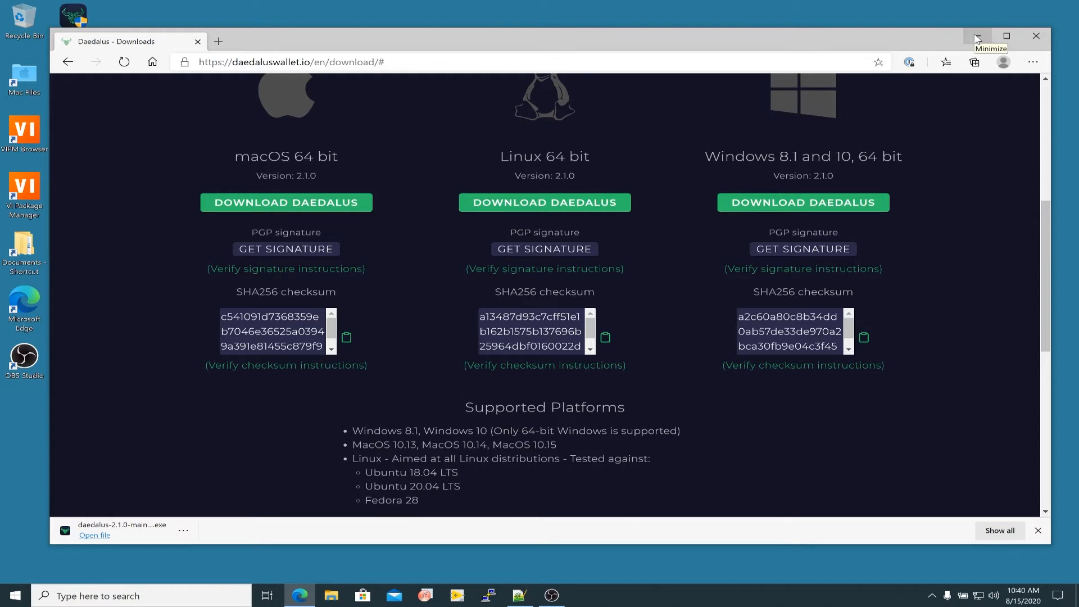
Minimize Edge and bring up the Notepad++ notes with the certutil steps and expected hash
left_click(977, 36)
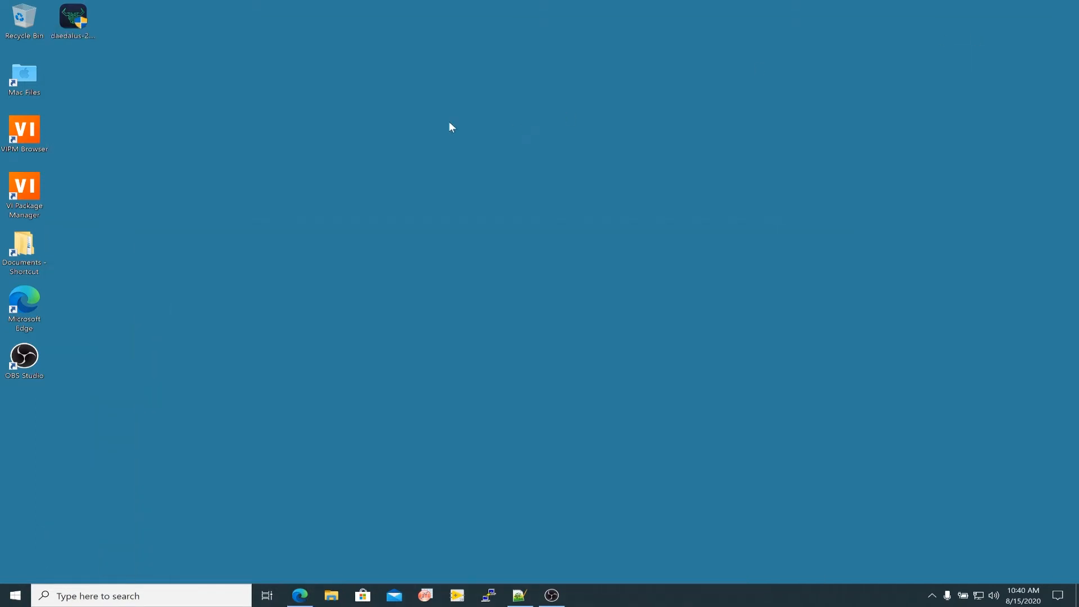
mouse_move(439, 422)
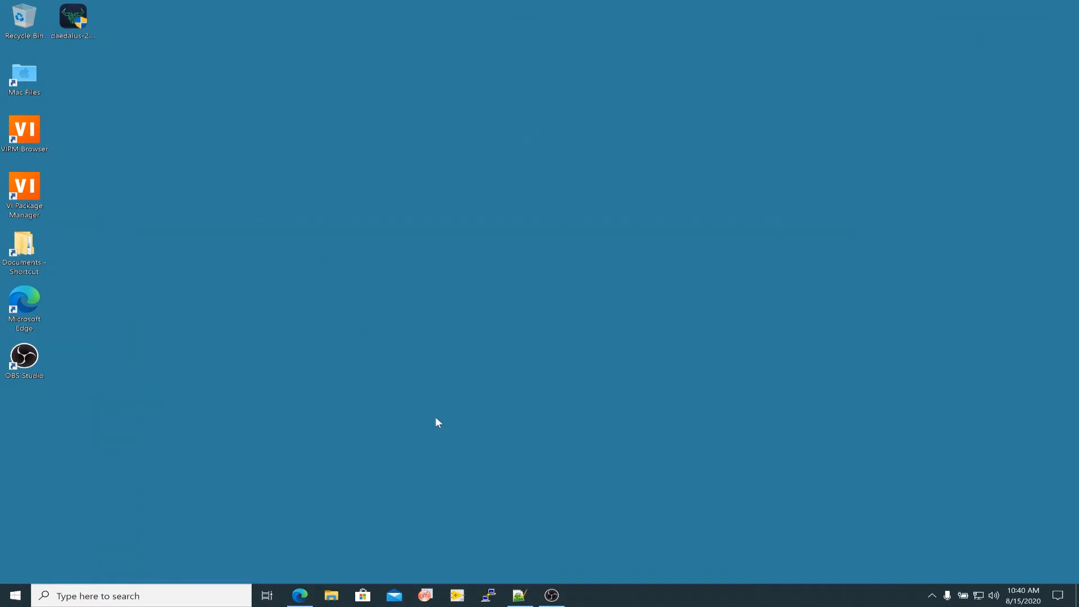
left_click(518, 595)
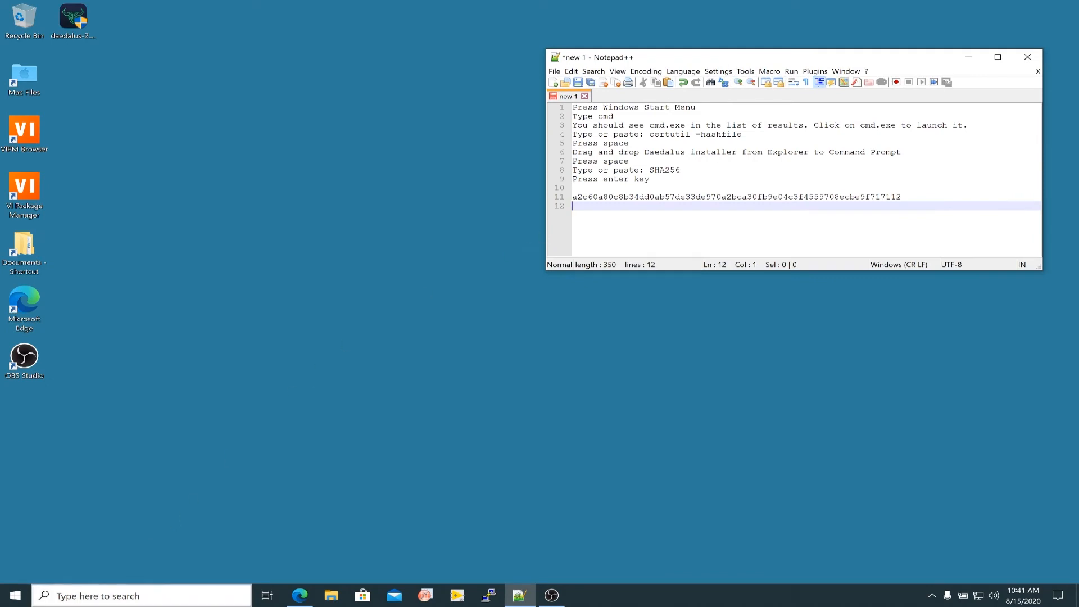
Search Windows for 'cmd' to launch Command Prompt
left_click(16, 596)
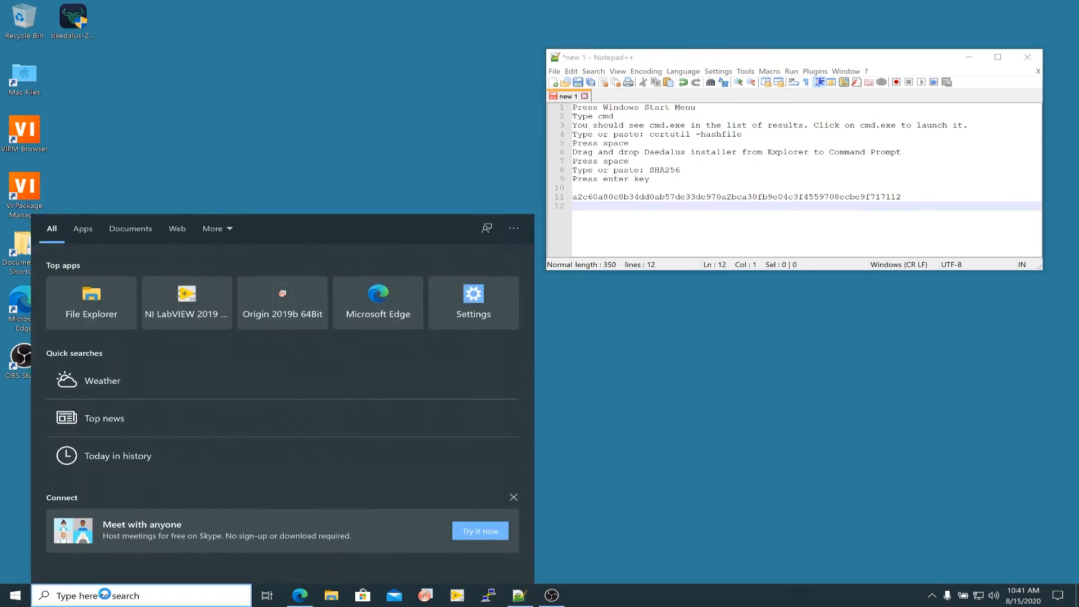
type("cmd")
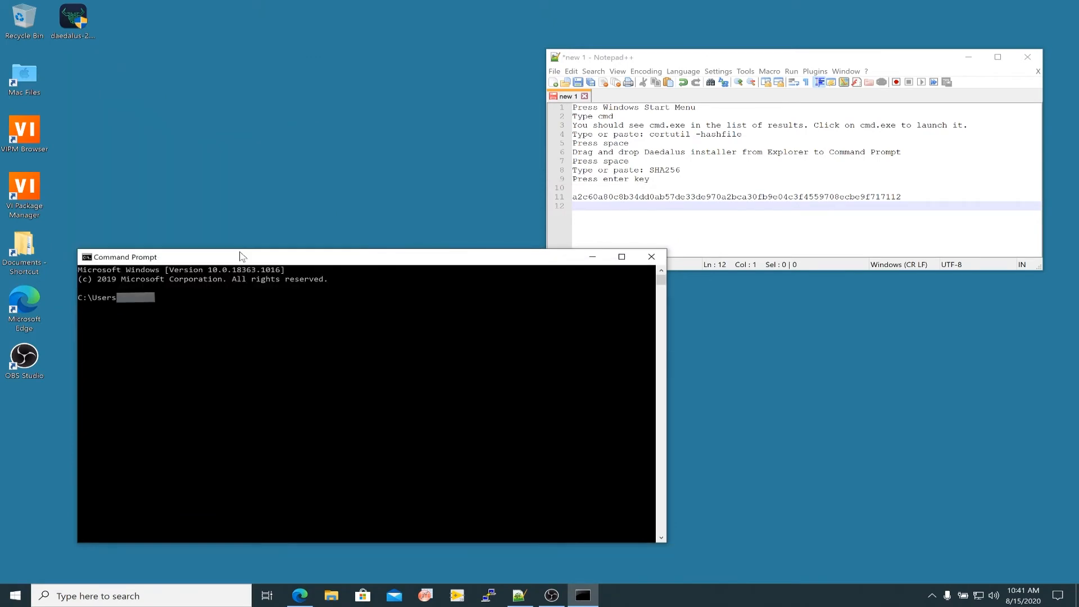
Run 'certutil -hashfile <installer> SHA256', confirm it matches the notes, and close Command Prompt
type("certutil")
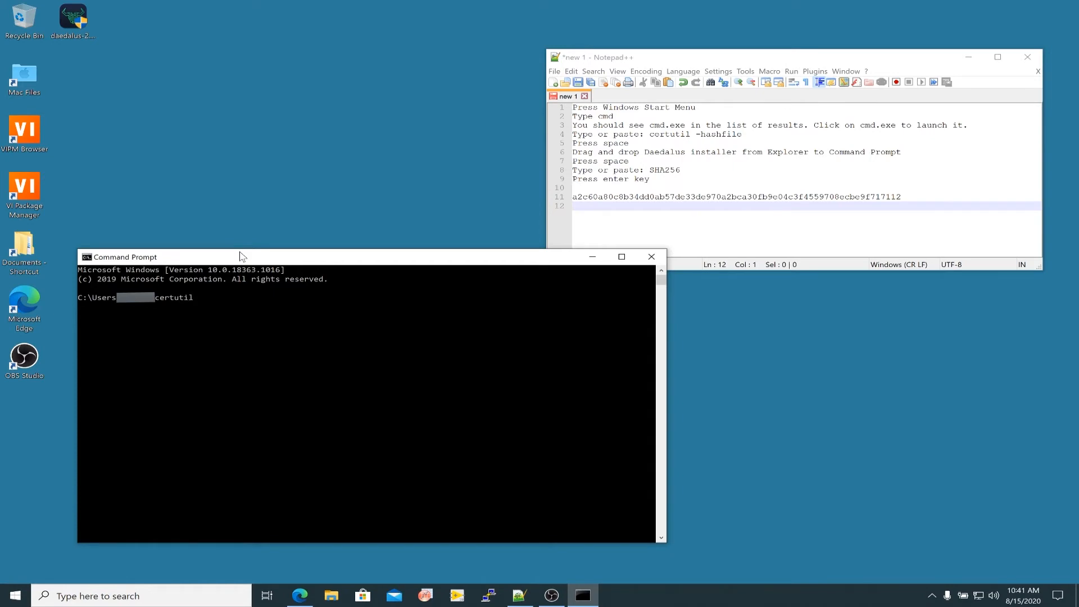
type("-hashfi")
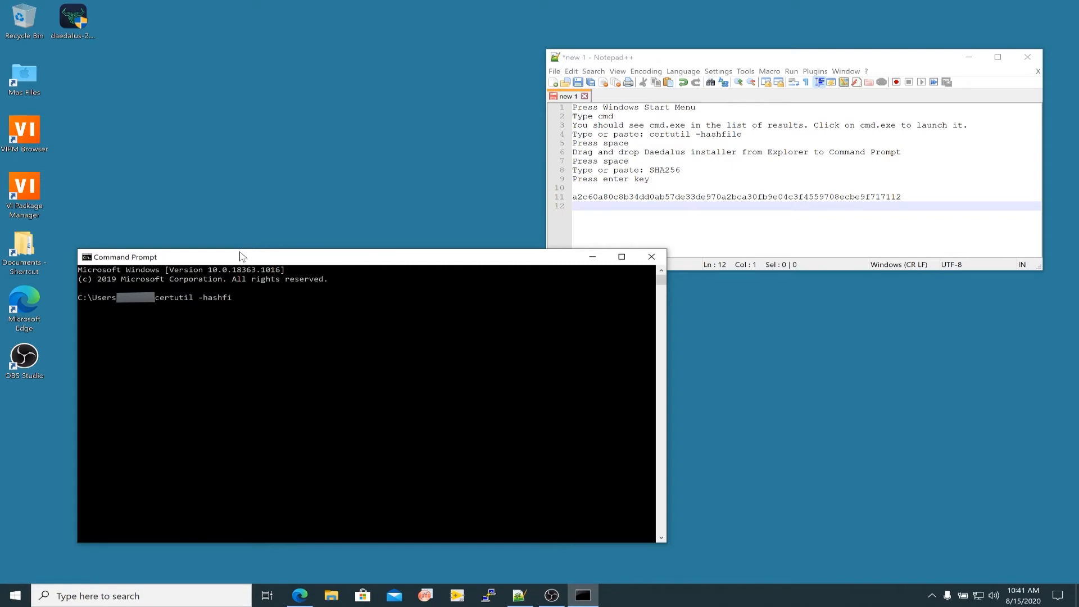
type("le")
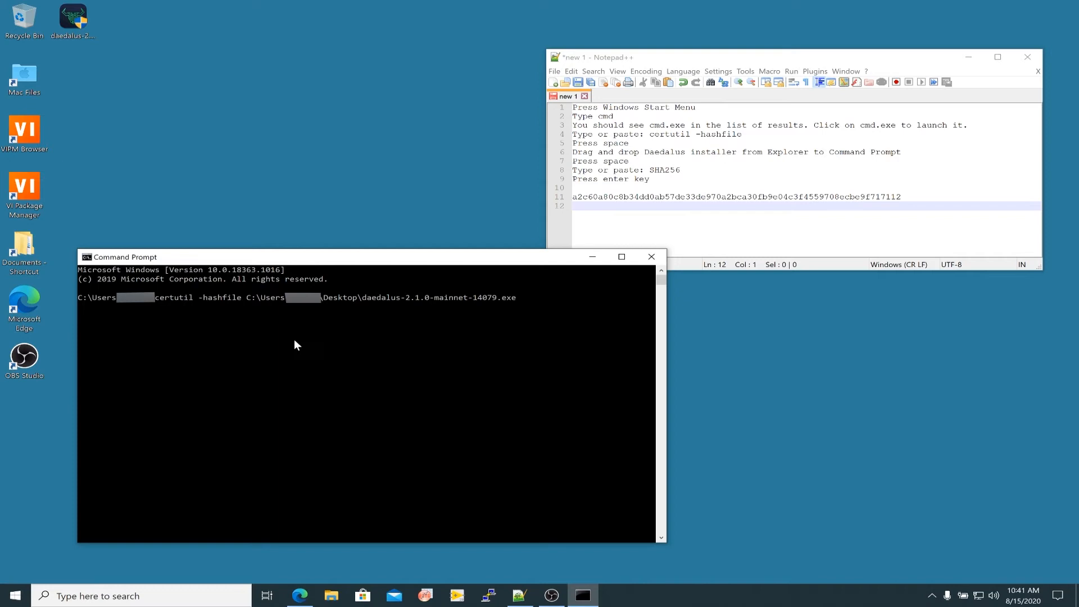
mouse_move(472, 326)
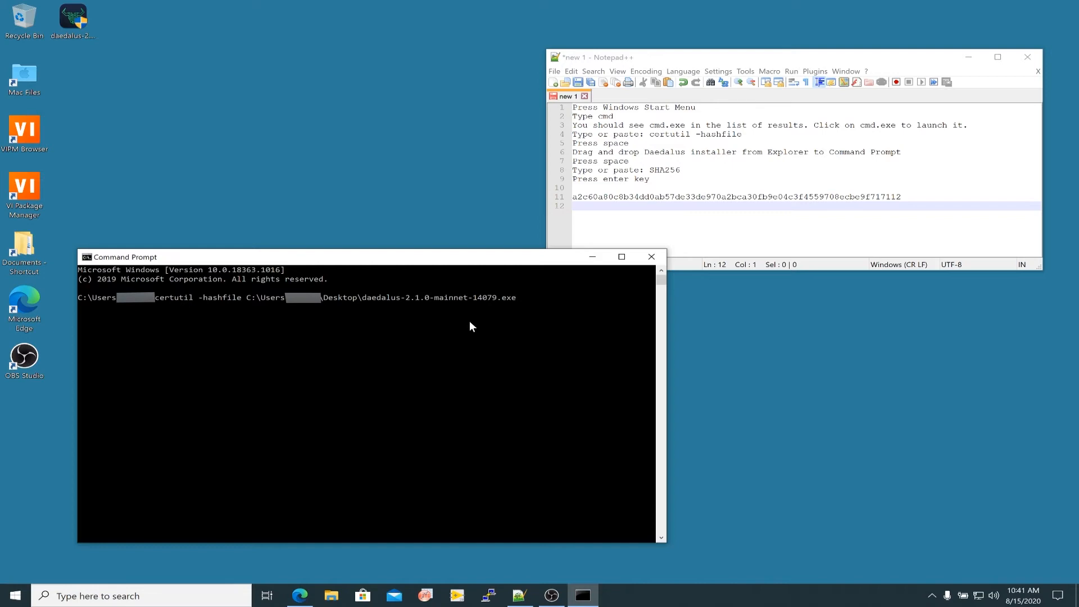
type("SHA")
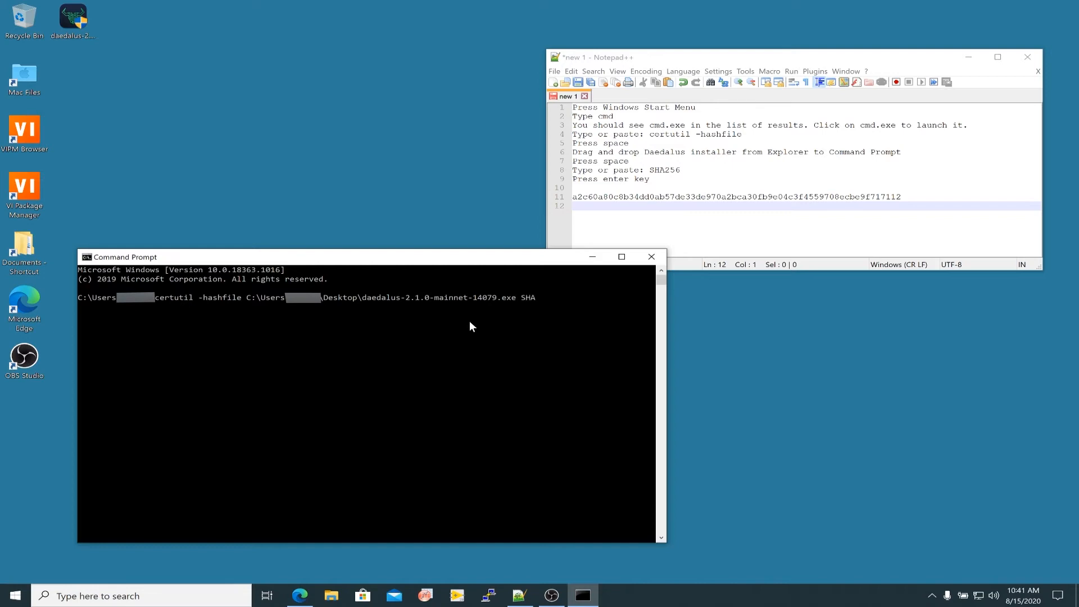
type("256")
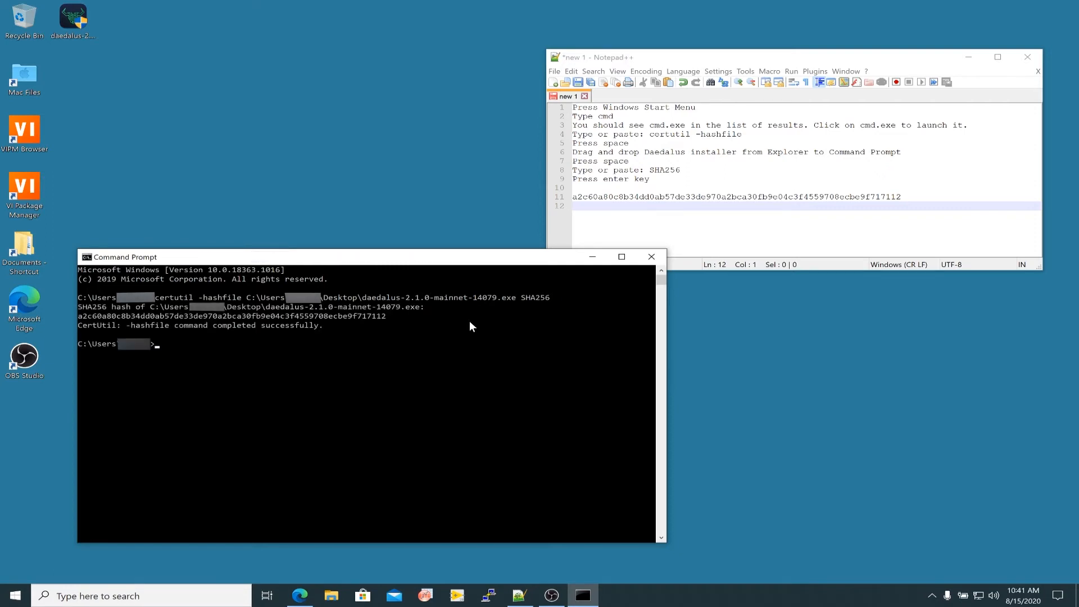
mouse_move(126, 330)
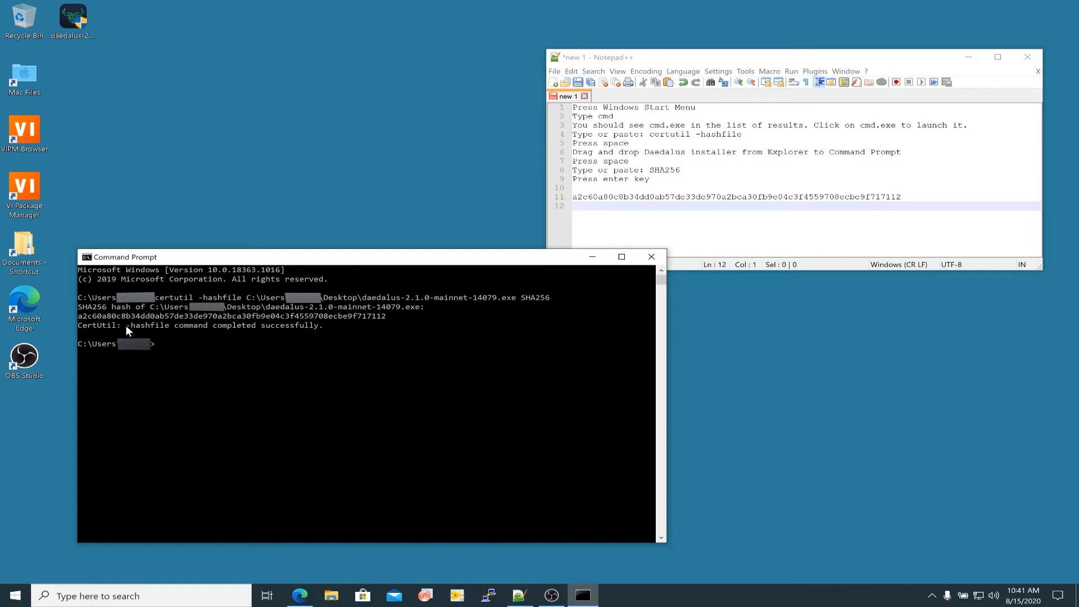
mouse_move(305, 337)
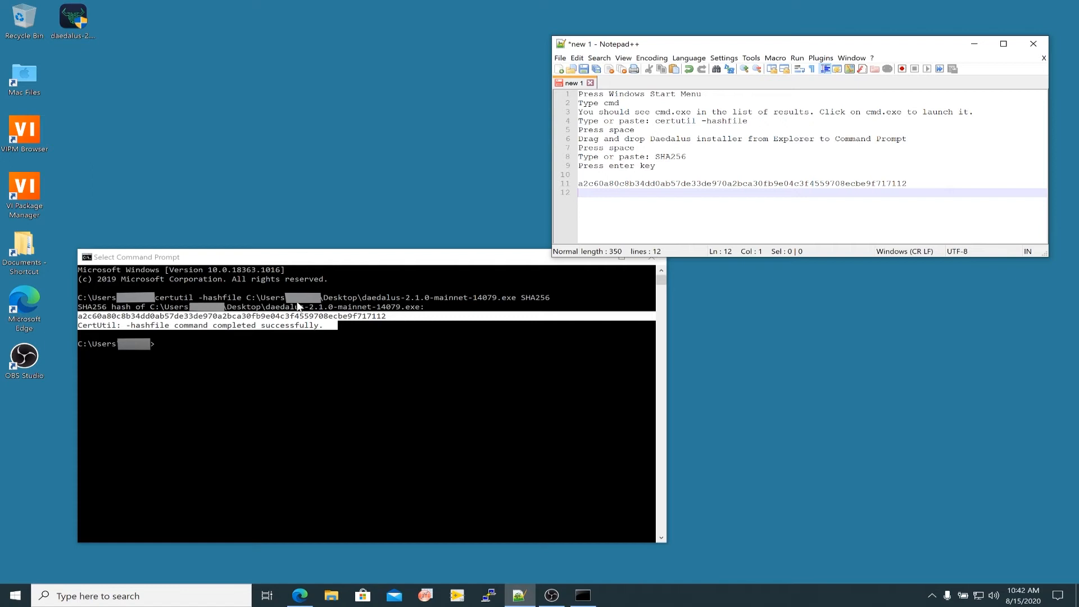
left_click(213, 261)
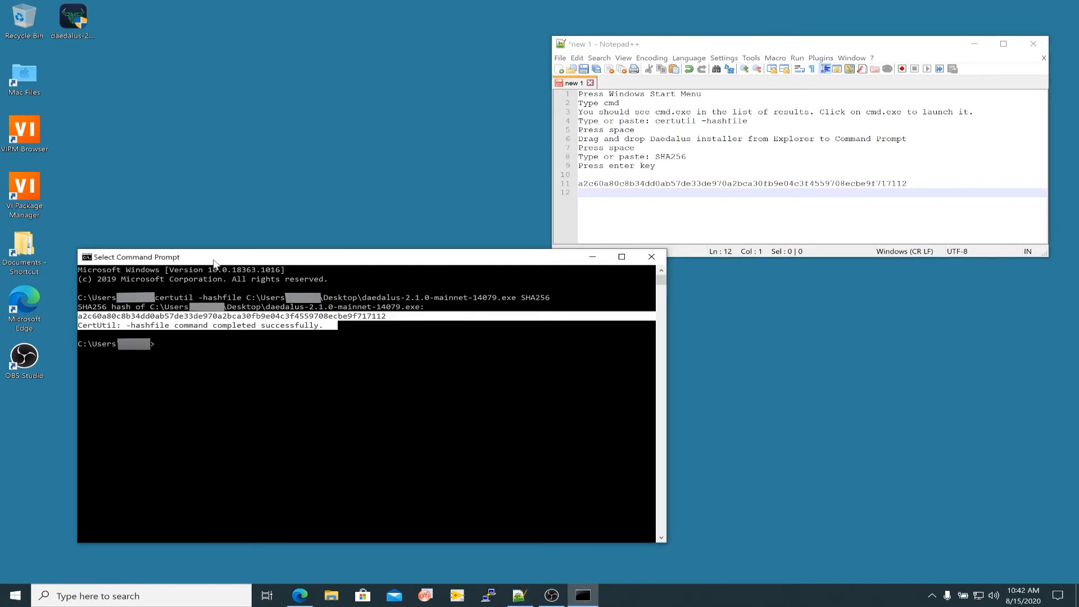
left_click(651, 257)
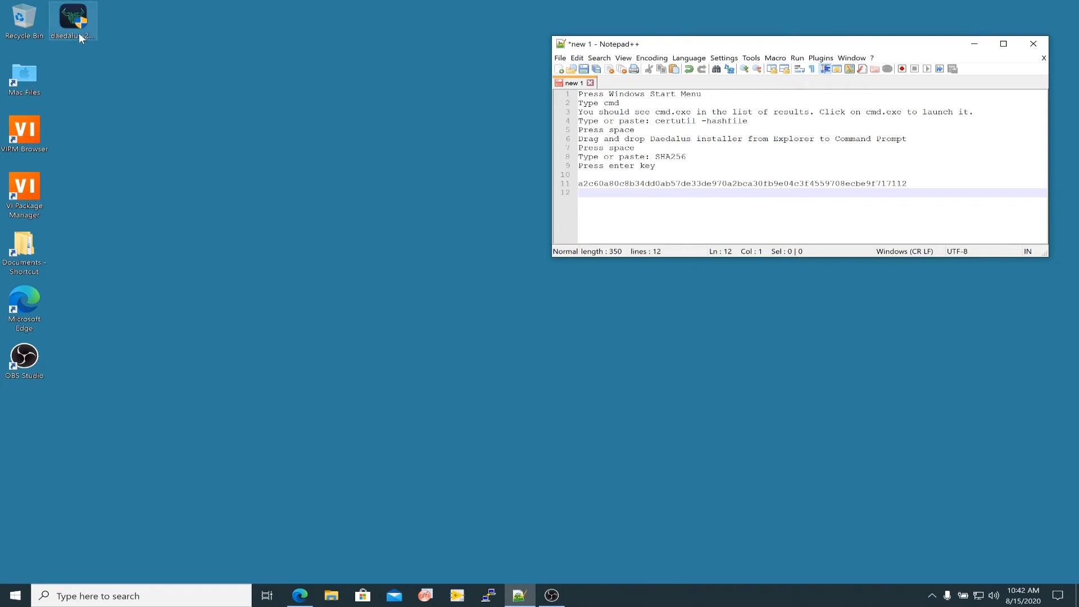
mouse_move(94, 27)
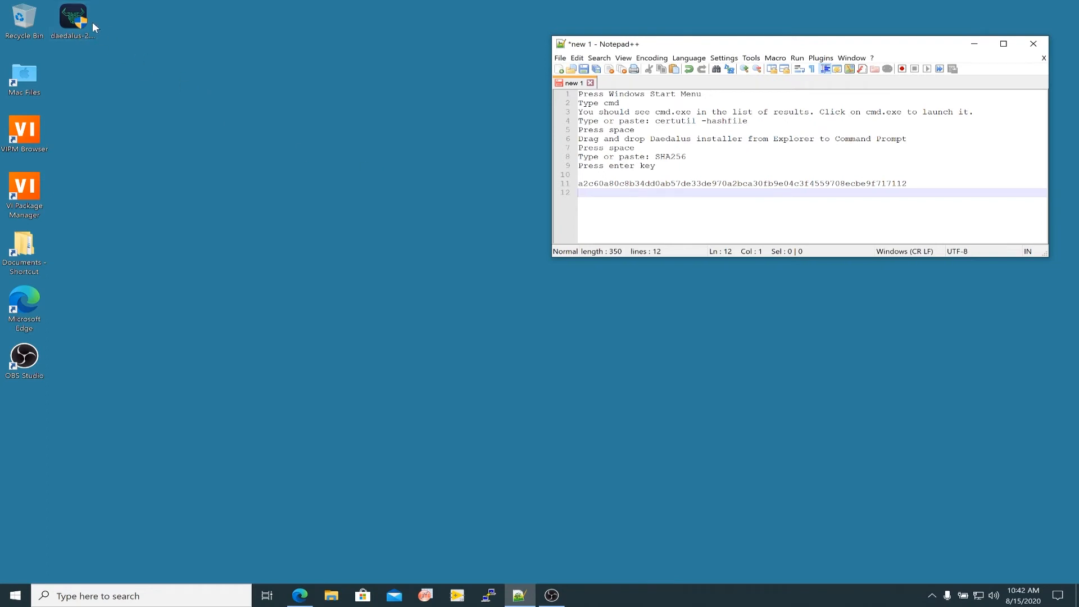
mouse_move(447, 350)
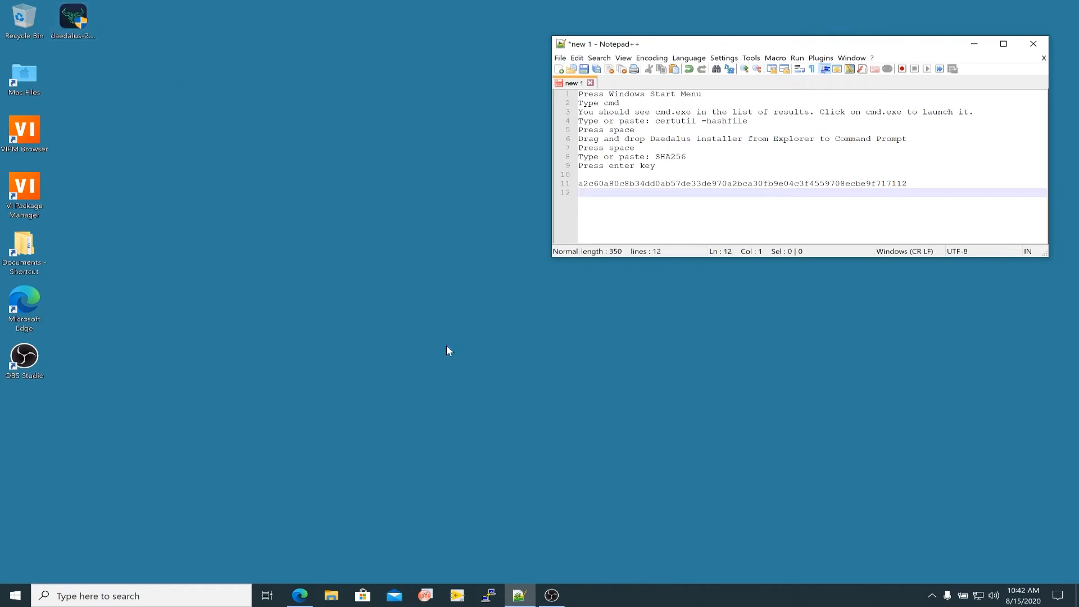
mouse_move(300, 595)
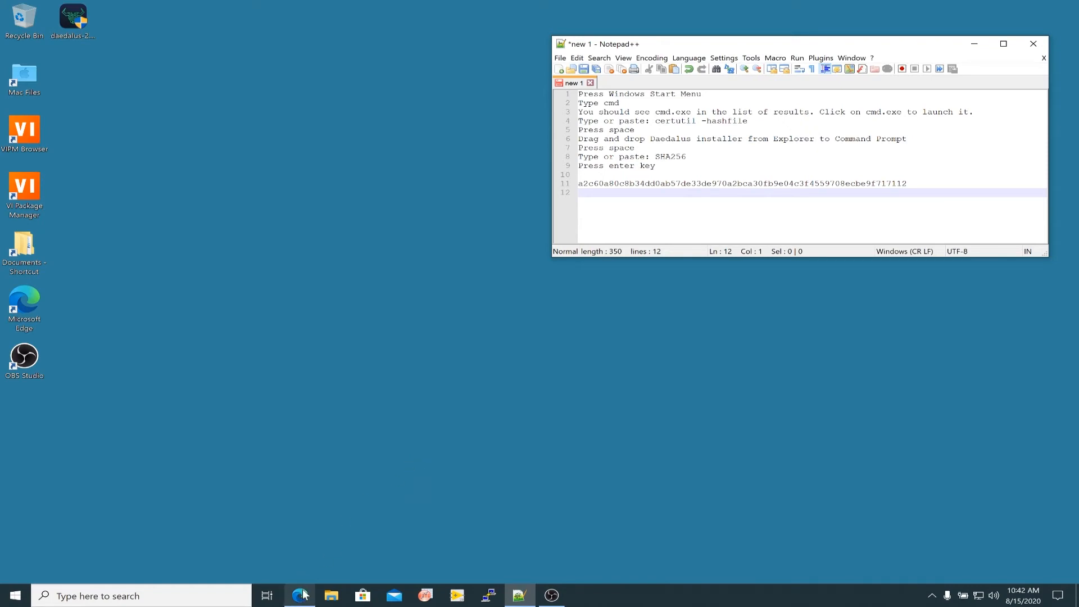
Restore Edge showing the Daedalus downloads page and the Windows 2.1.0 checksum
left_click(299, 595)
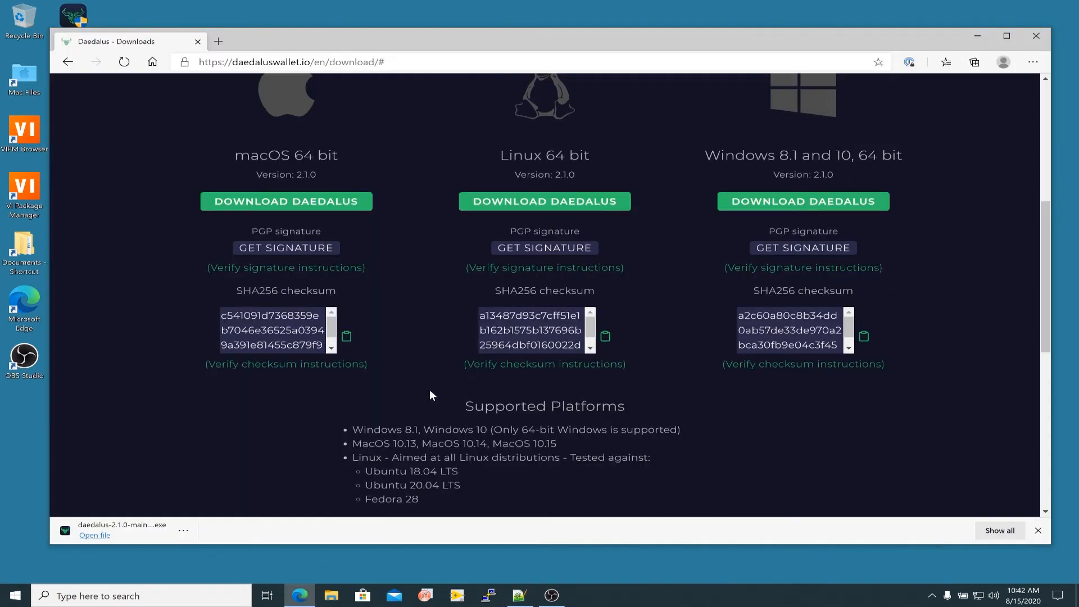
Scroll past the checksums to Supported Platforms and the minimum hardware requirements
scroll("down", 3)
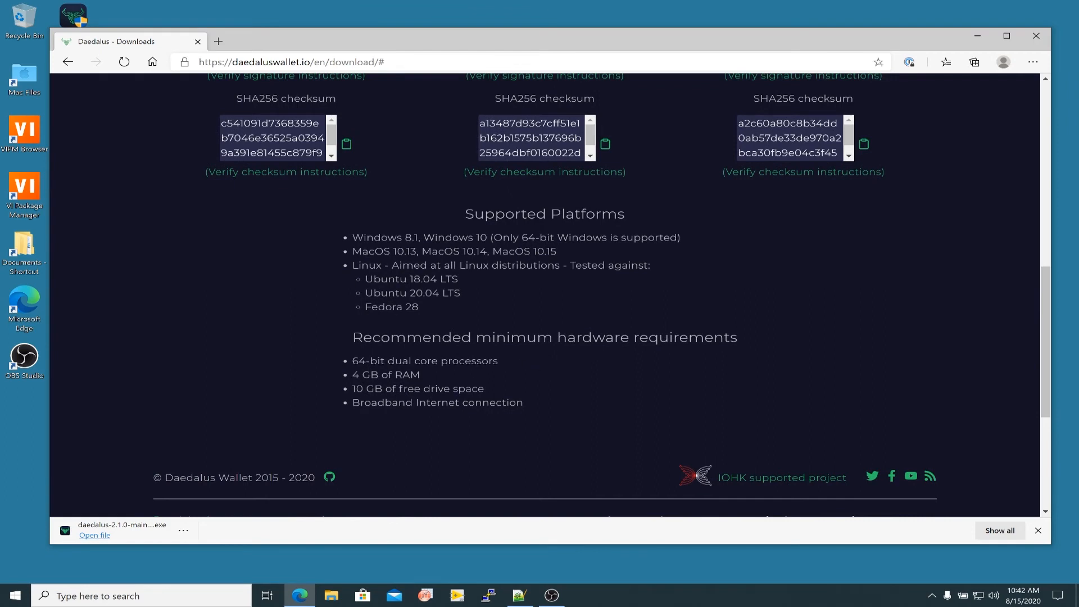
mouse_move(356, 334)
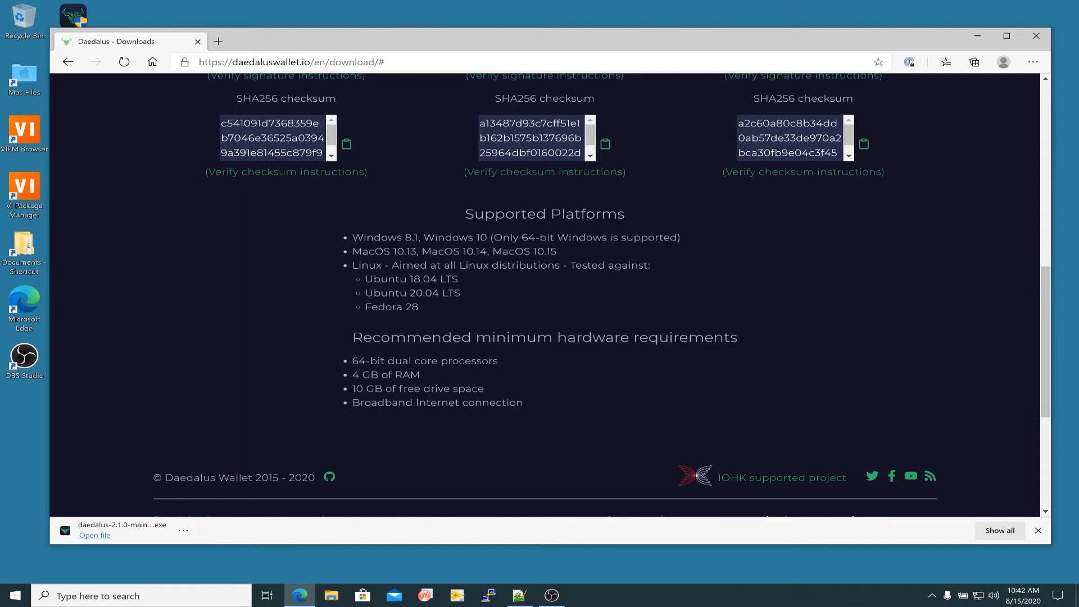
scroll("up", 3)
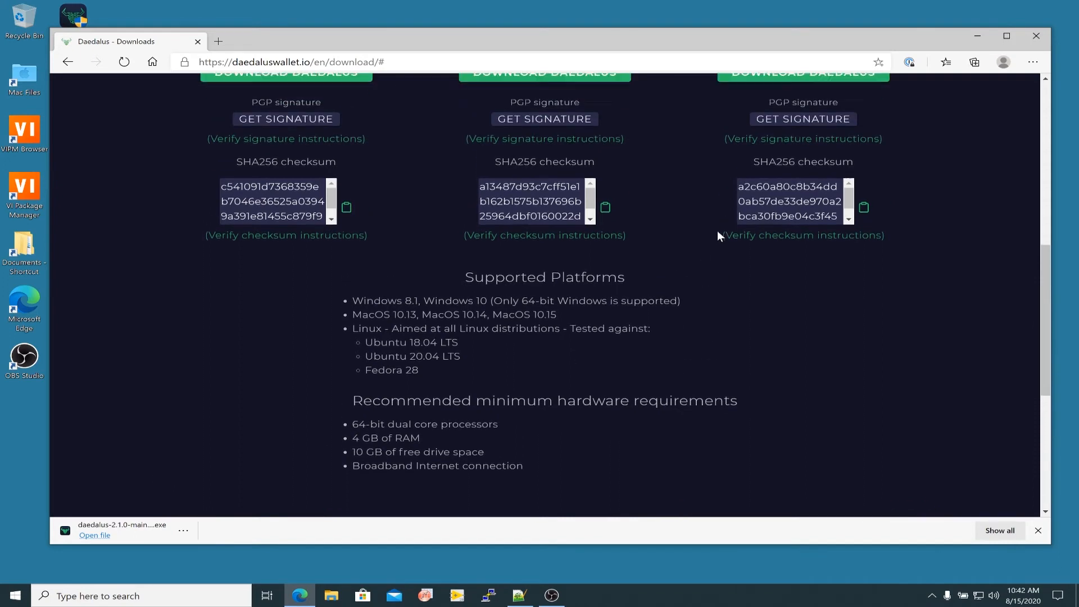
scroll("down", 3)
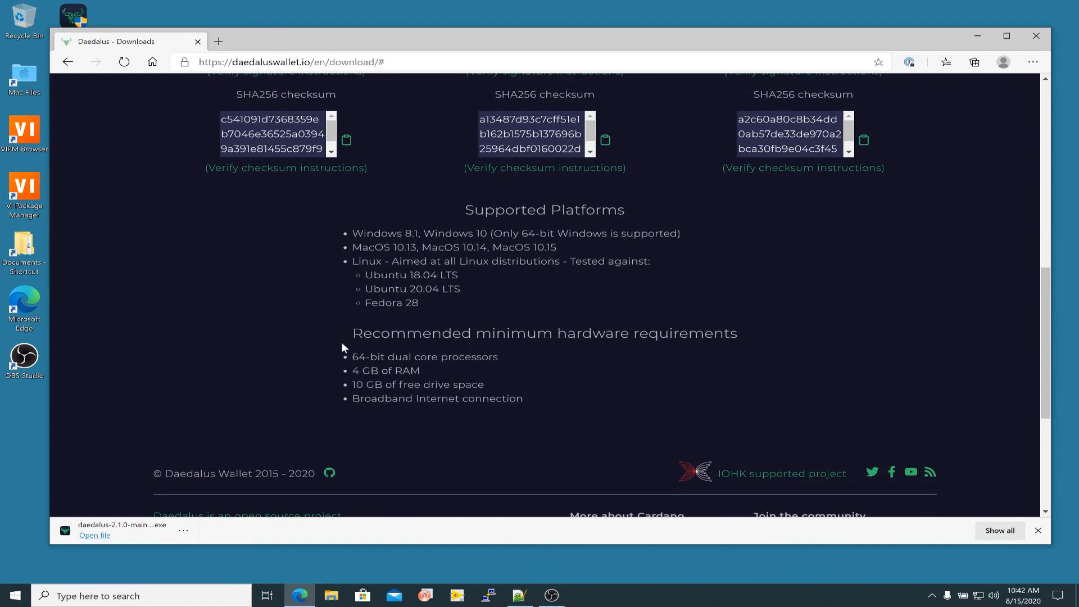
mouse_move(304, 355)
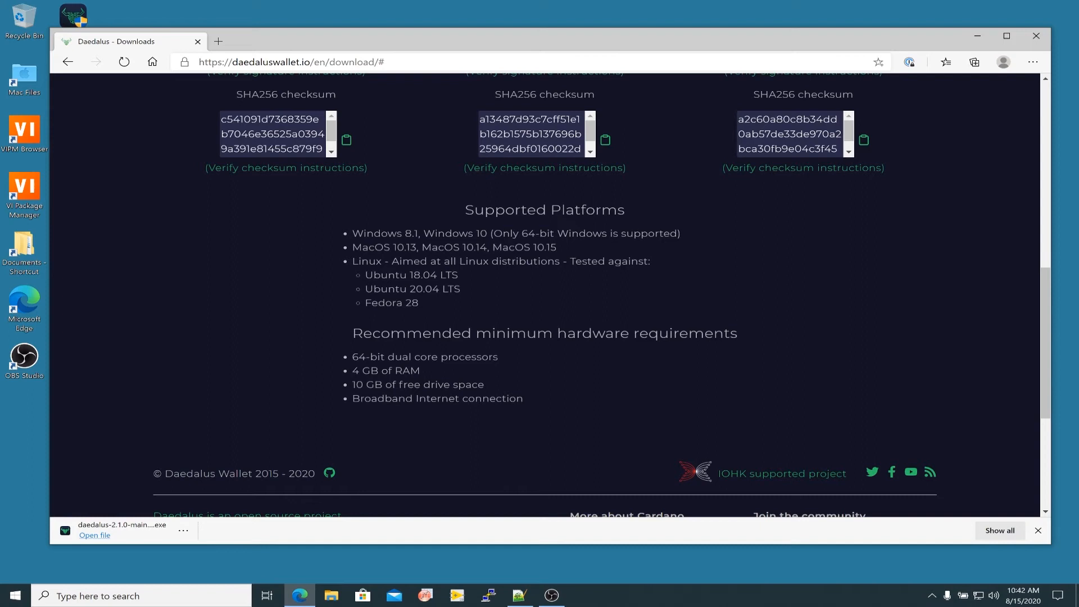
mouse_move(319, 386)
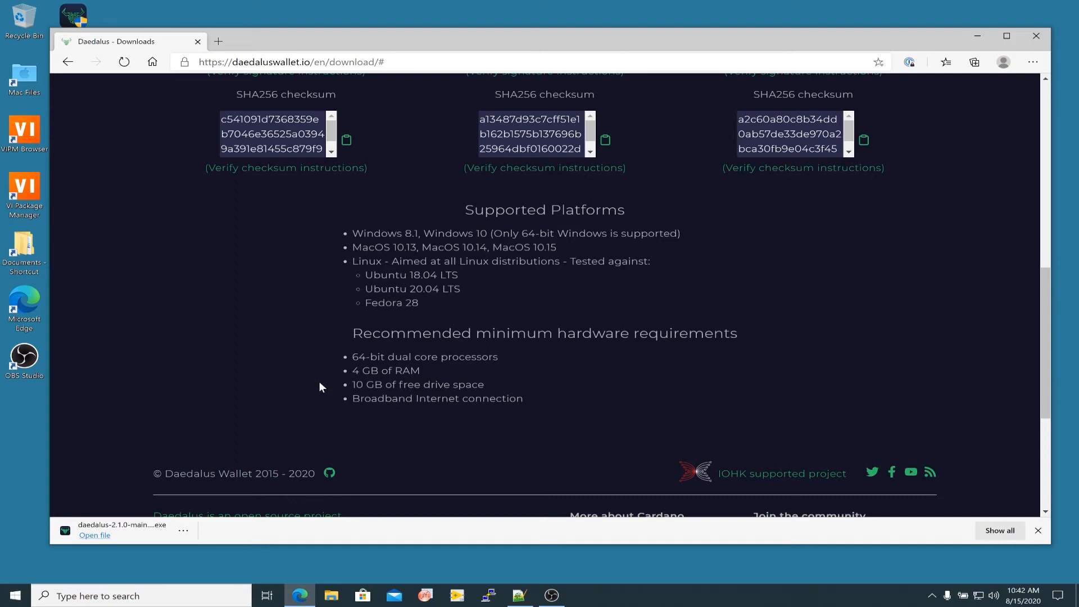
mouse_move(577, 391)
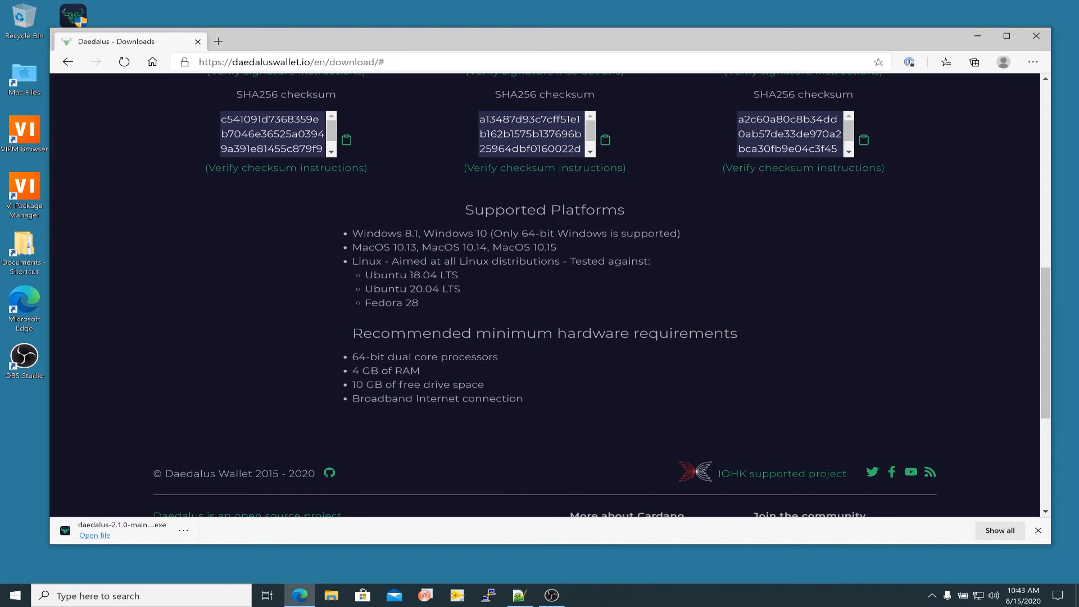
mouse_move(337, 389)
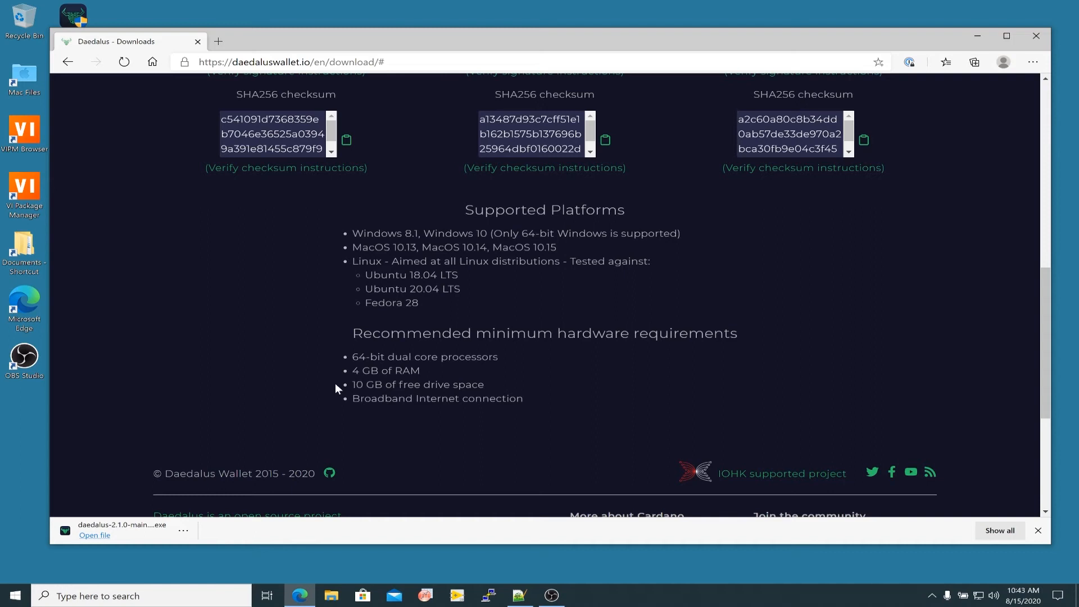
mouse_move(500, 391)
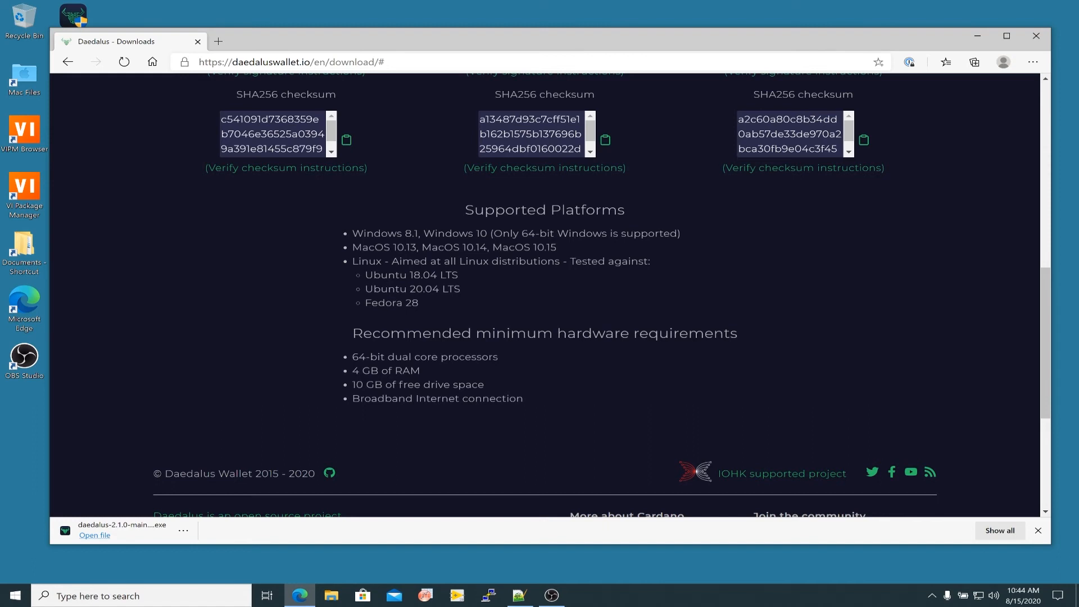
mouse_move(312, 397)
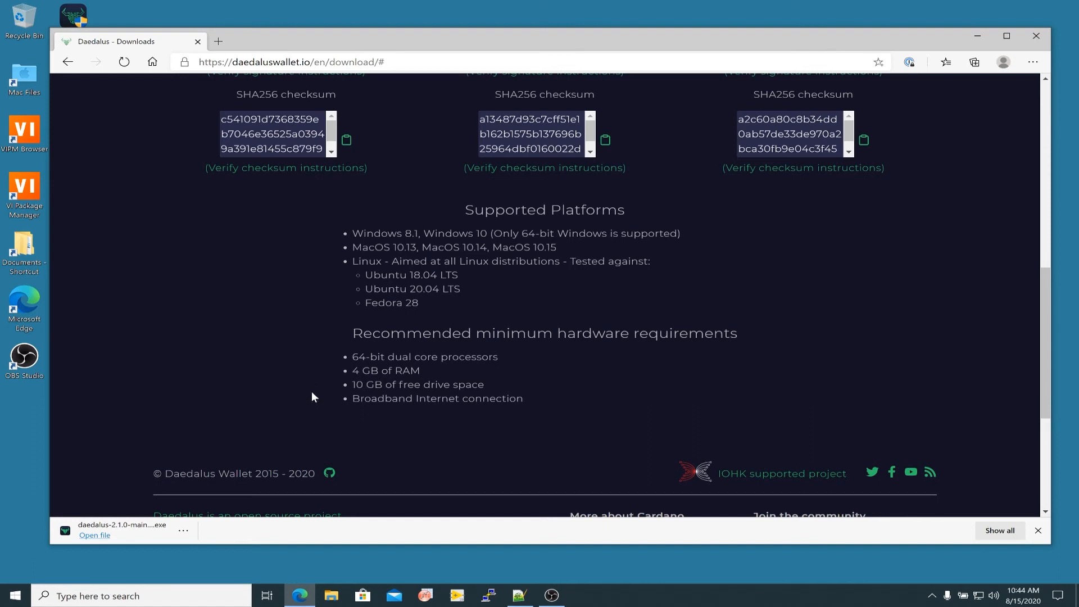
mouse_move(511, 431)
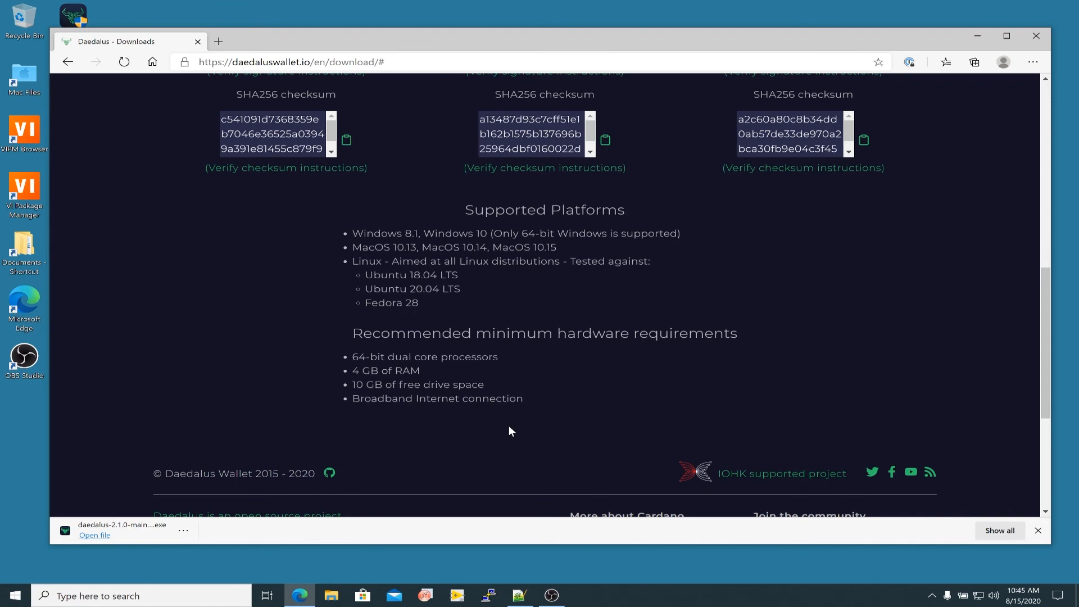
mouse_move(714, 120)
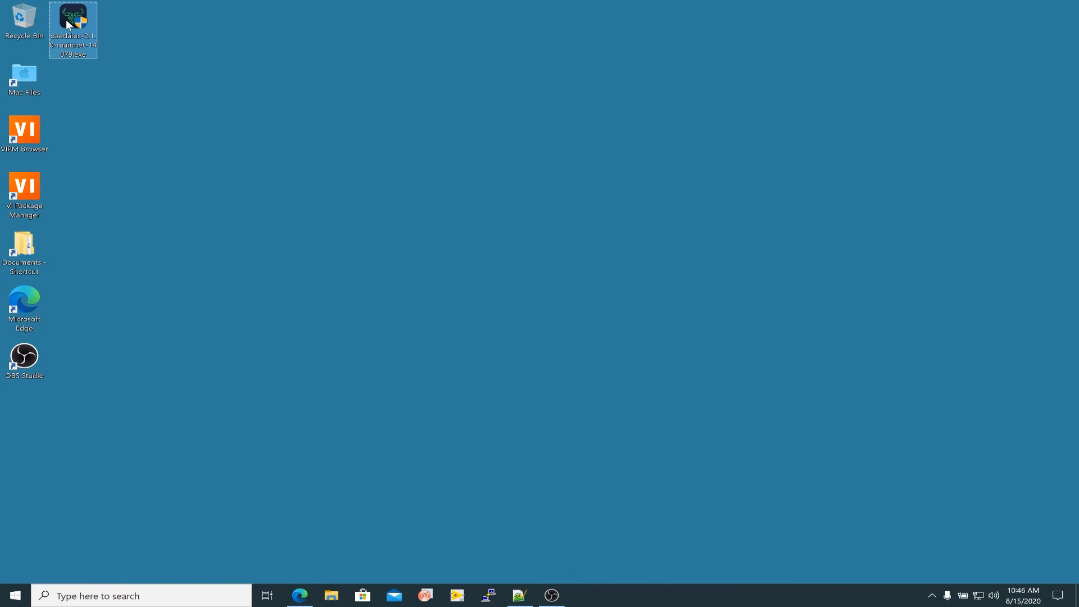
Run the Daedalus installer .exe from the desktop and approve the User Account Control prompt
double_click(73, 21)
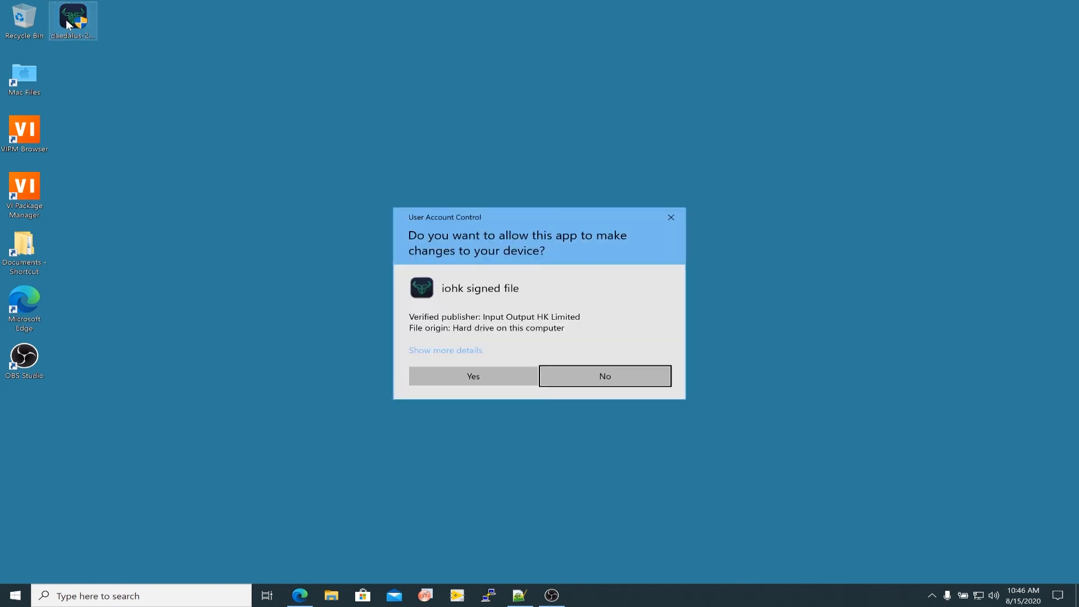
mouse_move(473, 376)
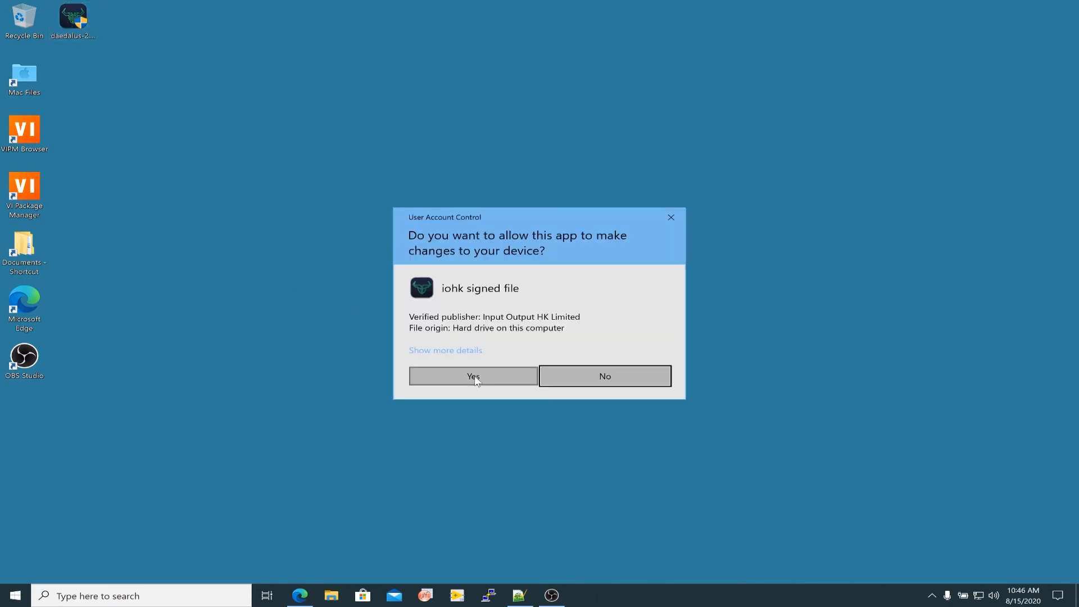
left_click(473, 376)
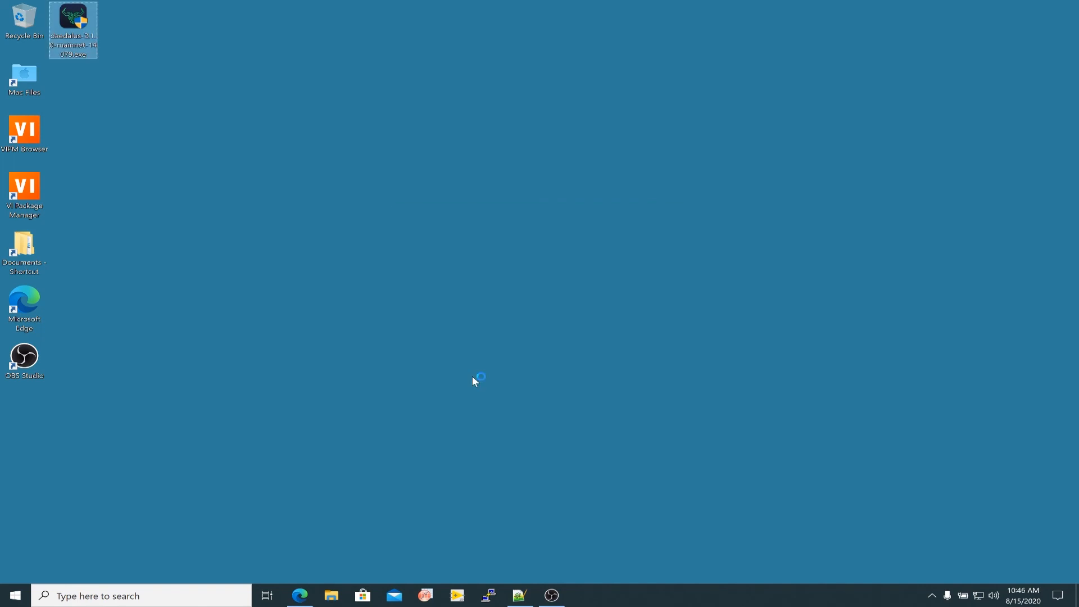
Install Daedalus Mainnet 2.1.0 into the default Program Files destination folder
double_click(73, 29)
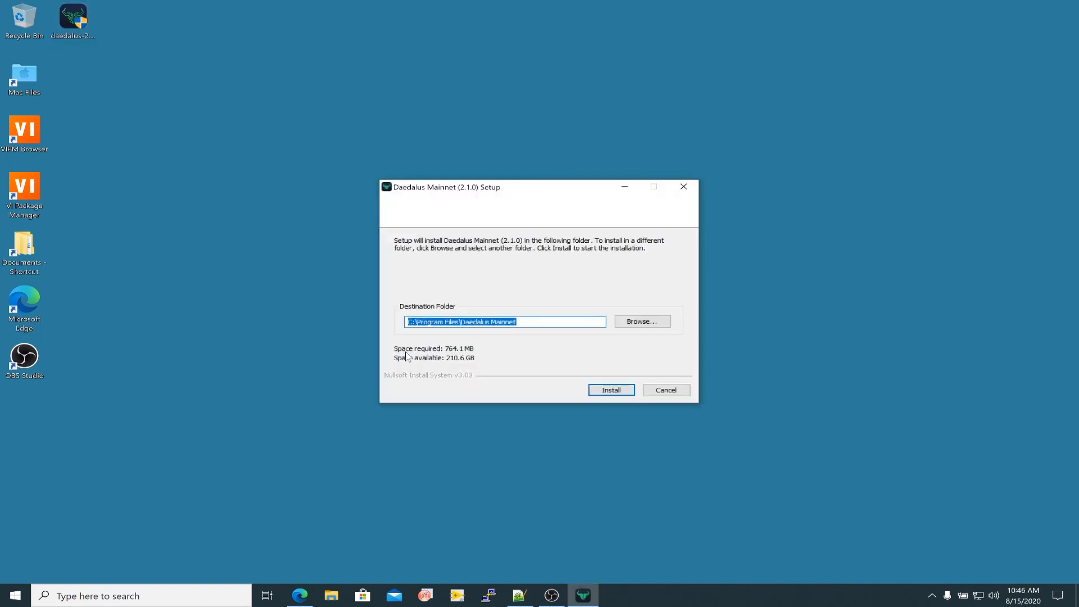
mouse_move(375, 334)
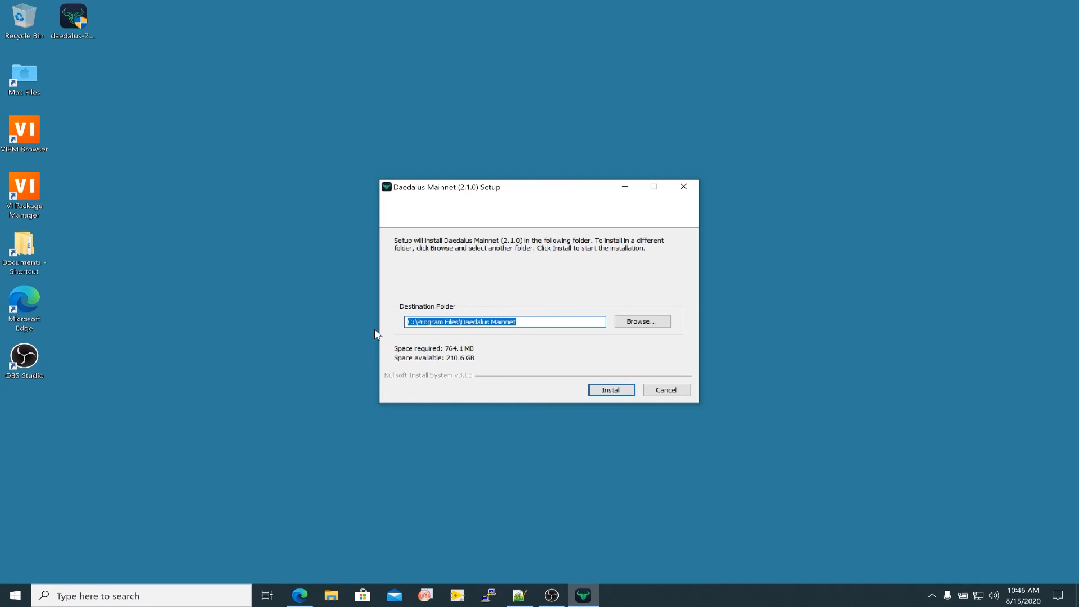
mouse_move(505, 288)
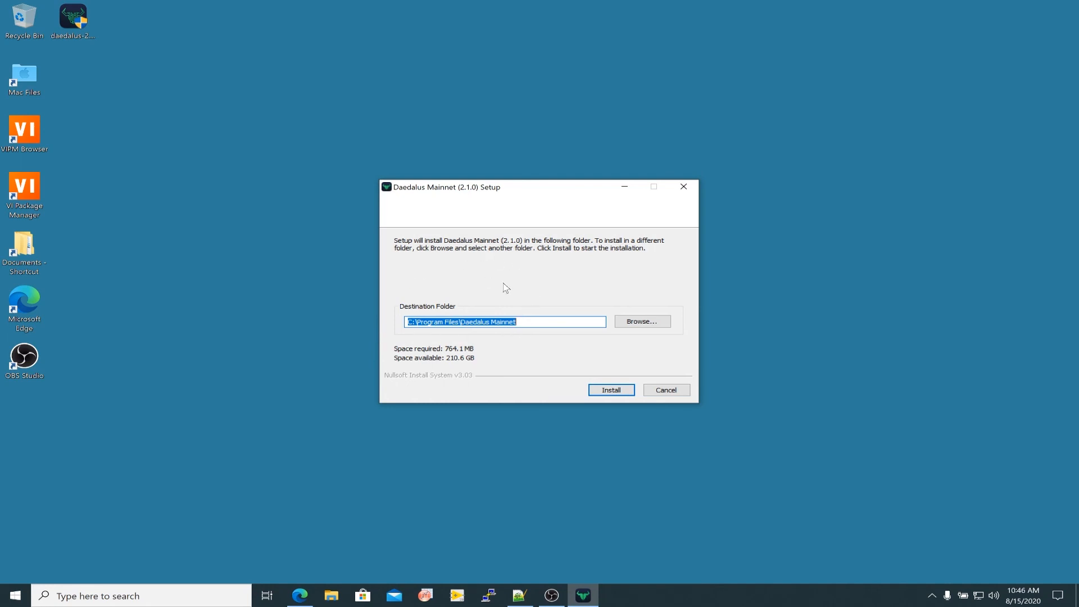
mouse_move(539, 347)
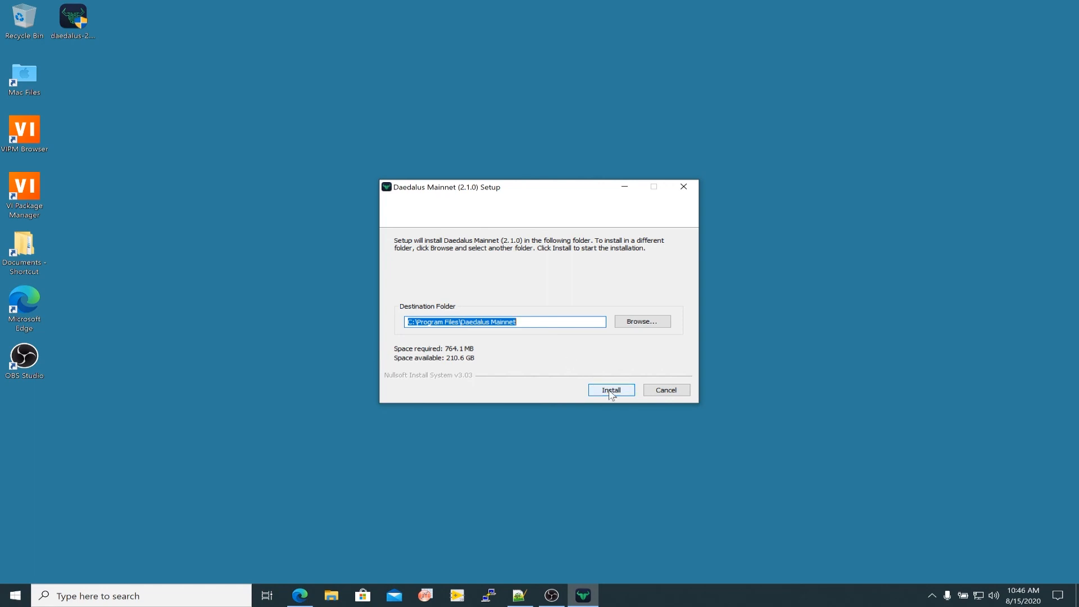
left_click(611, 389)
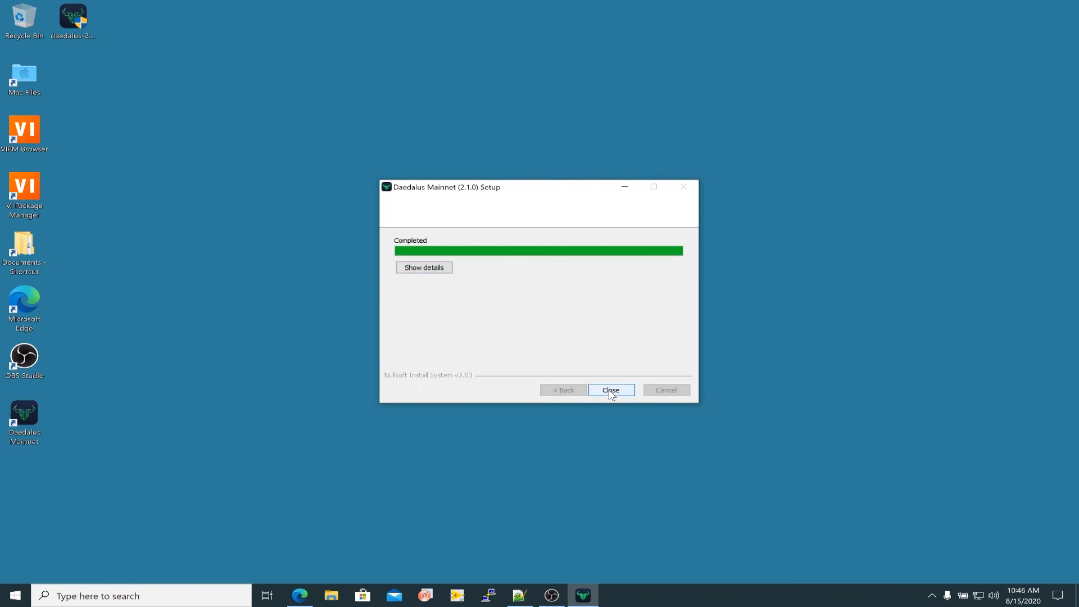
mouse_move(311, 408)
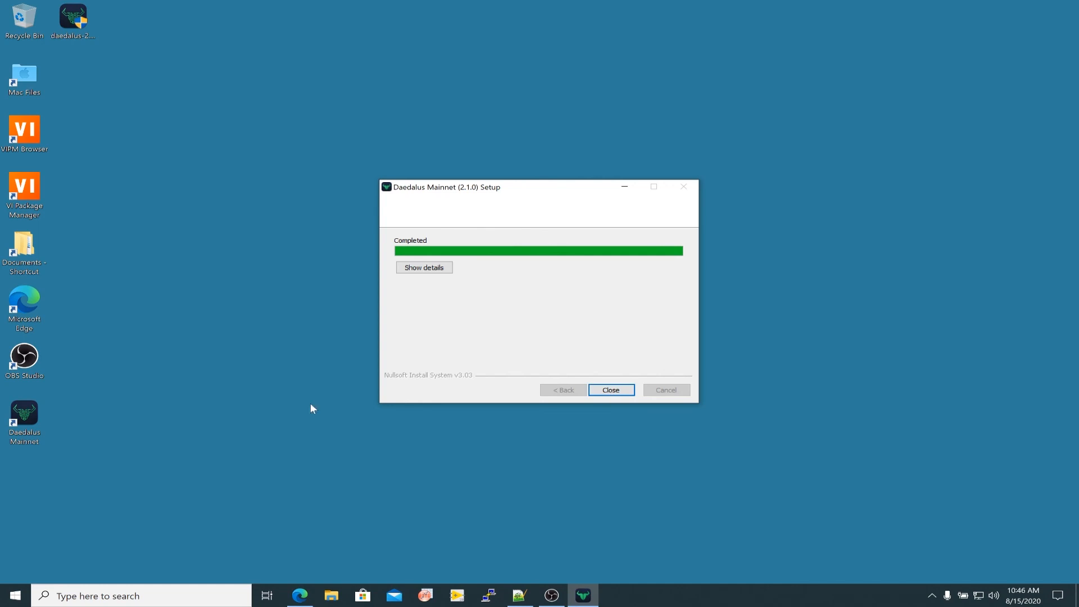
View the installation log details, then close the Daedalus Mainnet setup wizard
left_click(424, 267)
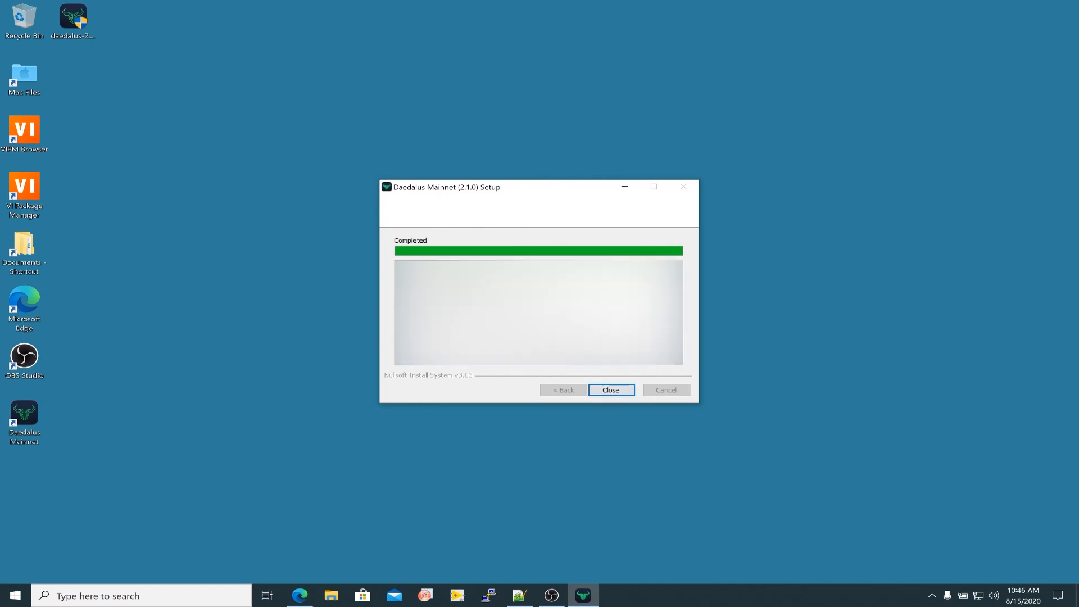
mouse_move(685, 355)
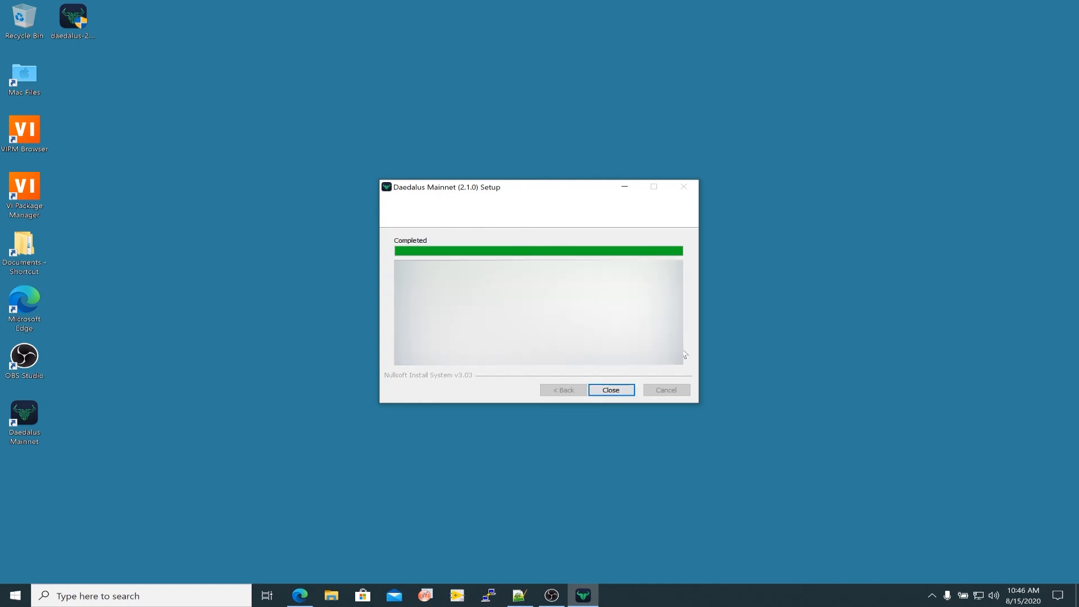
mouse_move(684, 331)
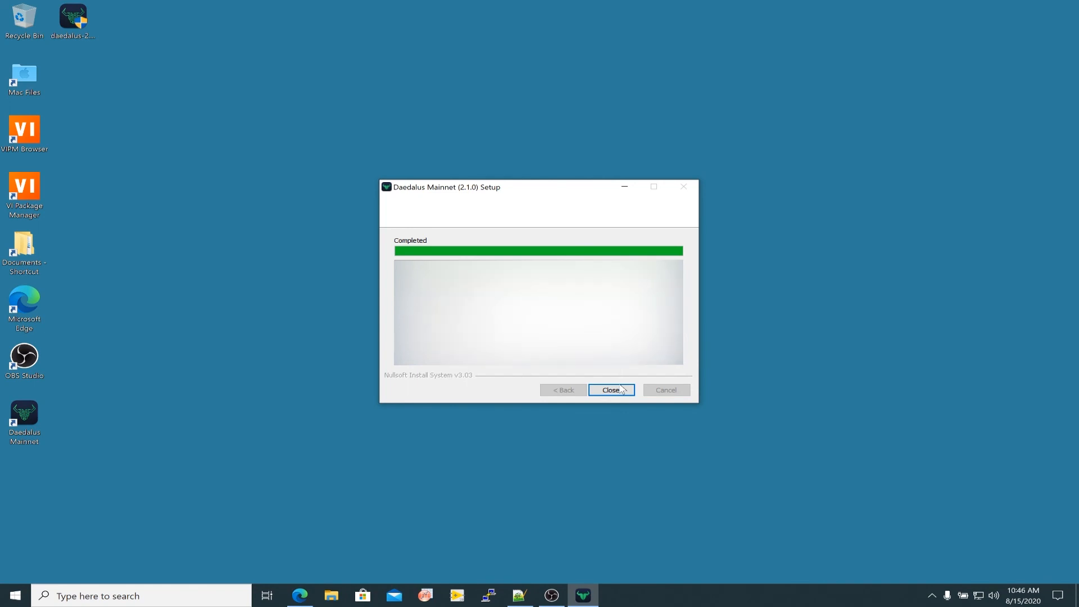
left_click(610, 390)
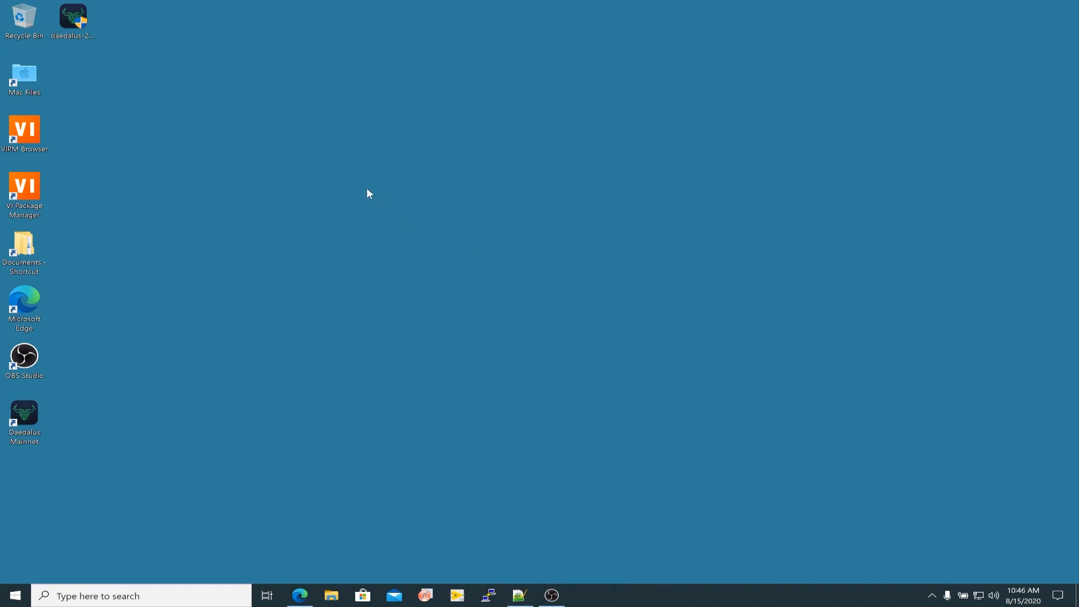
mouse_move(461, 322)
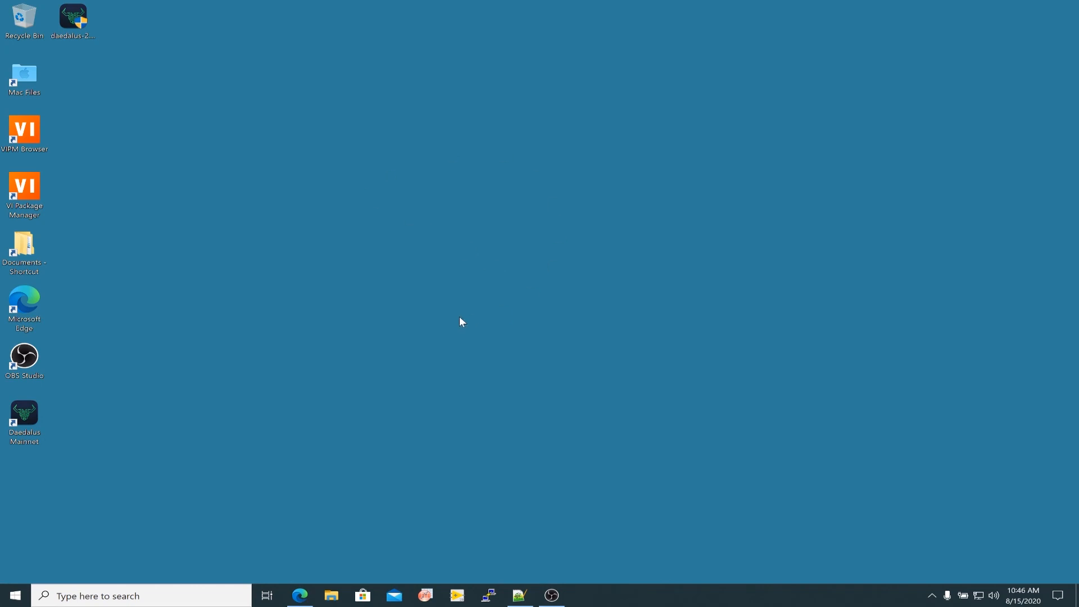